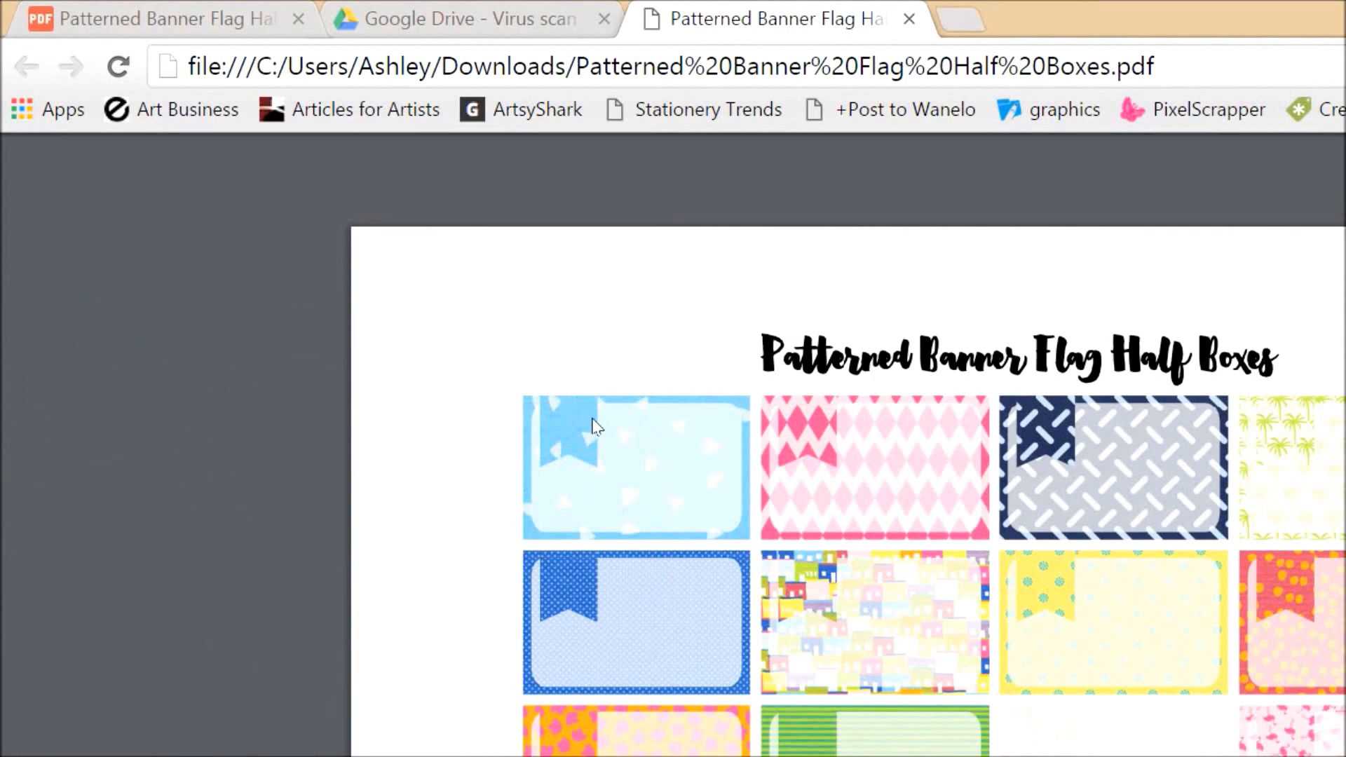
mouse_move(494, 437)
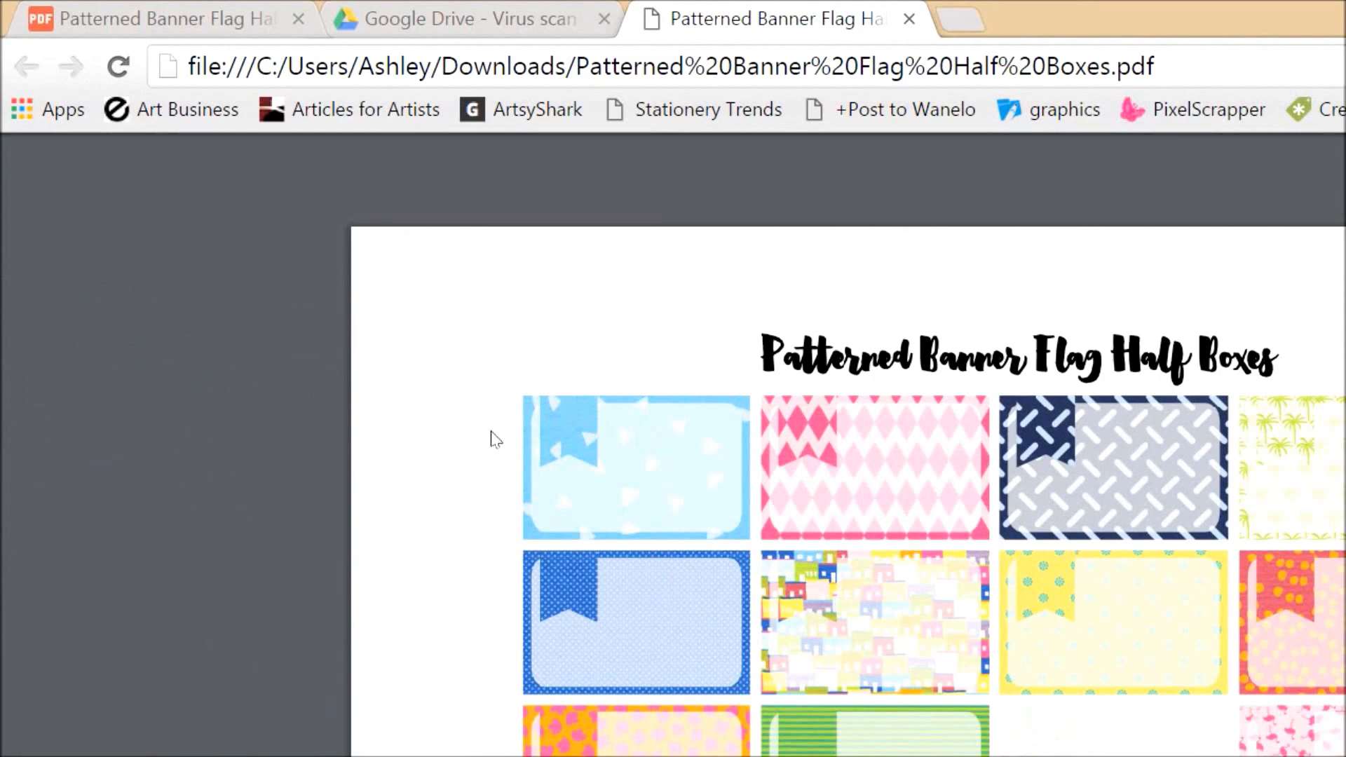
mouse_move(580, 447)
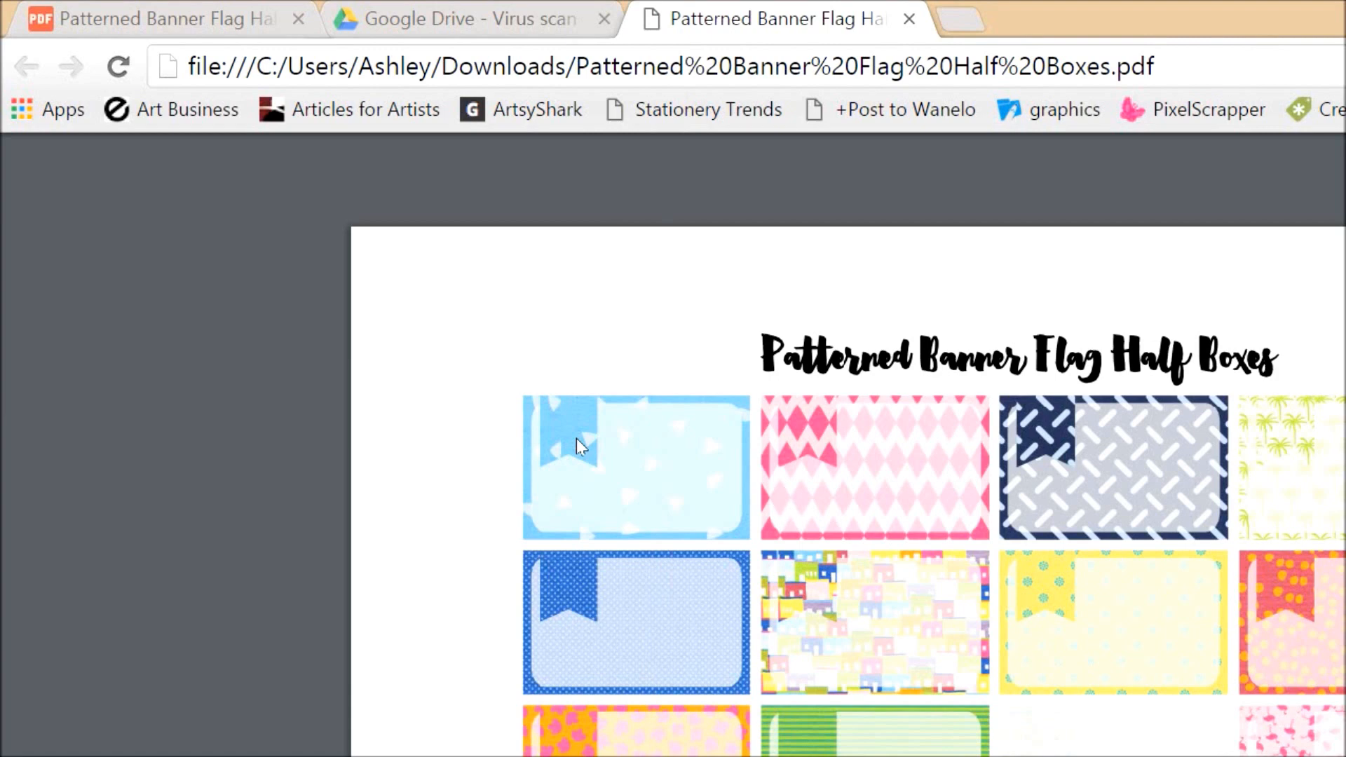
mouse_move(552, 384)
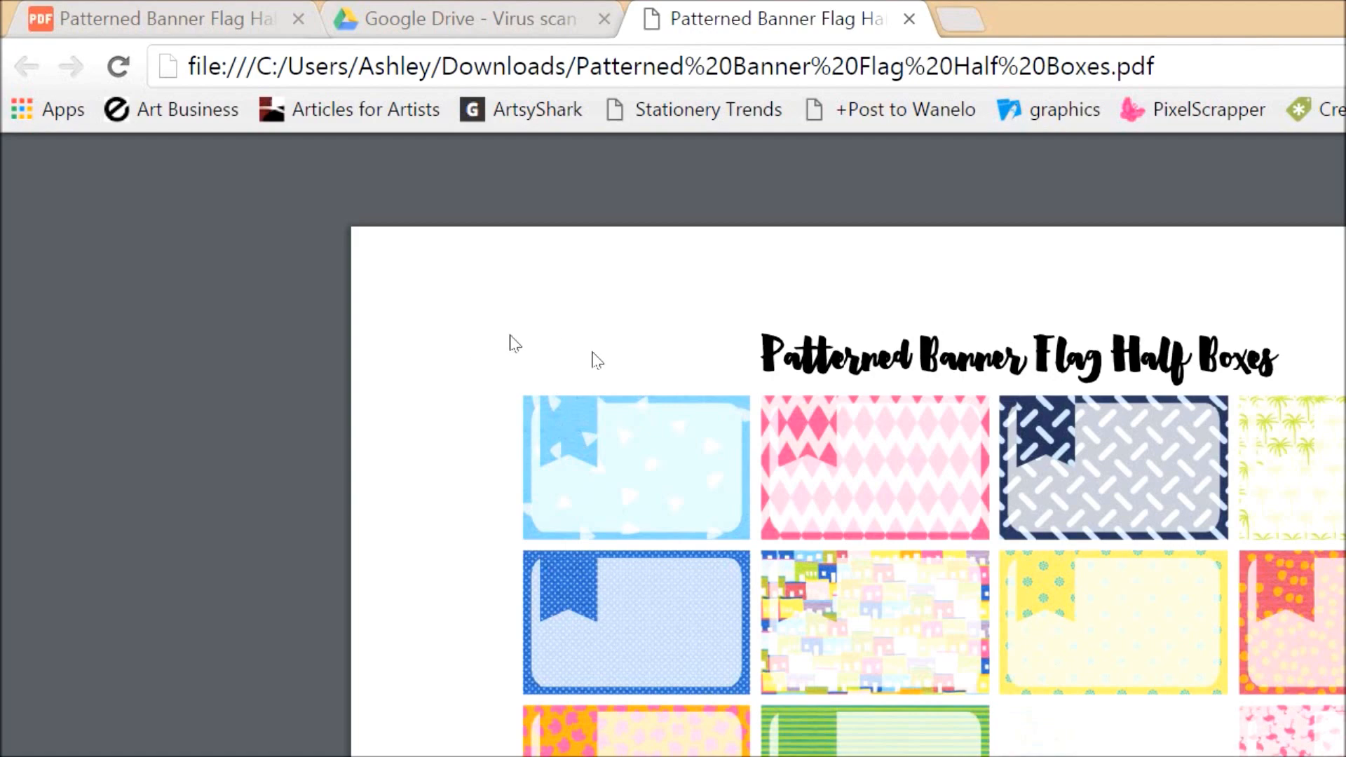
Open the Patterned Banner Flag Half Boxes PDF from Downloads with Adobe Photoshop CC 2014
scroll(down, 3)
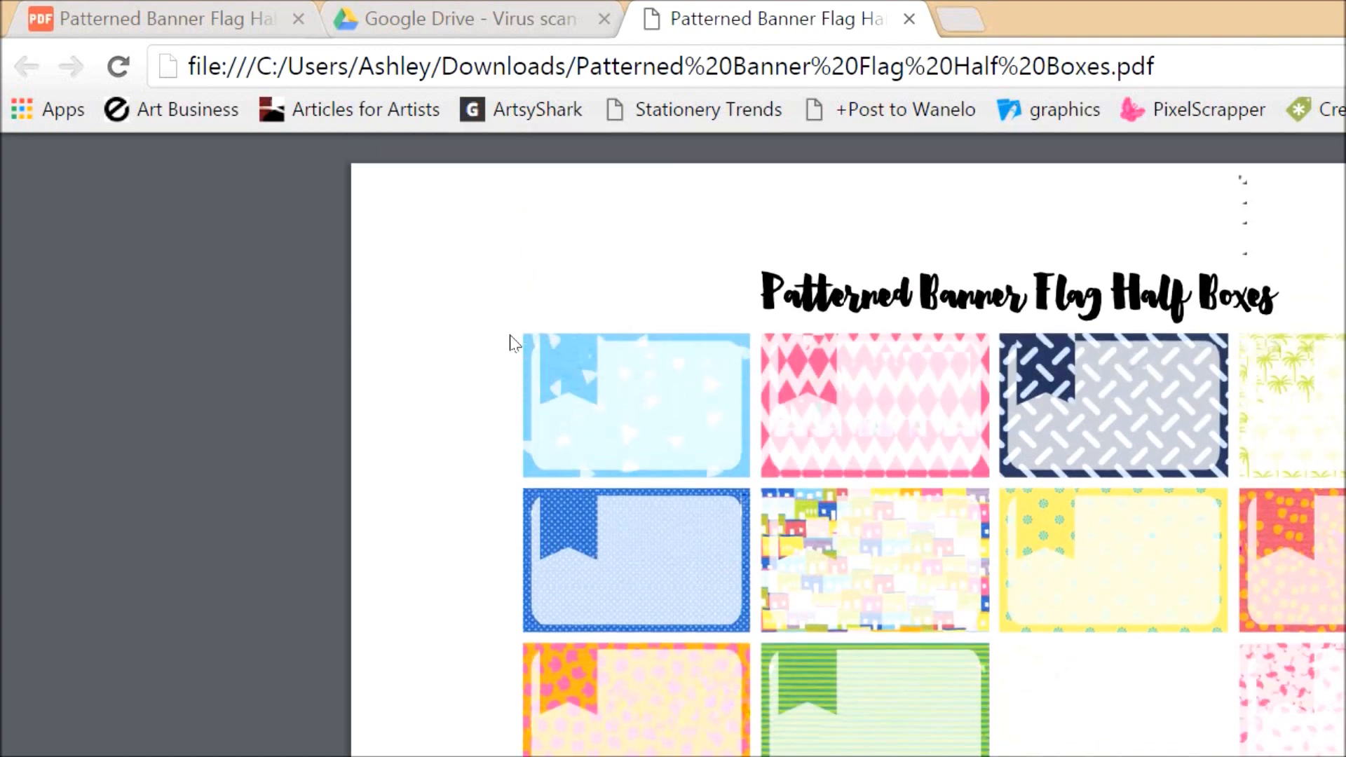
scroll(down, 3)
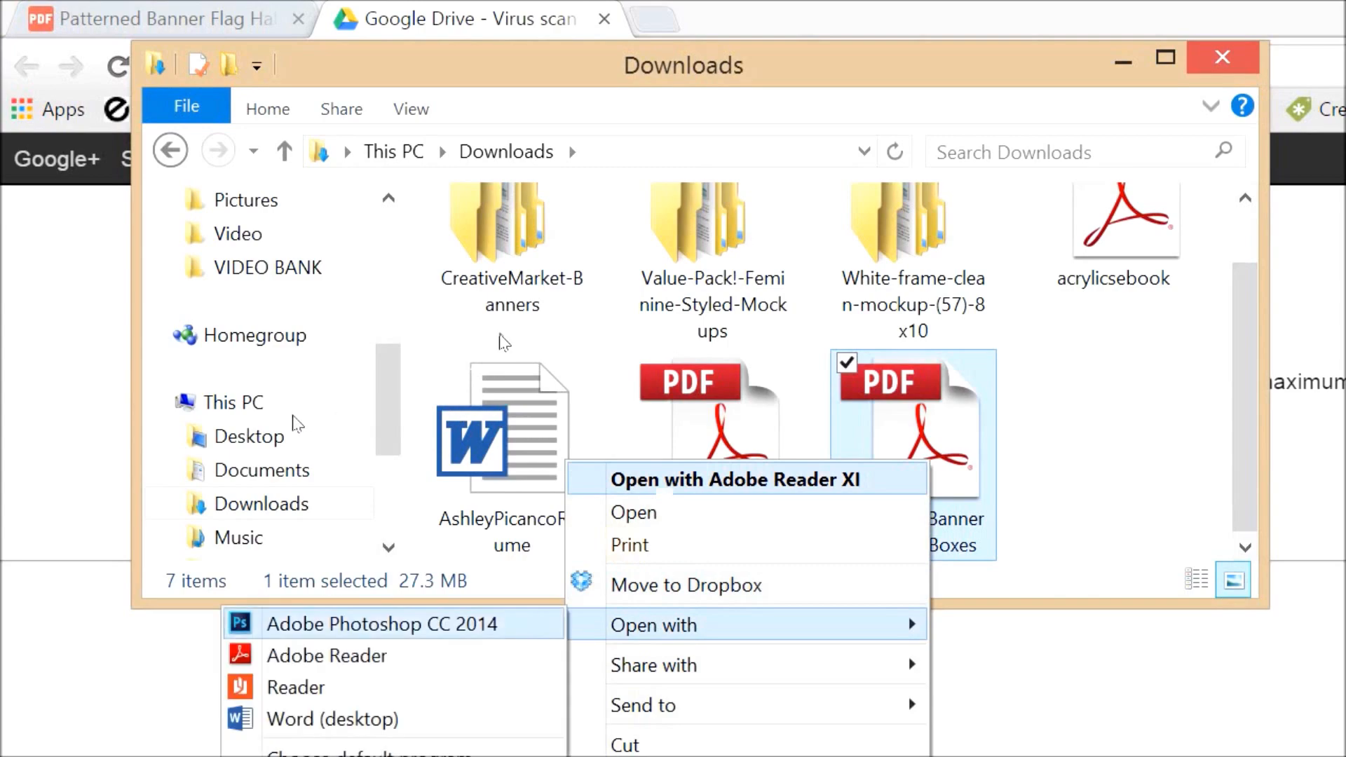
click(383, 624)
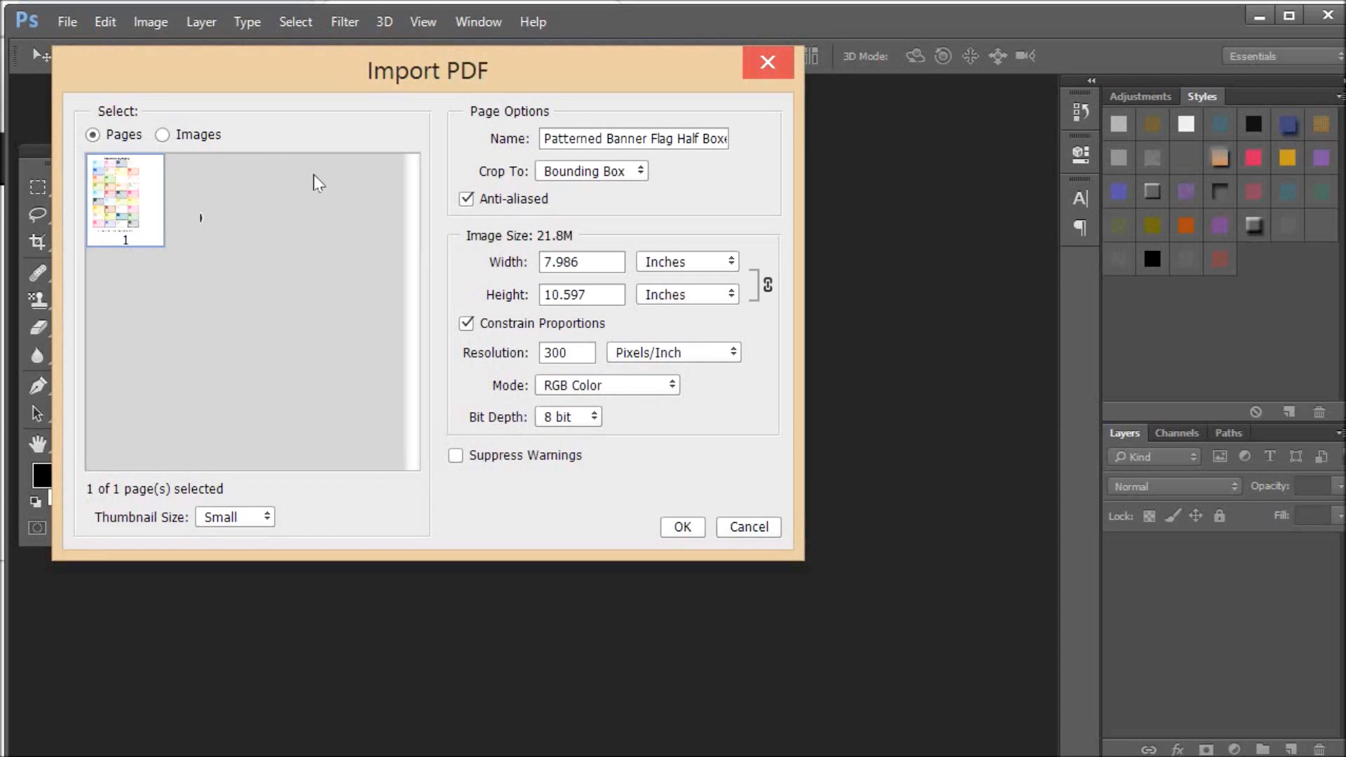
mouse_move(400, 186)
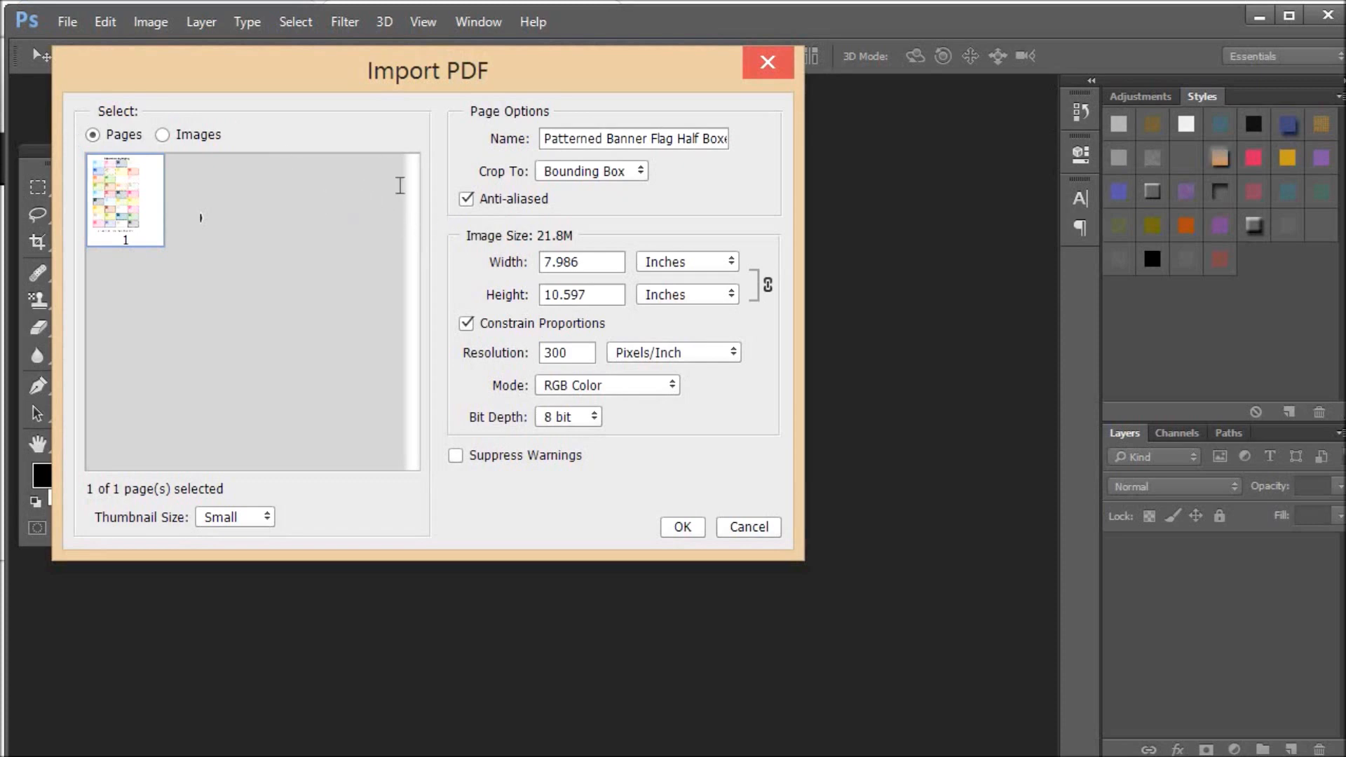
mouse_move(411, 165)
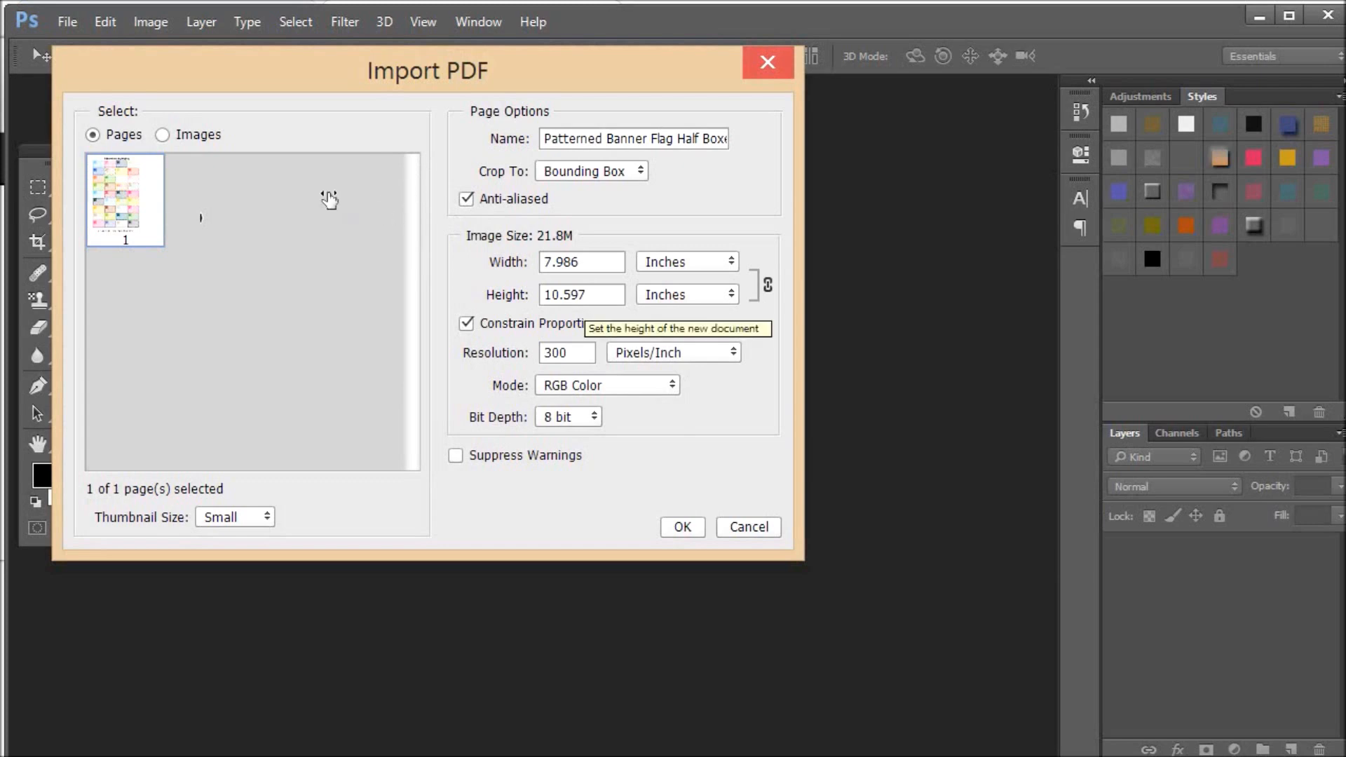
mouse_move(360, 230)
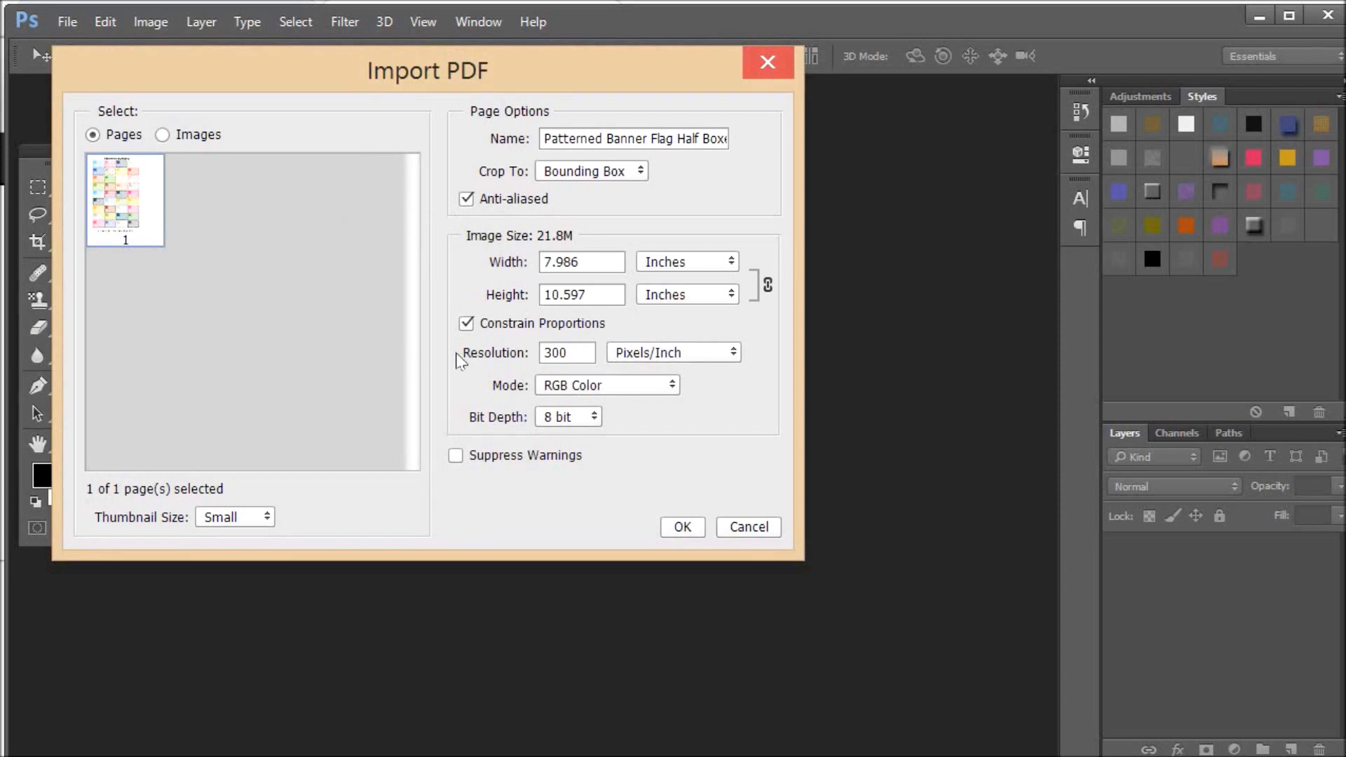
Import page 1 with Bounding Box crop at 300 pixels/inch, RGB, 8 bit
click(681, 527)
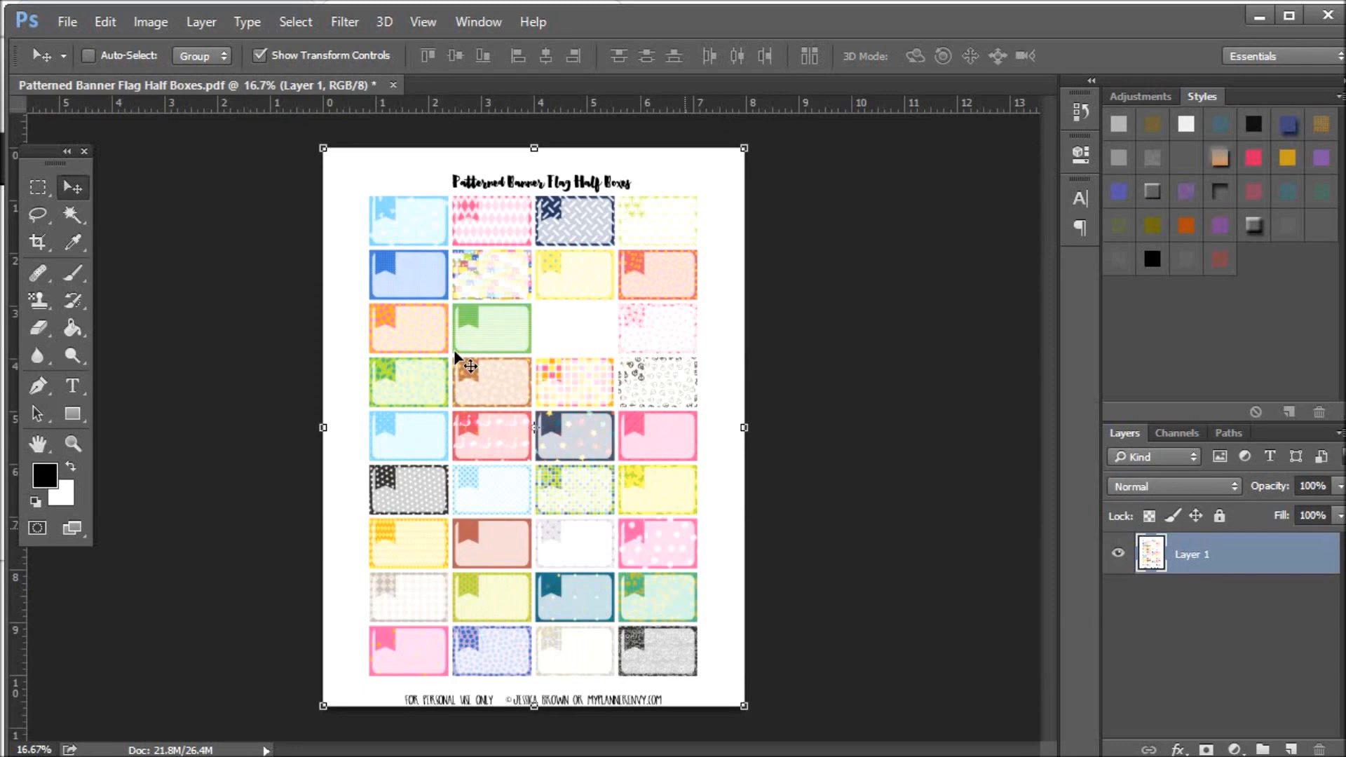
mouse_move(433, 352)
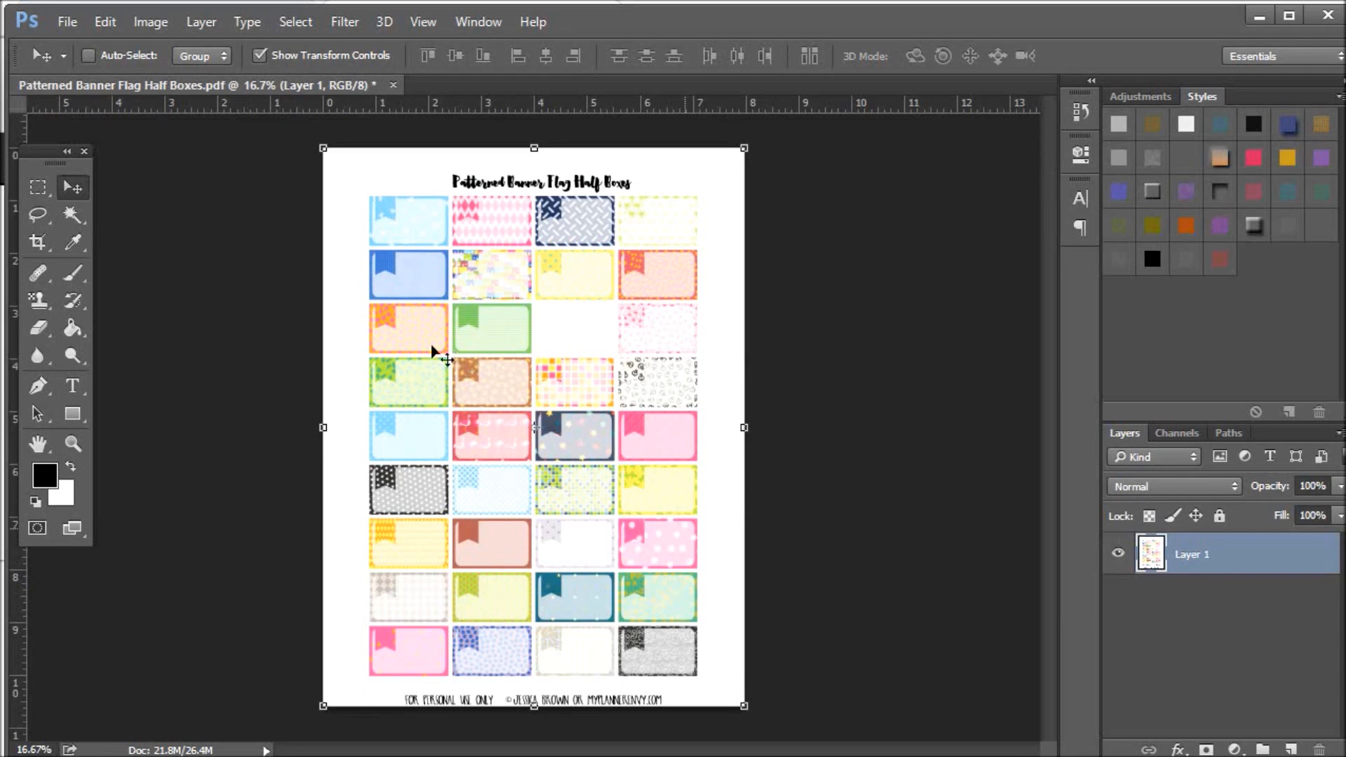
mouse_move(252, 187)
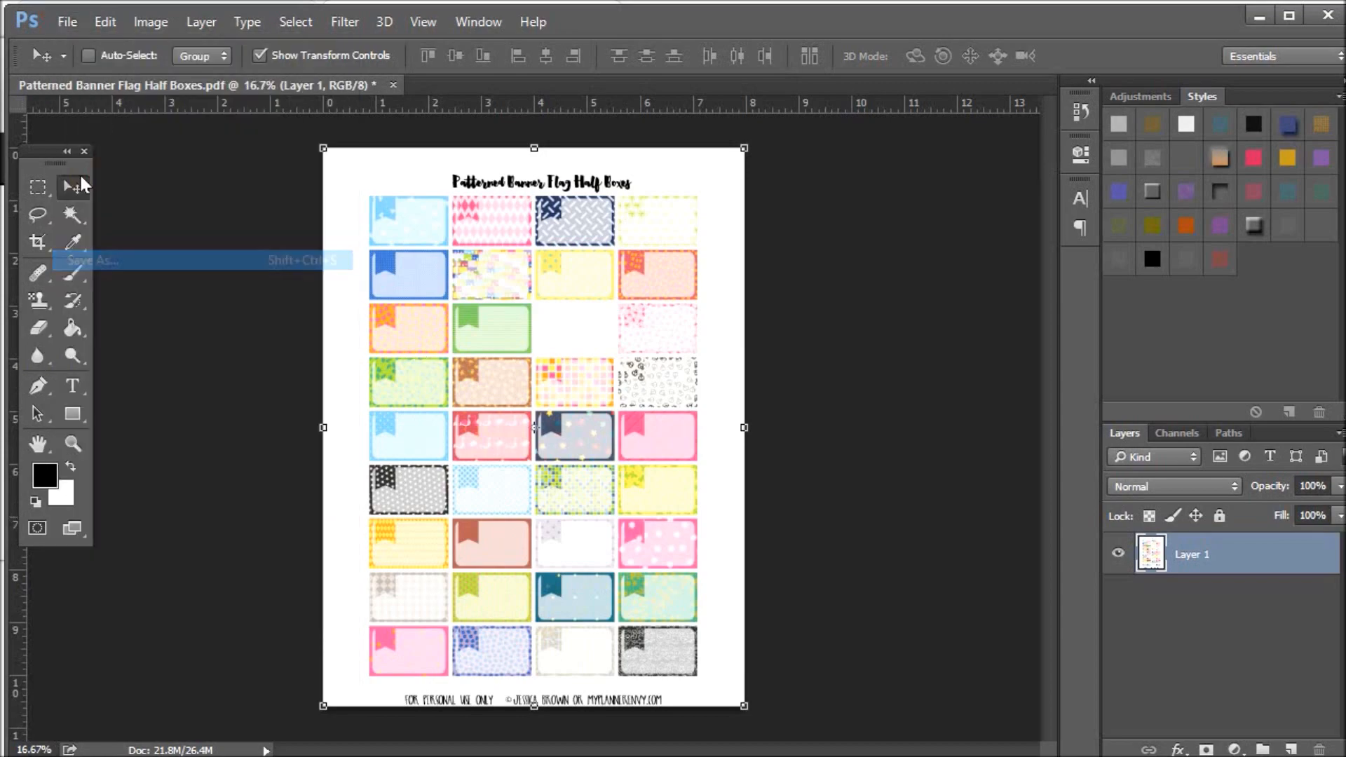
Save the sheet as a PNG copy on the Desktop, accepting the PNG options
click(89, 260)
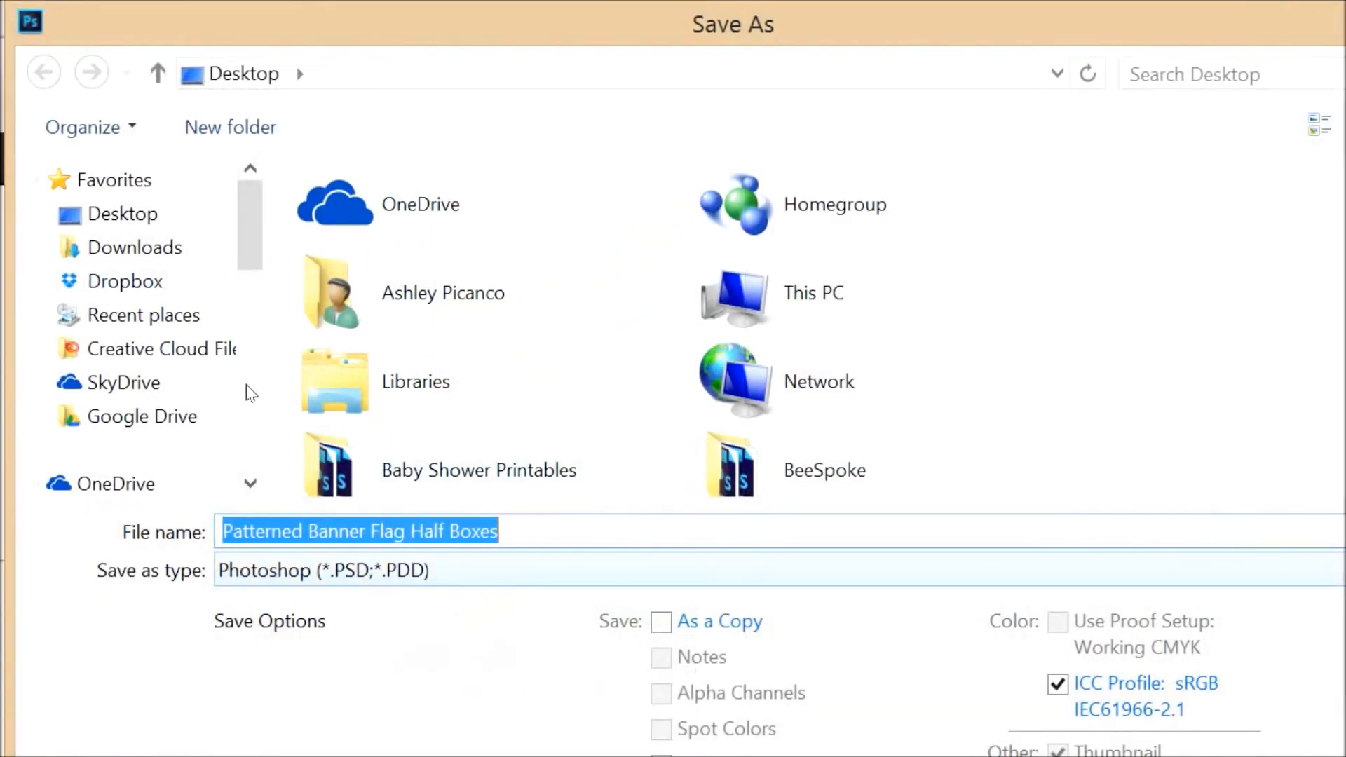
click(322, 570)
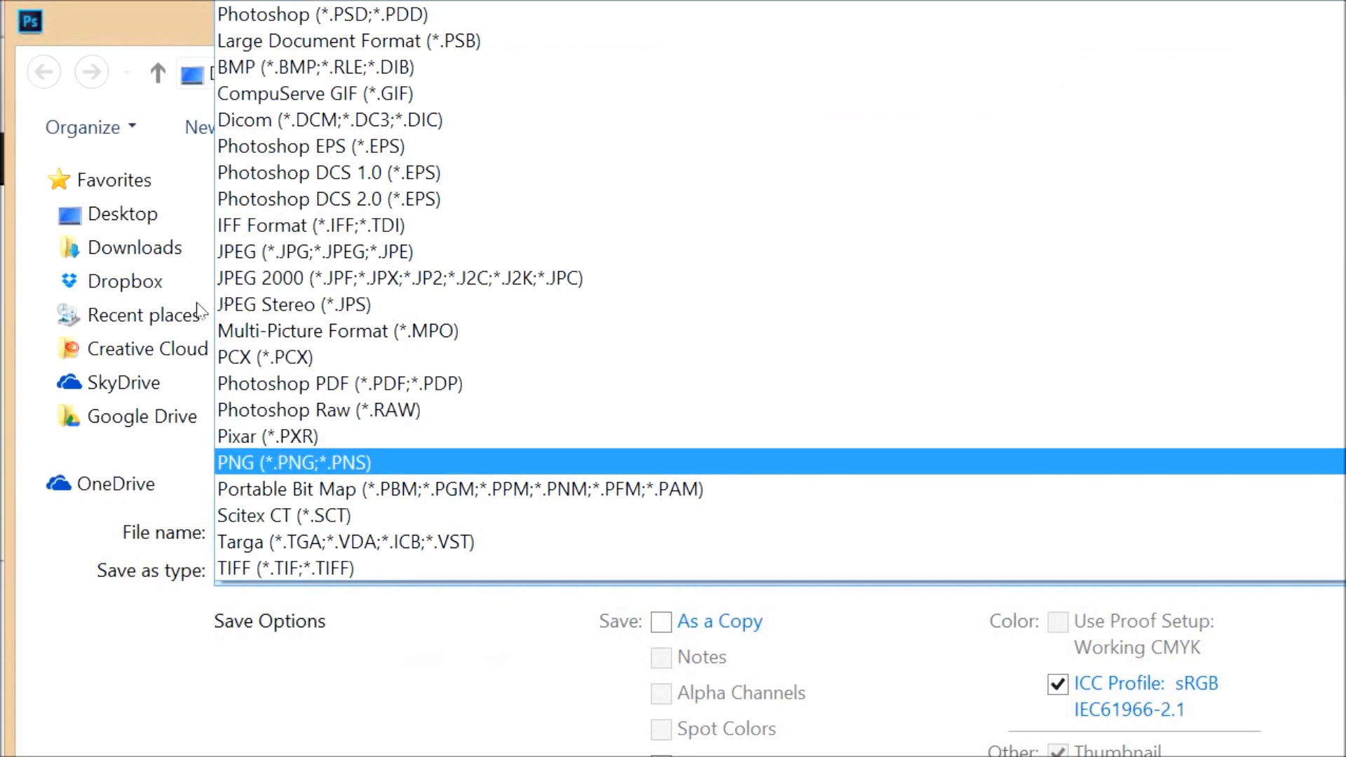
click(293, 462)
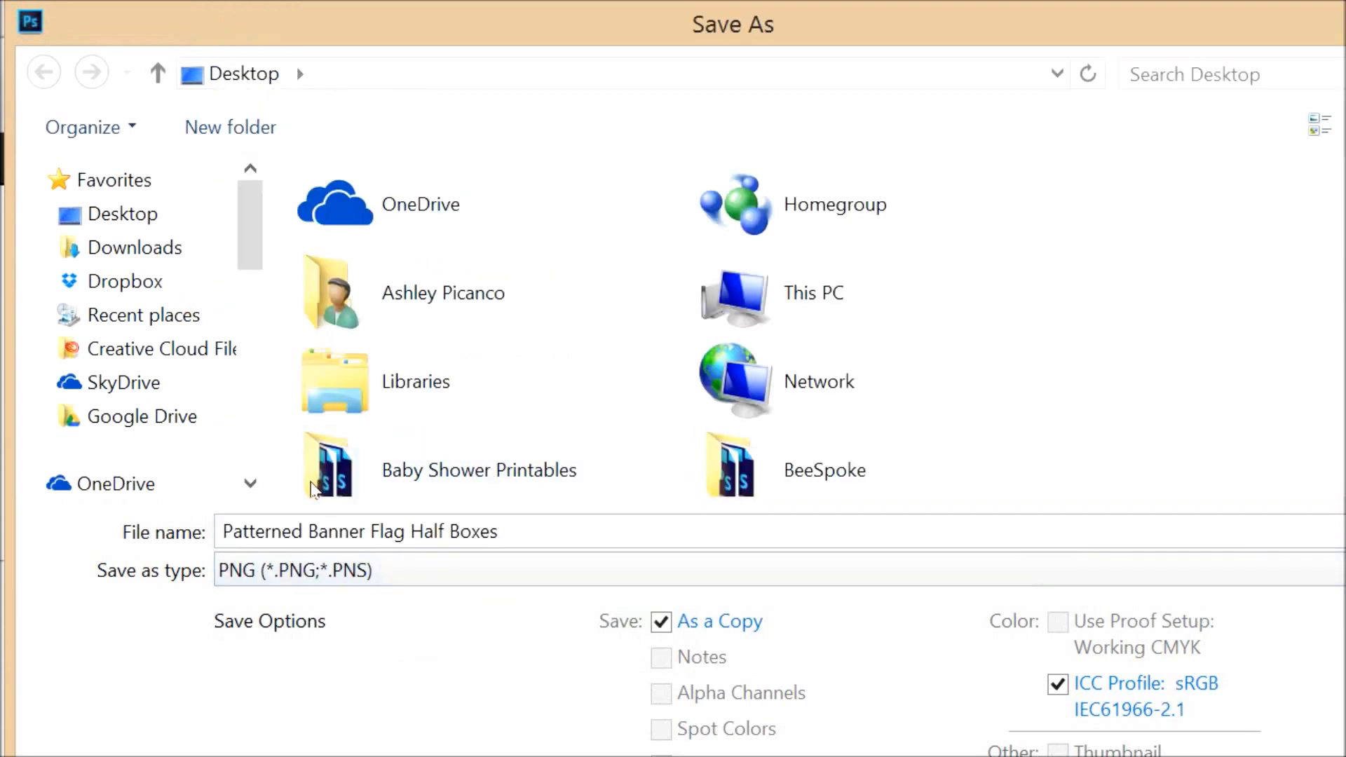
mouse_move(609, 555)
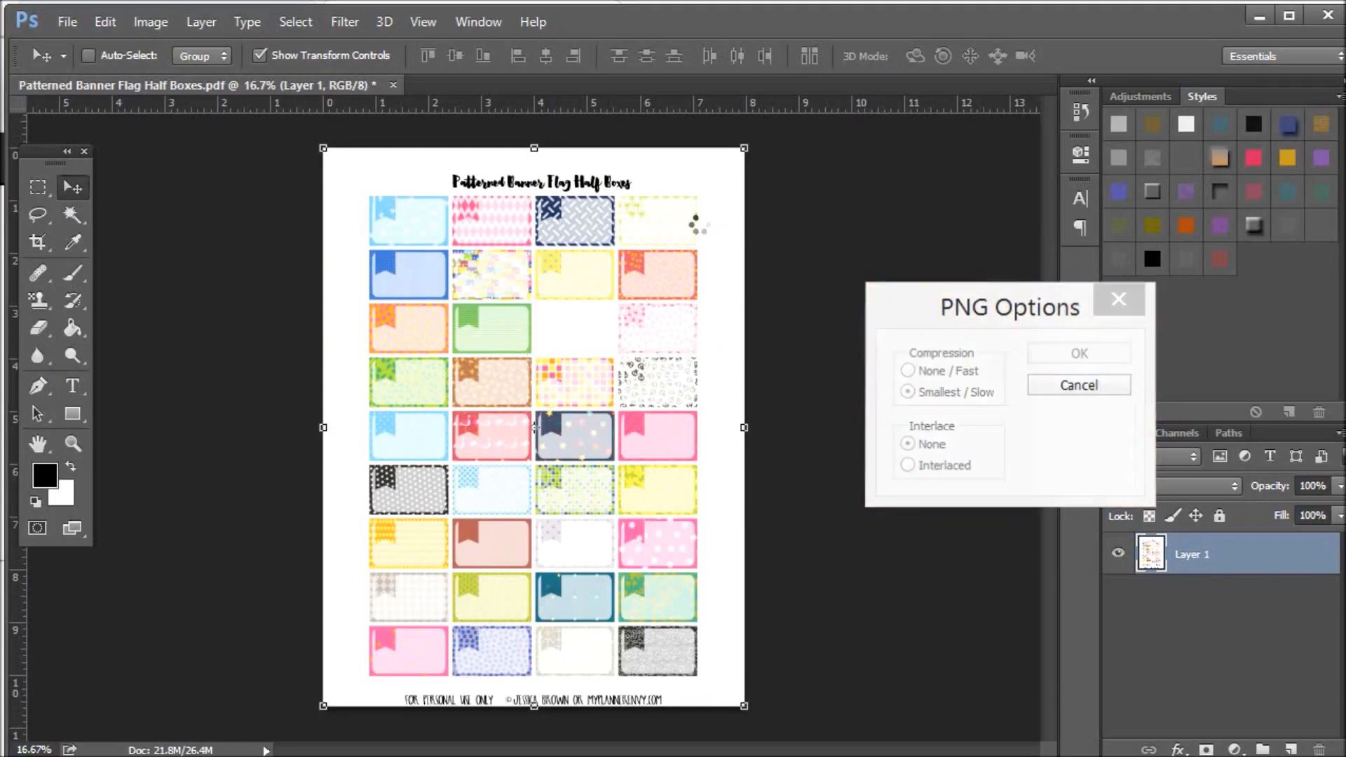
click(1079, 353)
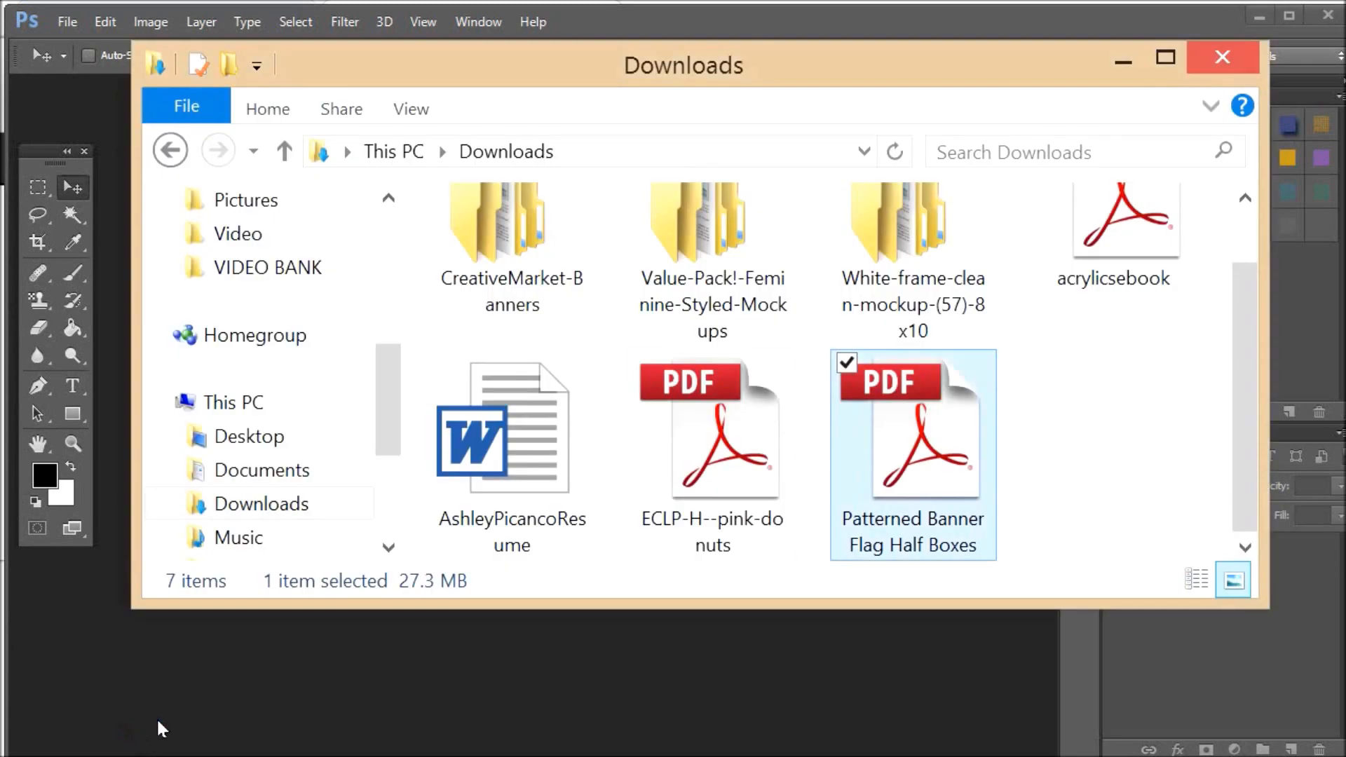
Open the Patterned Banner Flag Half Boxes PNG from File Explorer in Photoshop
click(250, 436)
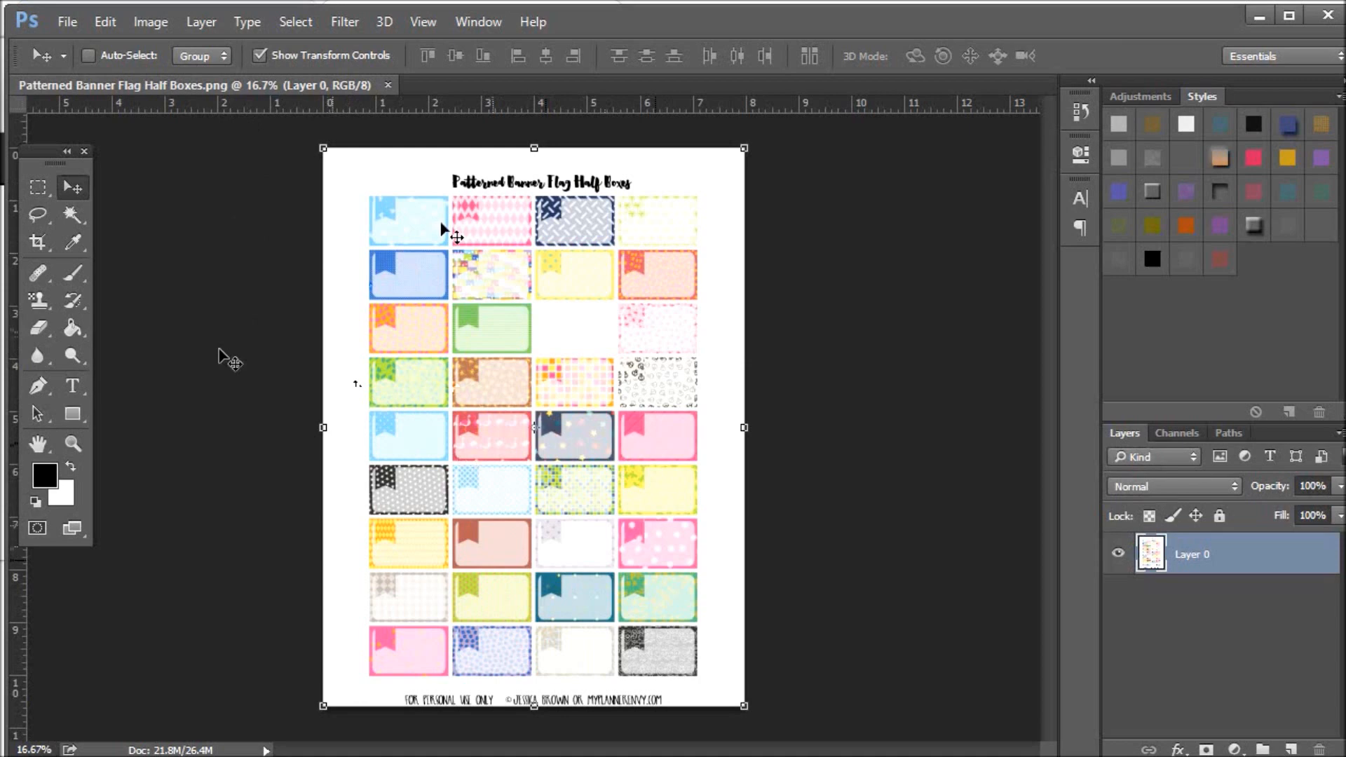
mouse_move(489, 463)
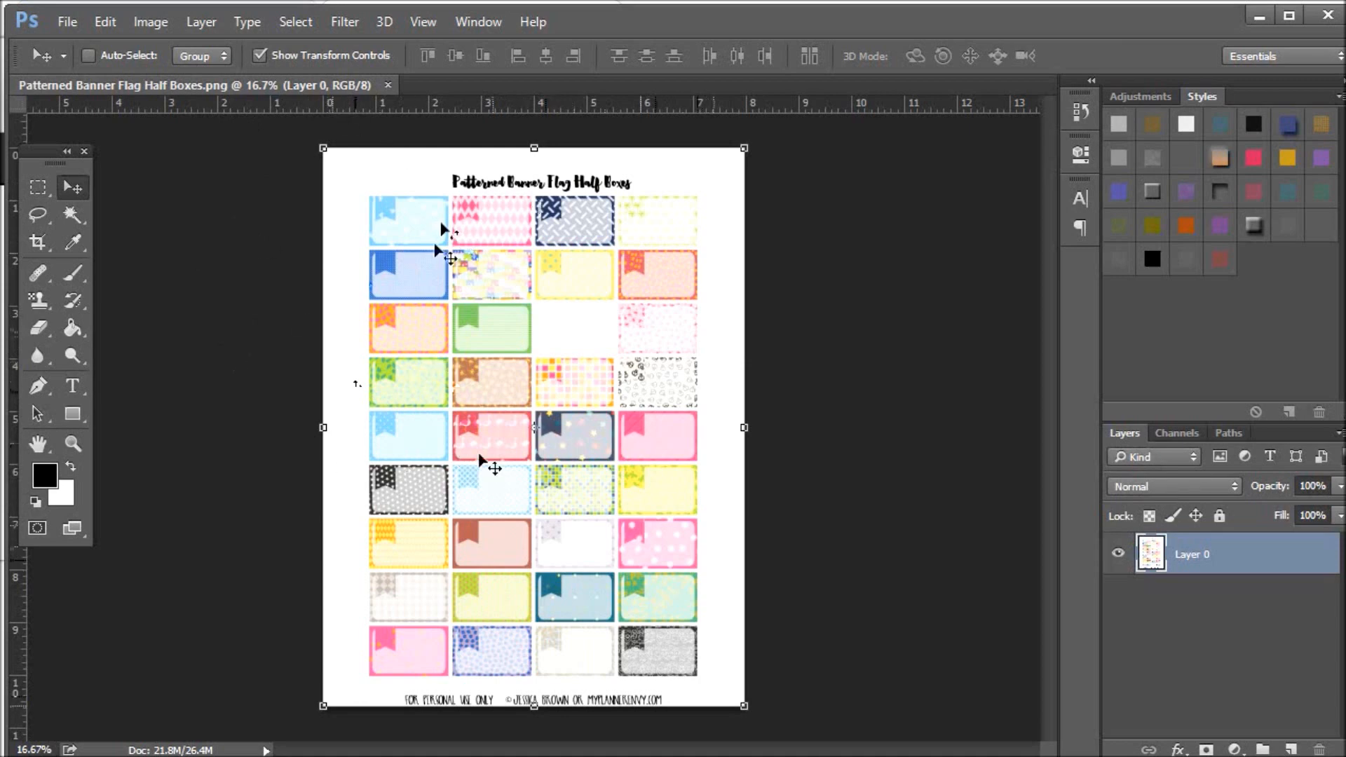
mouse_move(380, 169)
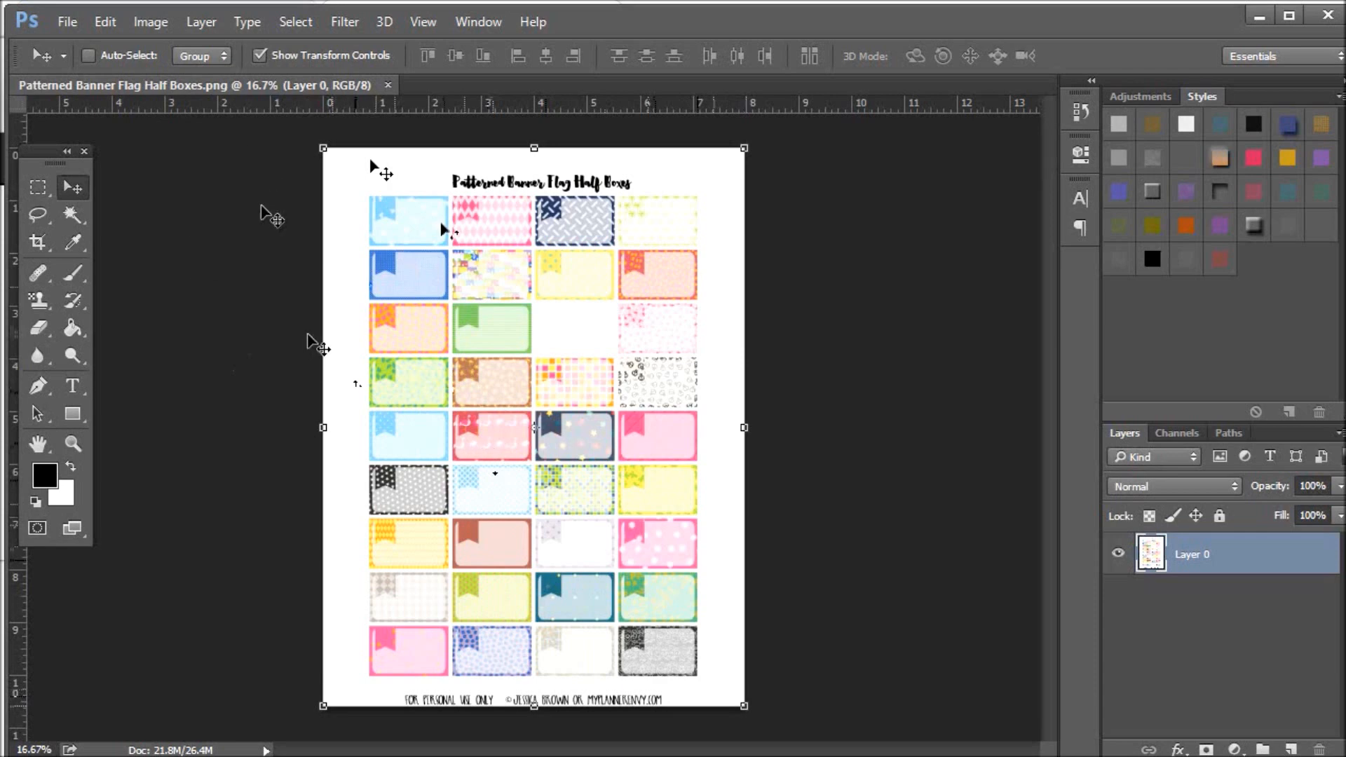
mouse_move(309, 313)
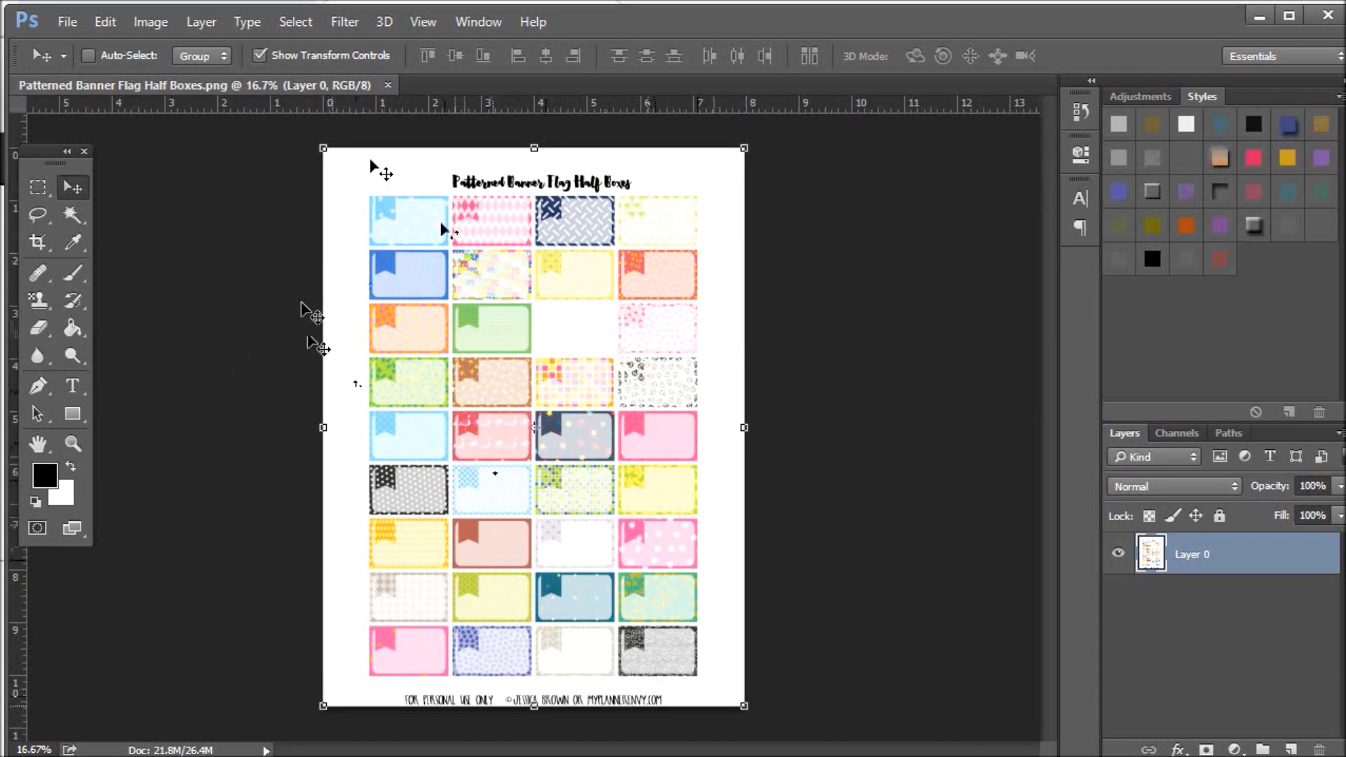
mouse_move(382, 261)
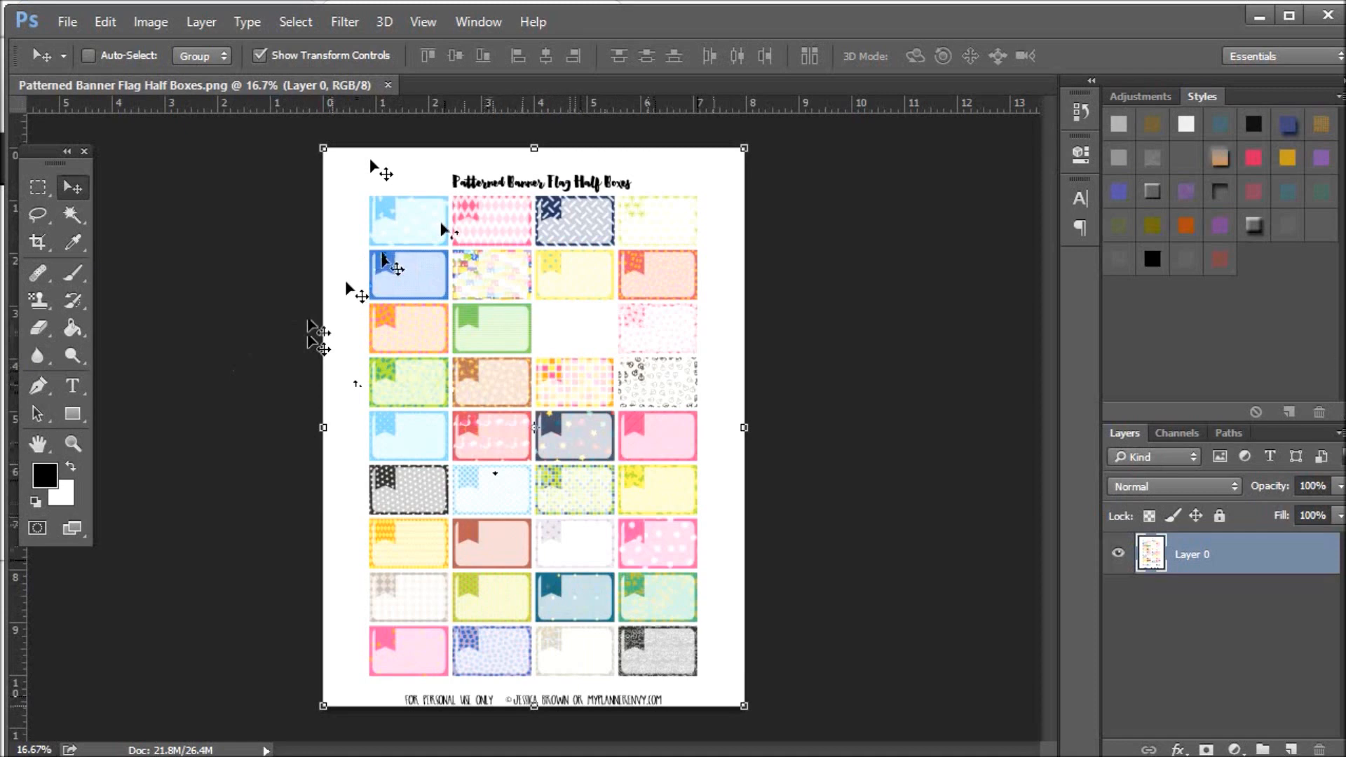
mouse_move(385, 266)
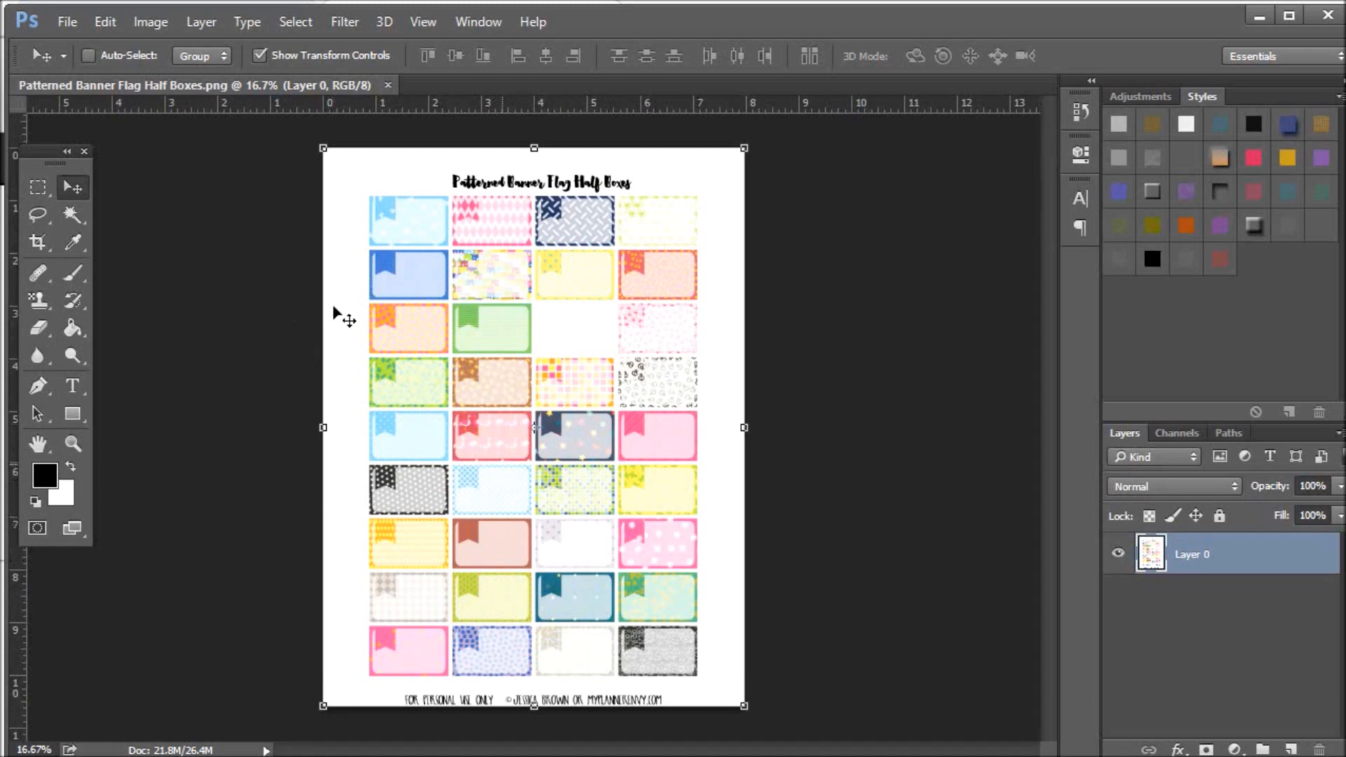
mouse_move(337, 380)
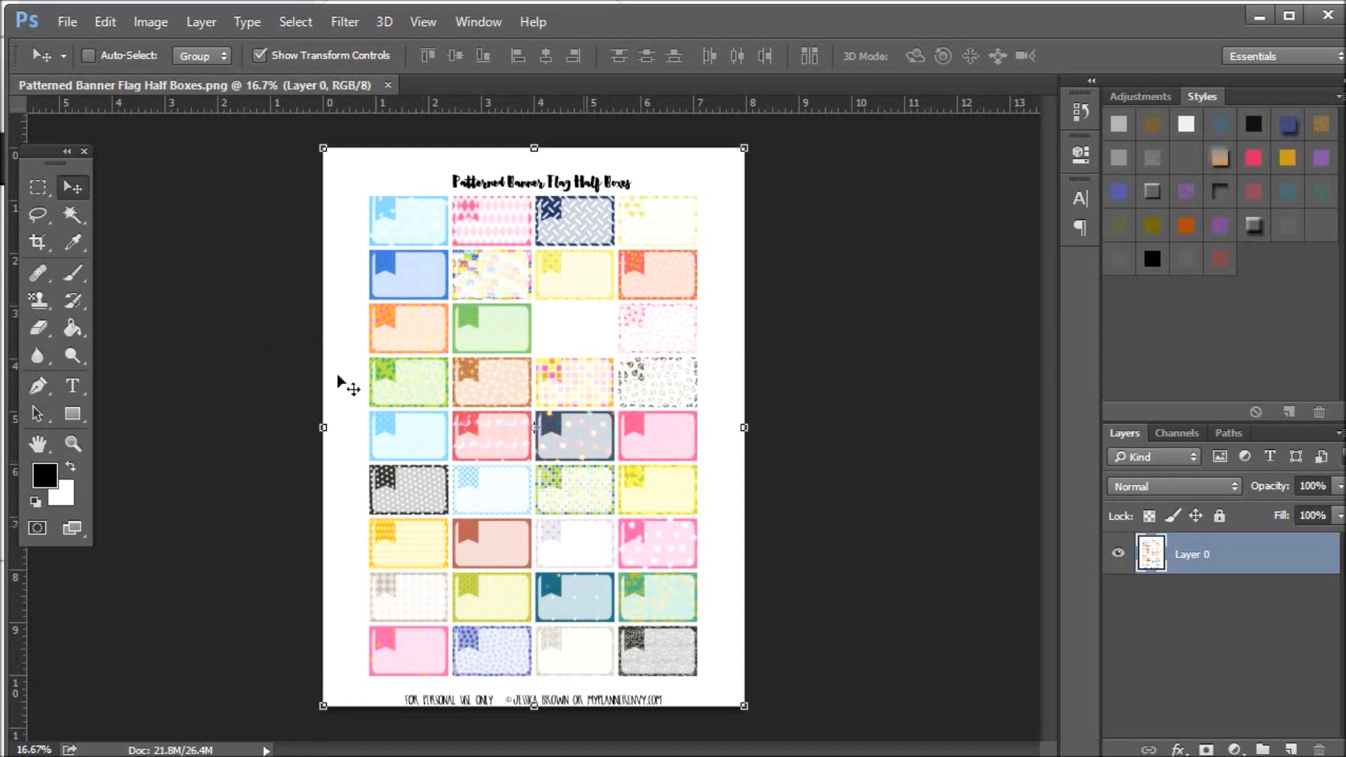
mouse_move(466, 380)
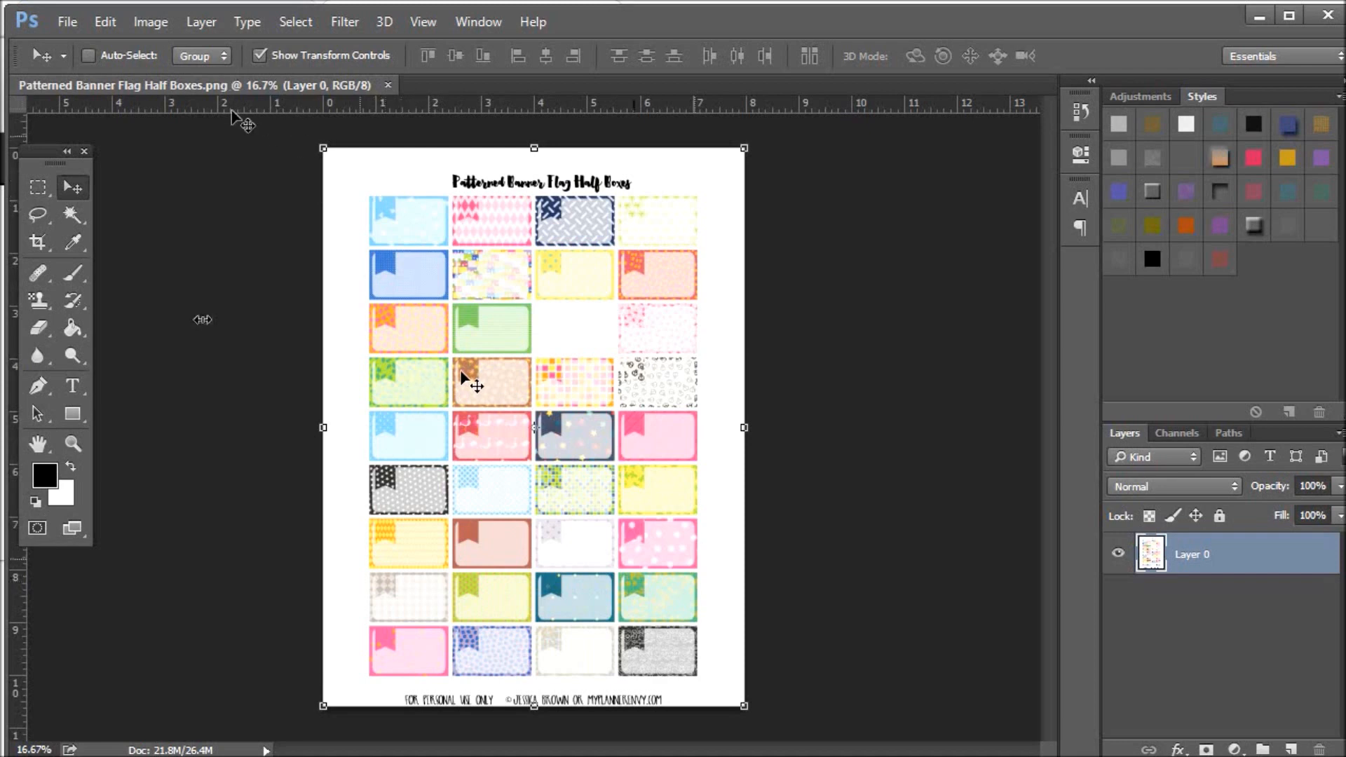
mouse_move(777, 379)
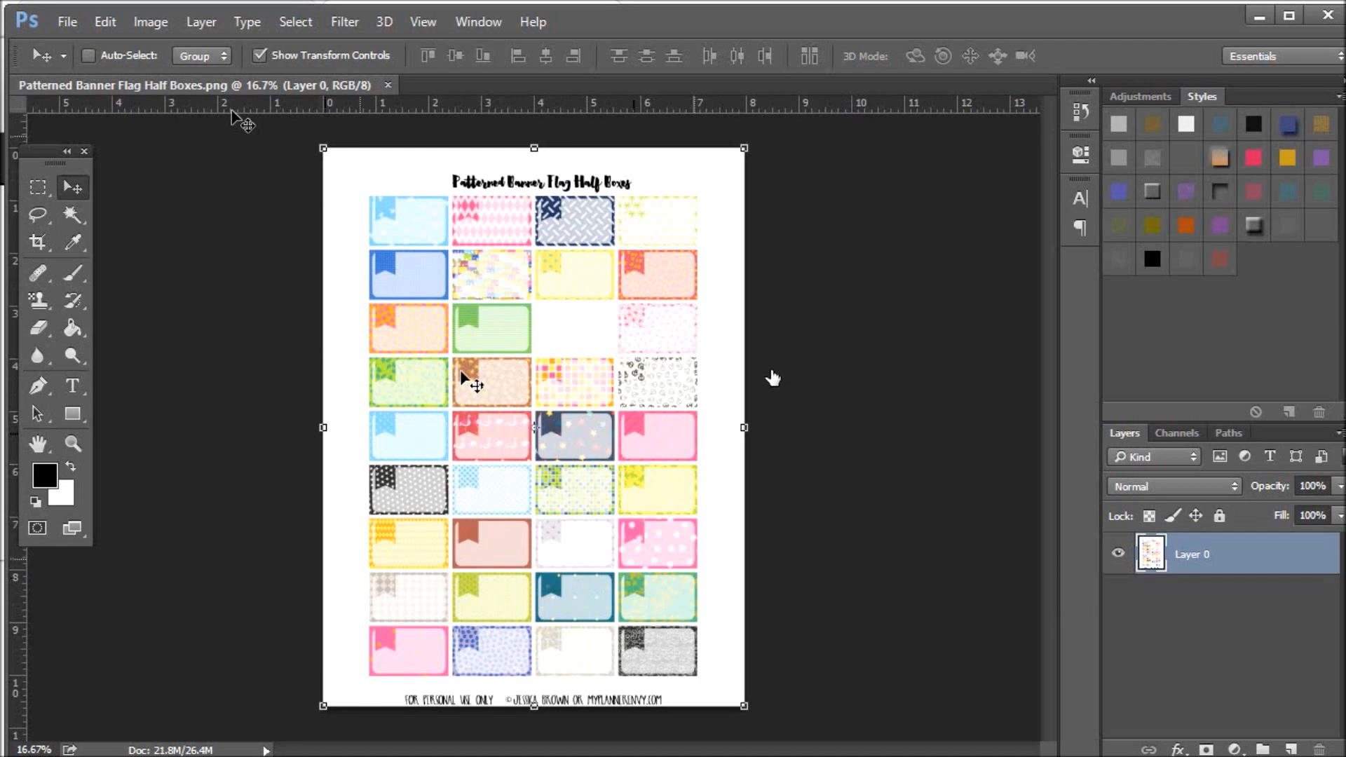
right_click(1192, 554)
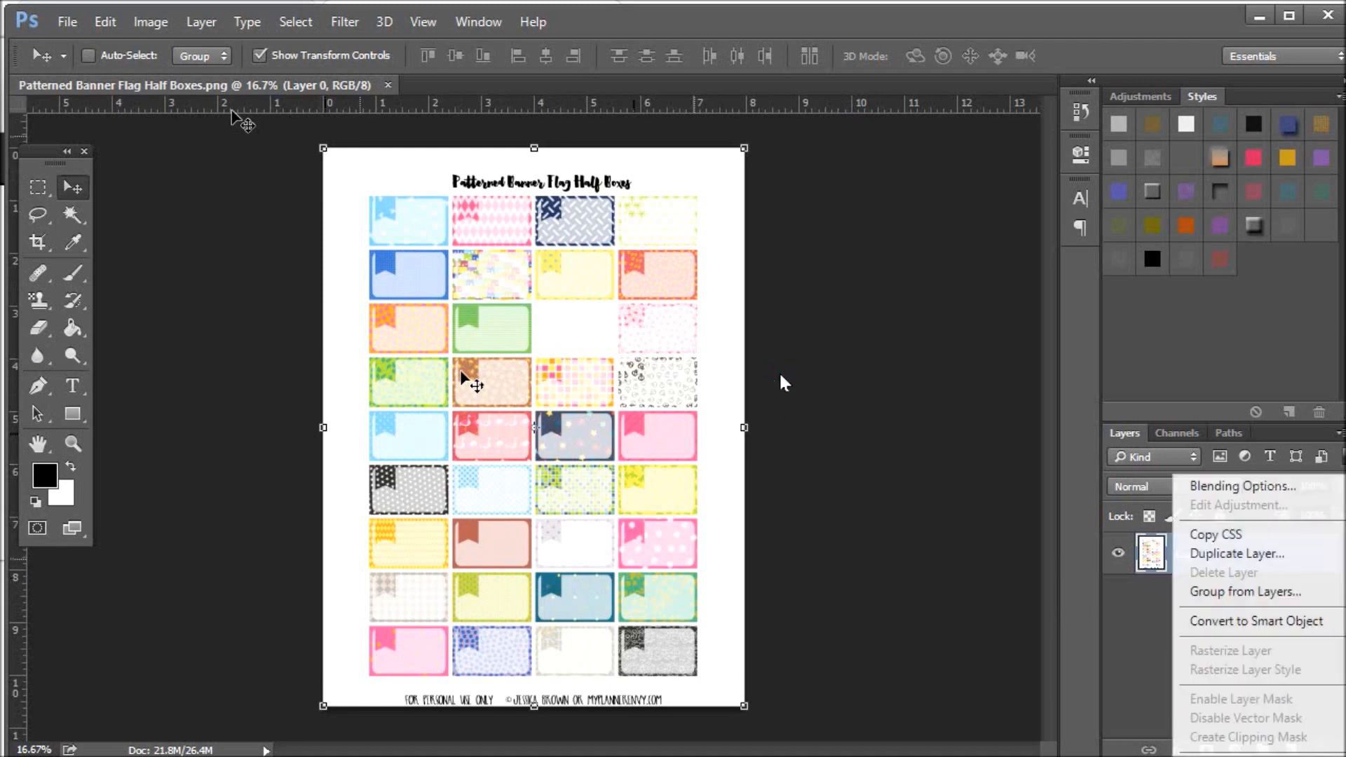
mouse_move(1242, 485)
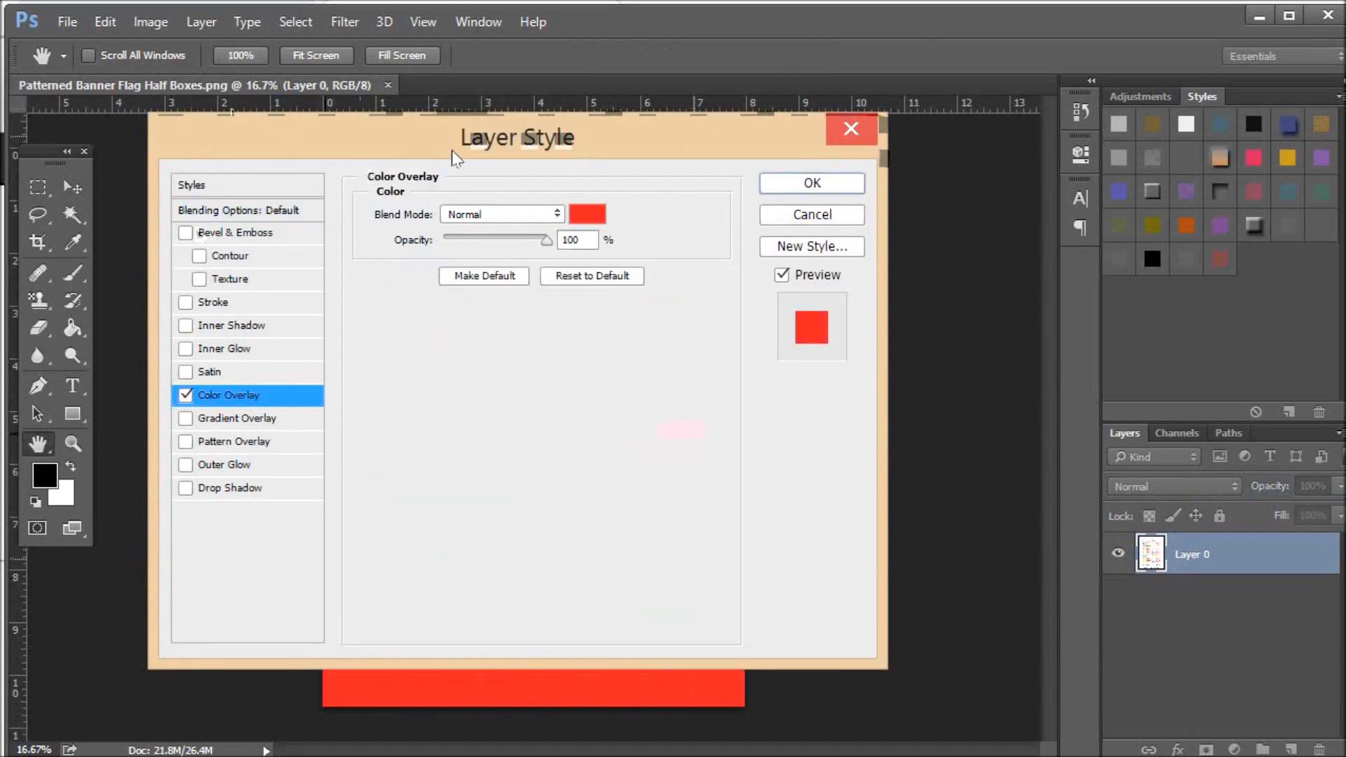
mouse_move(439, 91)
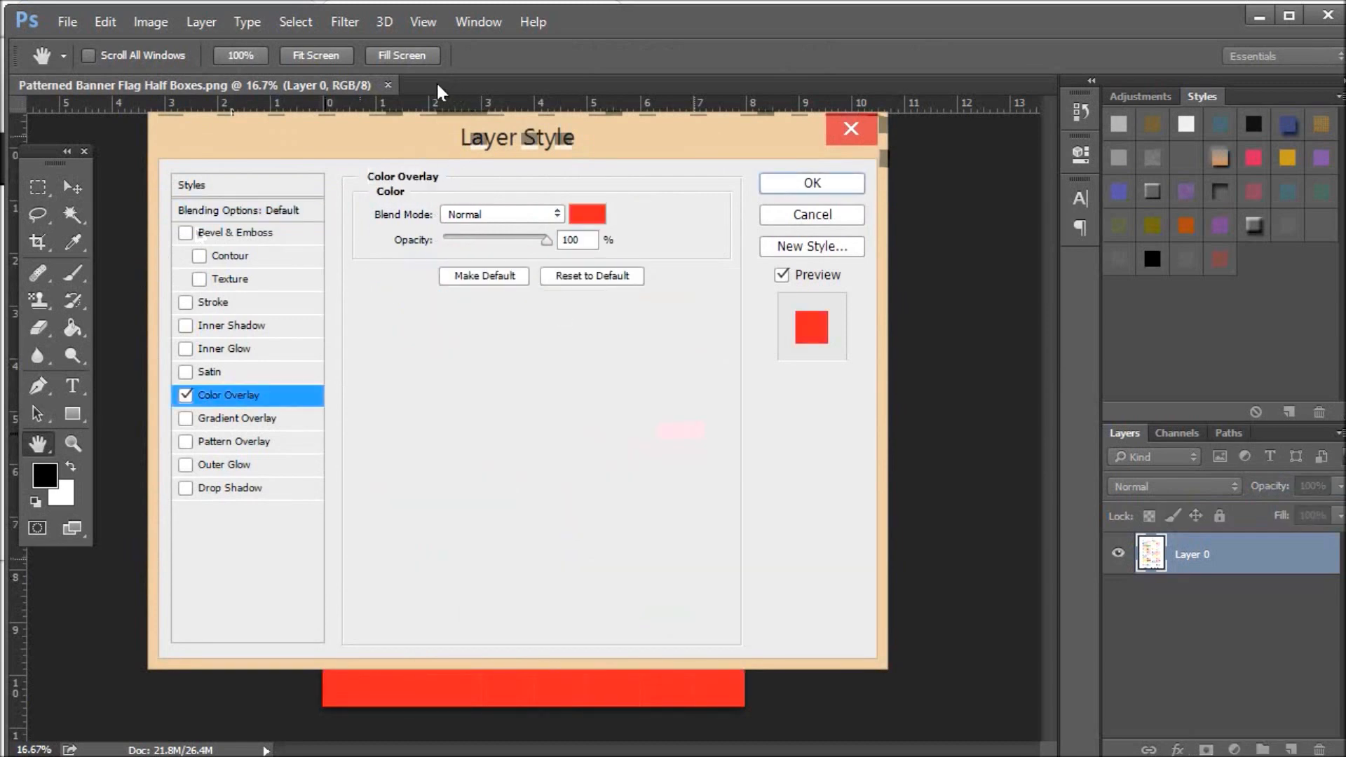
drag(516, 138, 969, 414)
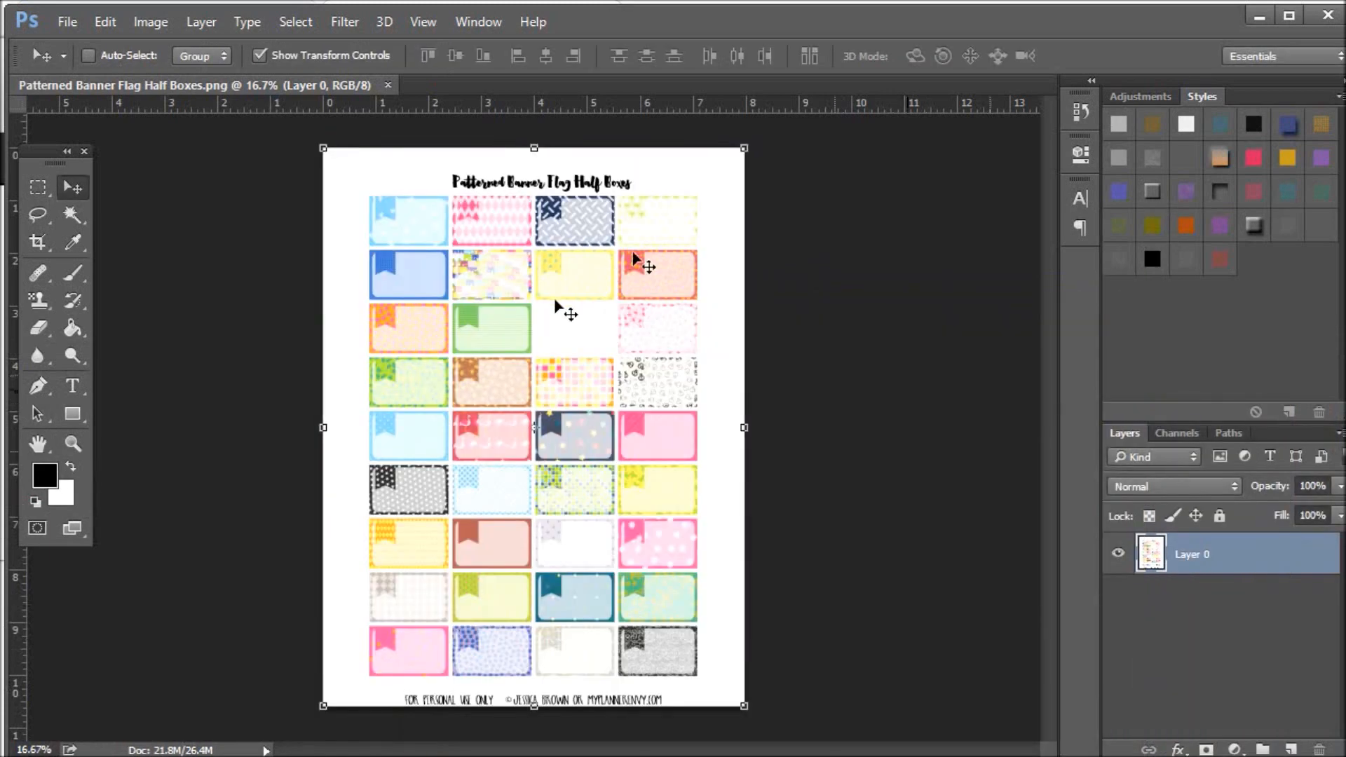
mouse_move(464, 404)
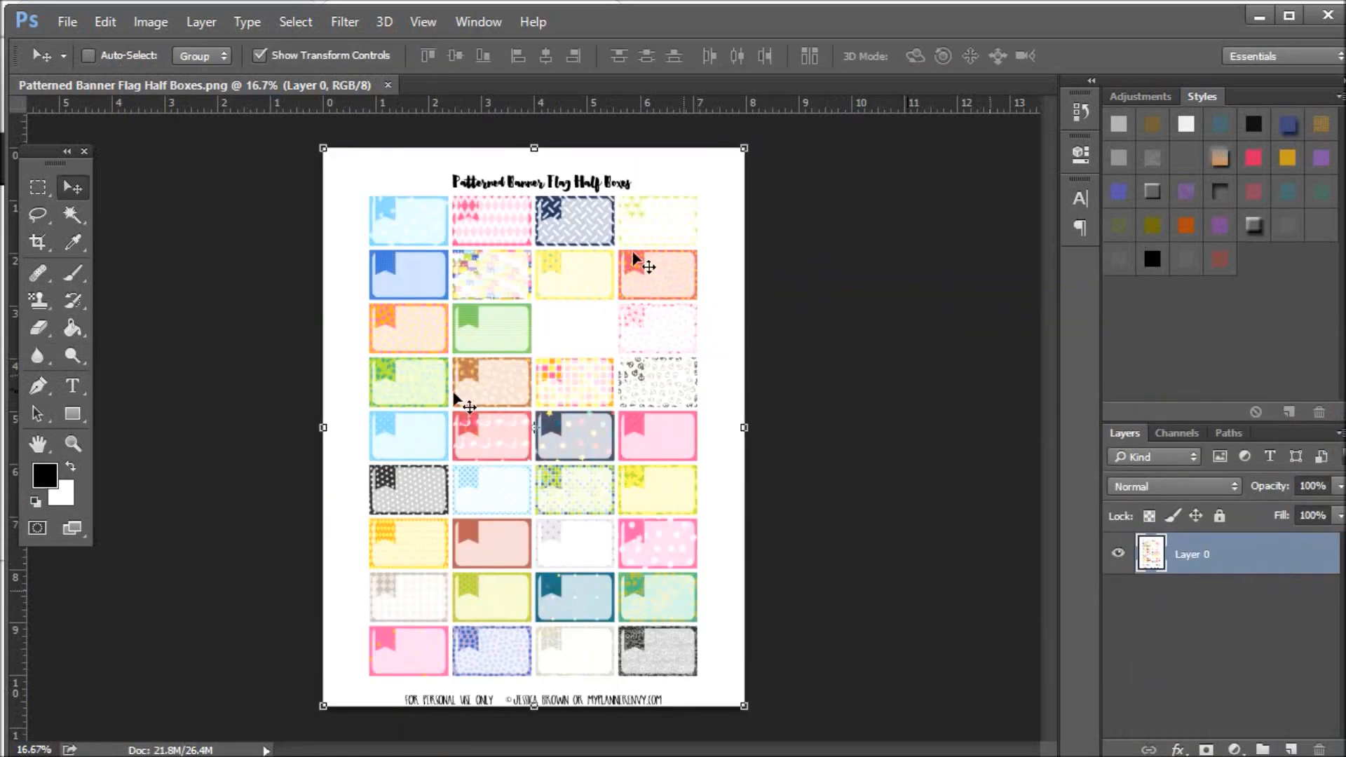
mouse_move(756, 403)
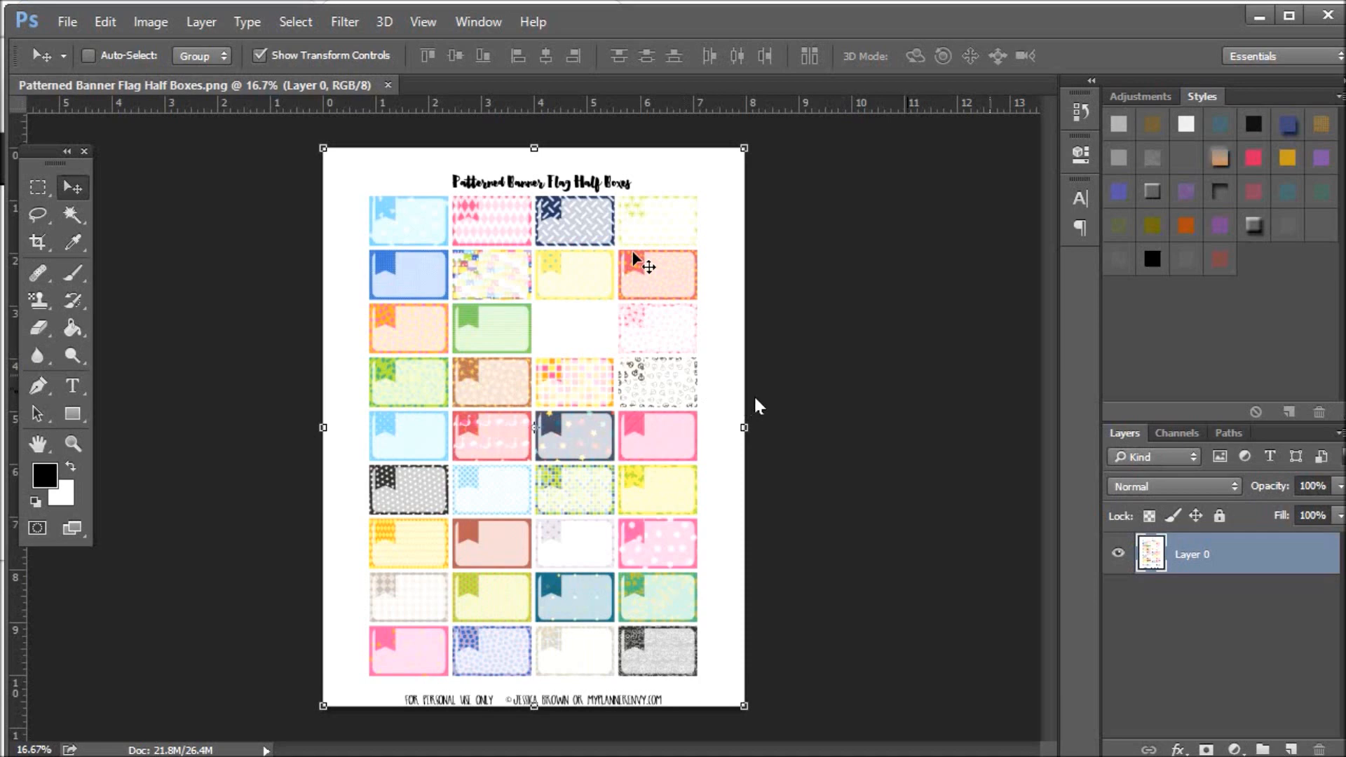
mouse_move(790, 378)
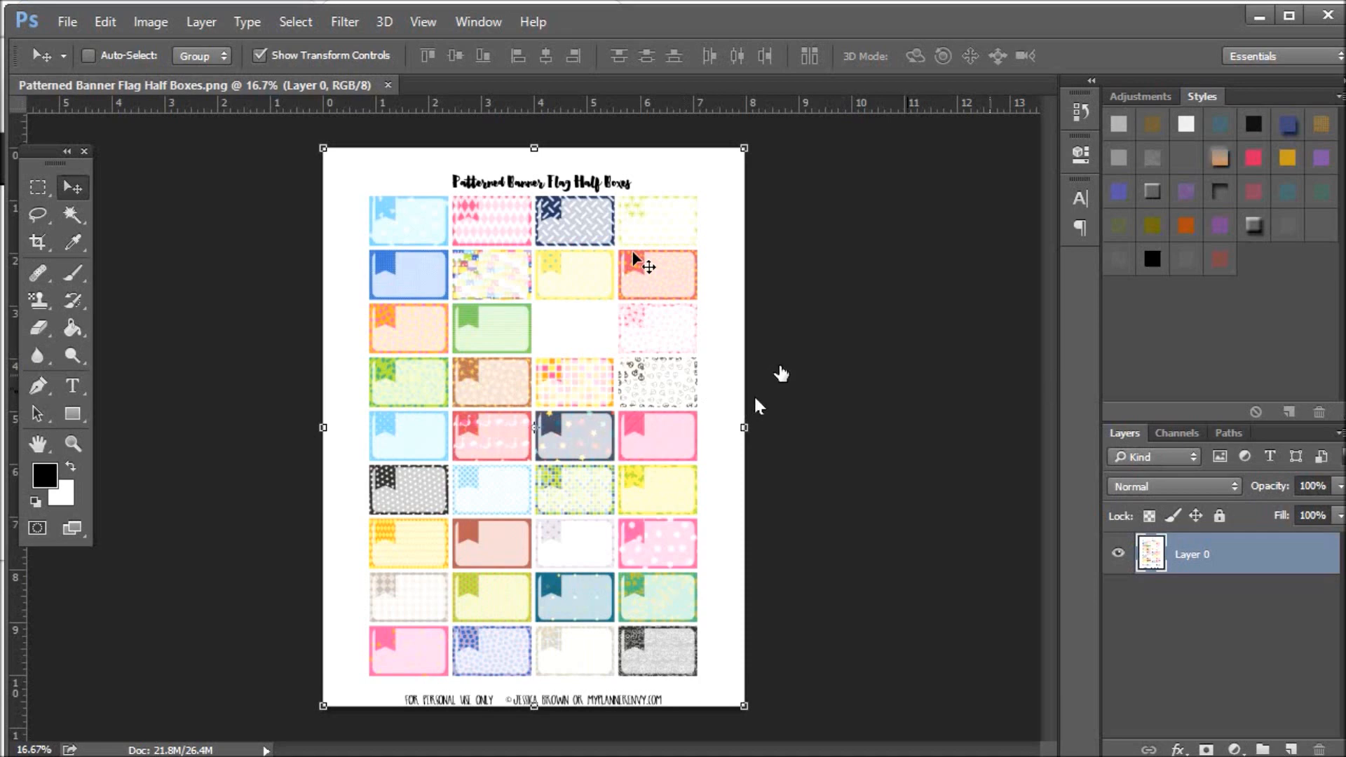
mouse_move(781, 374)
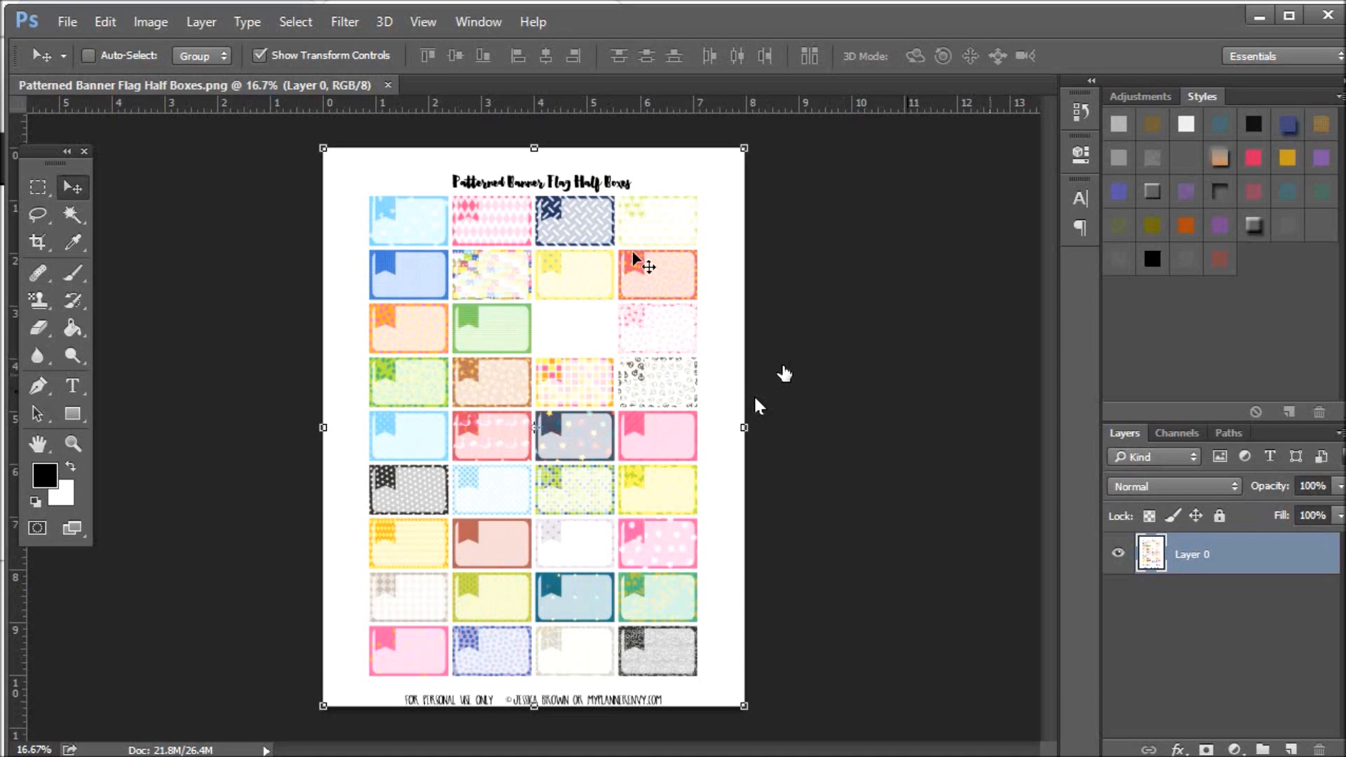
mouse_move(791, 380)
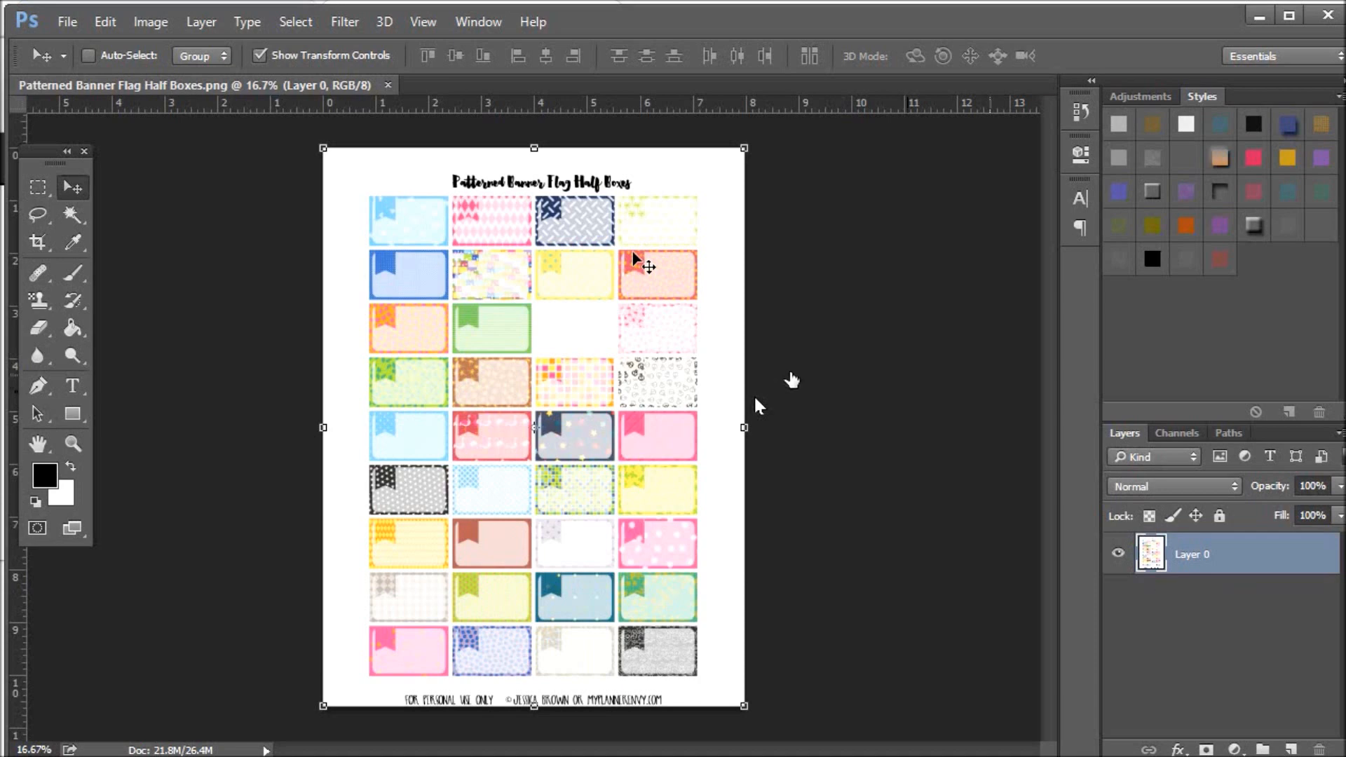
mouse_move(871, 375)
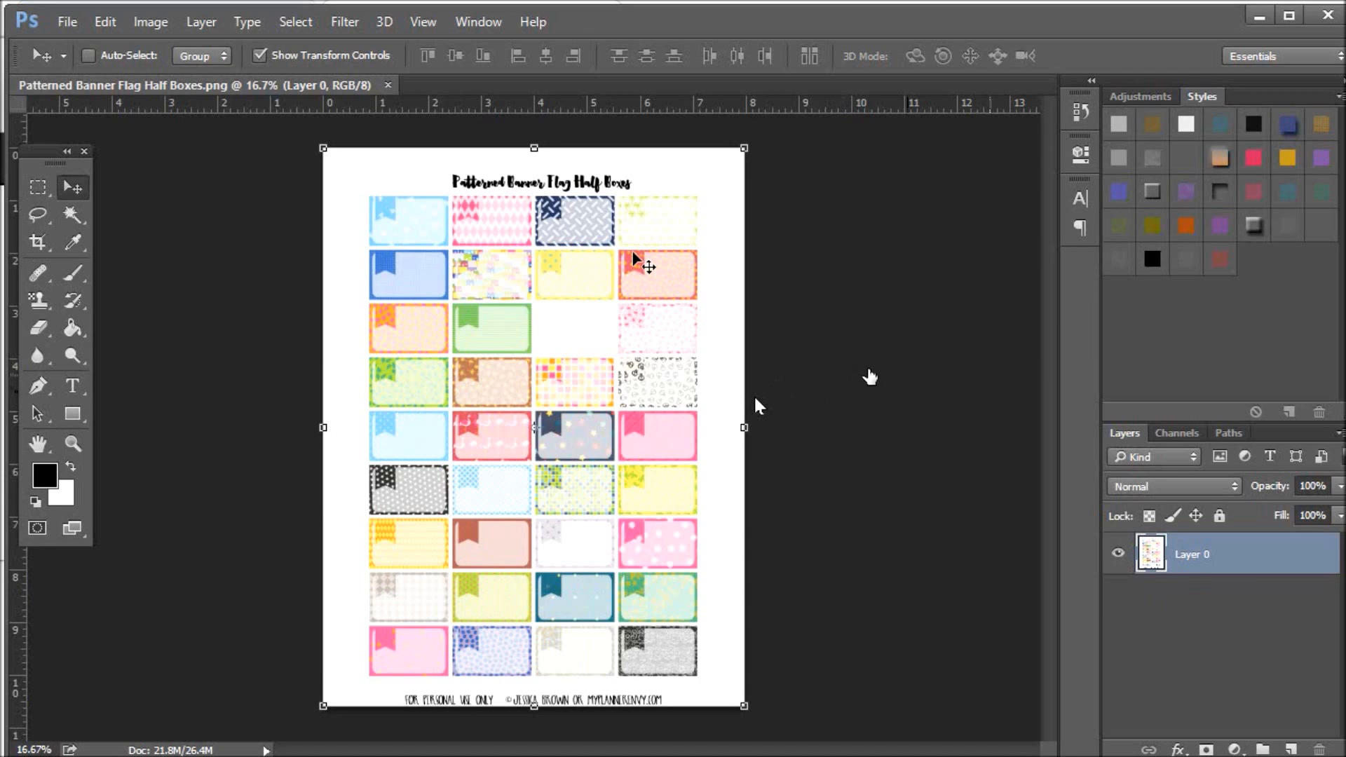
mouse_move(870, 371)
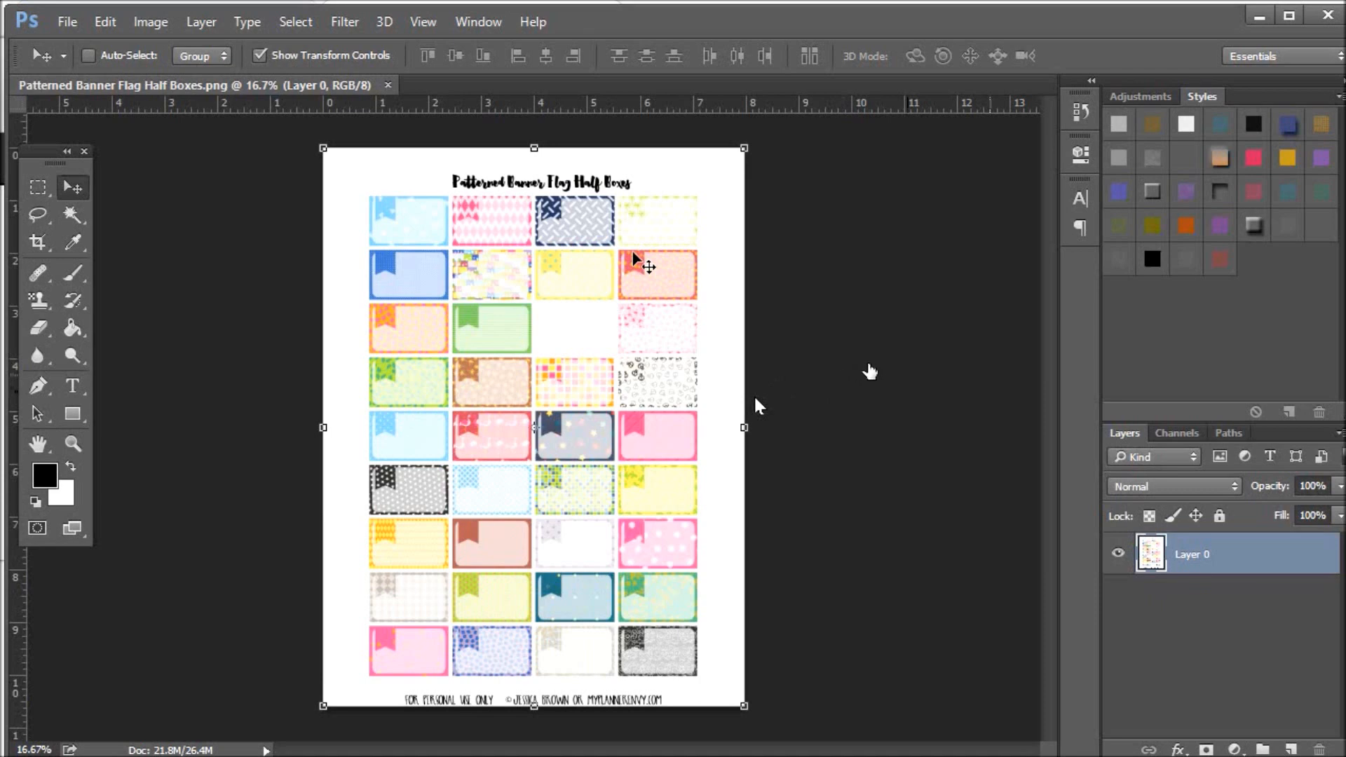
mouse_move(798, 376)
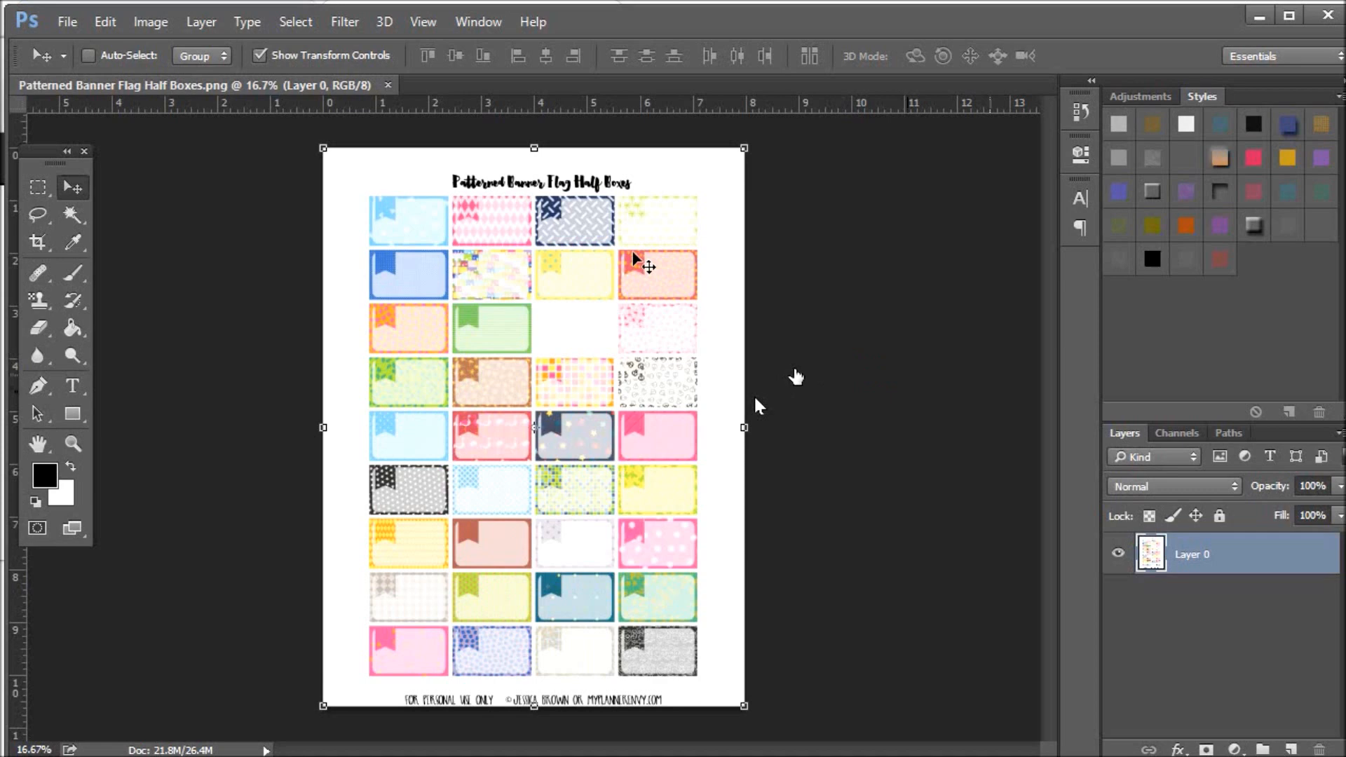
Remove Layer 0's white background with Blend If, white slider at about 248
right_click(1192, 554)
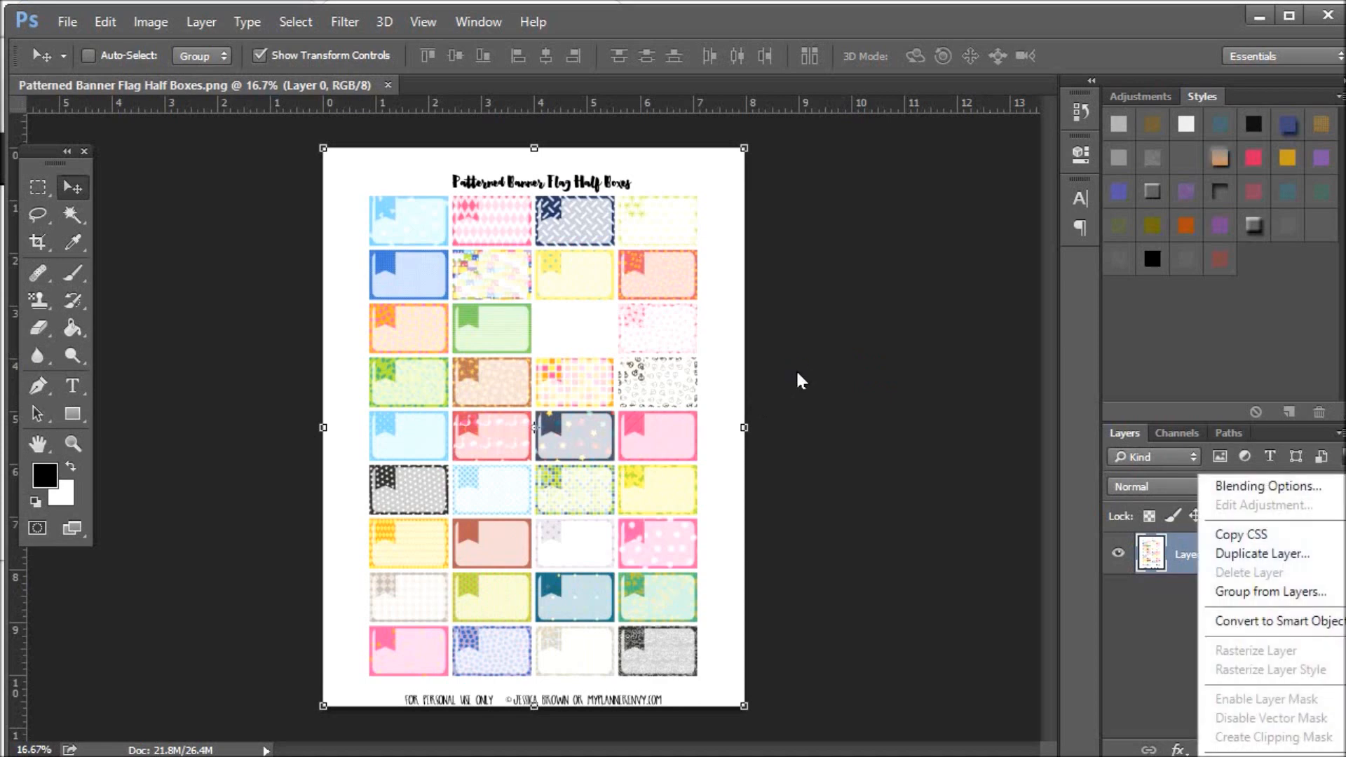
mouse_move(1270, 486)
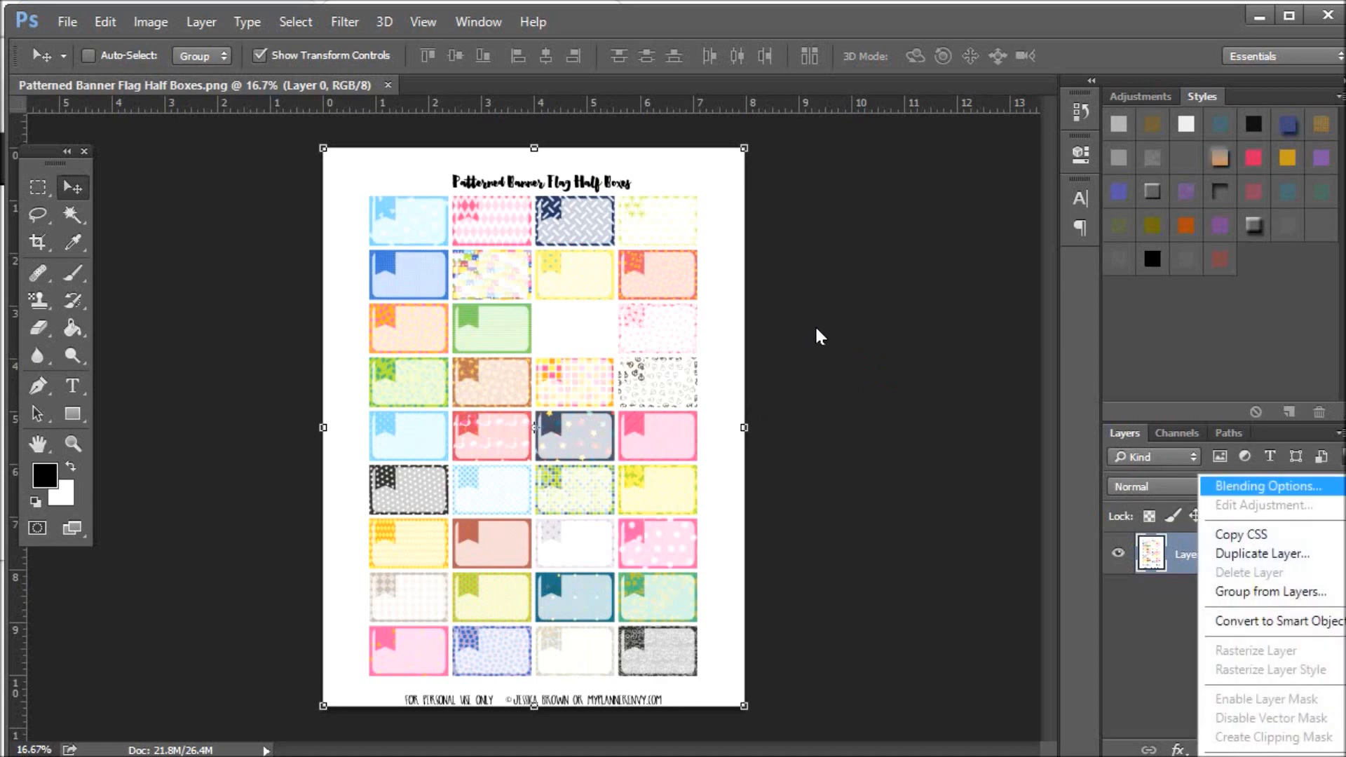
click(1269, 486)
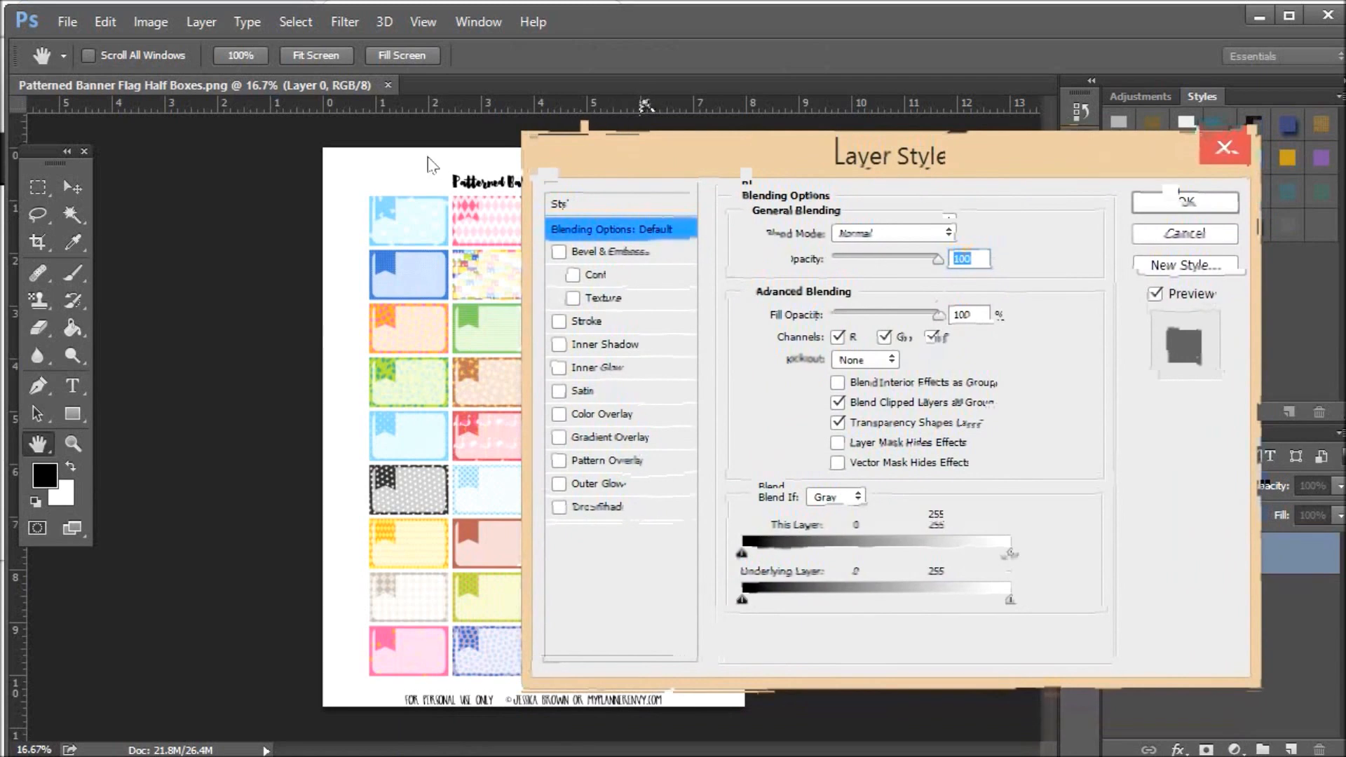
mouse_move(608, 275)
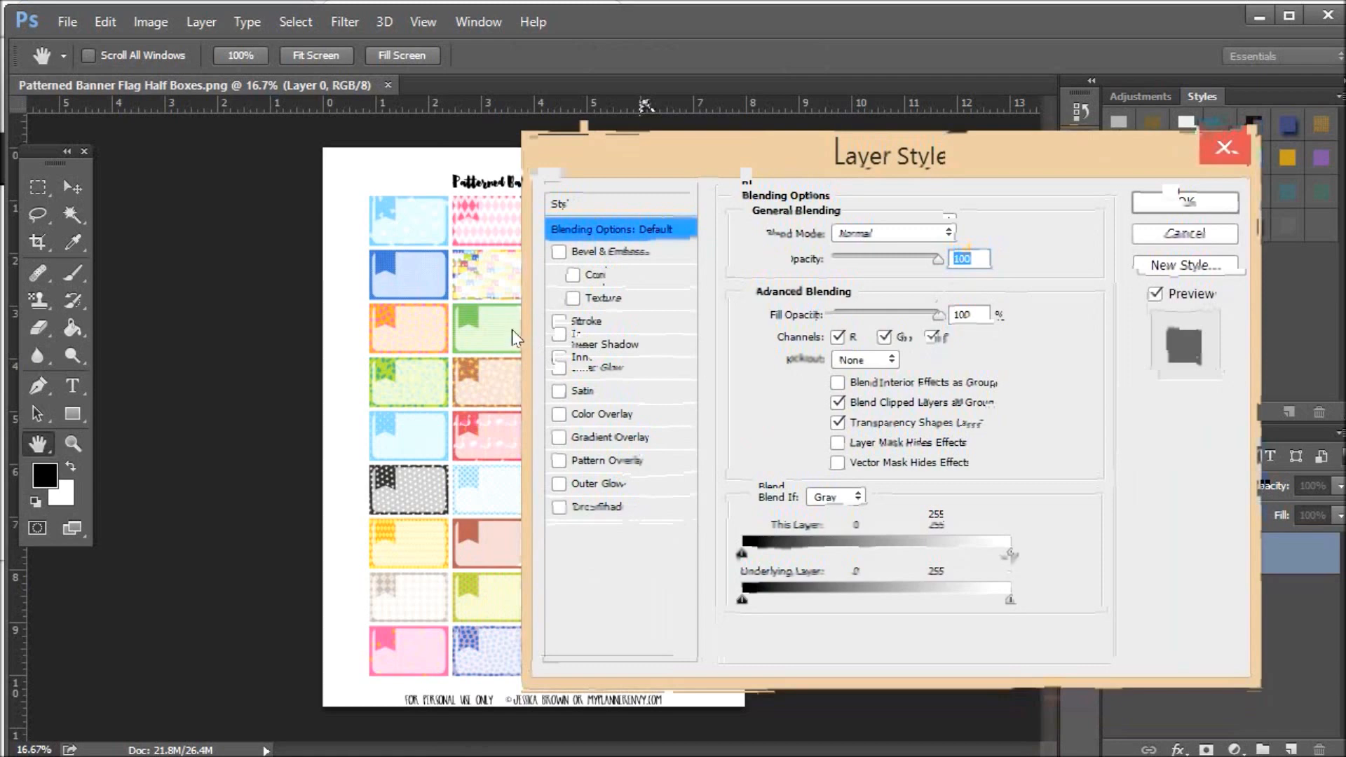
mouse_move(536, 356)
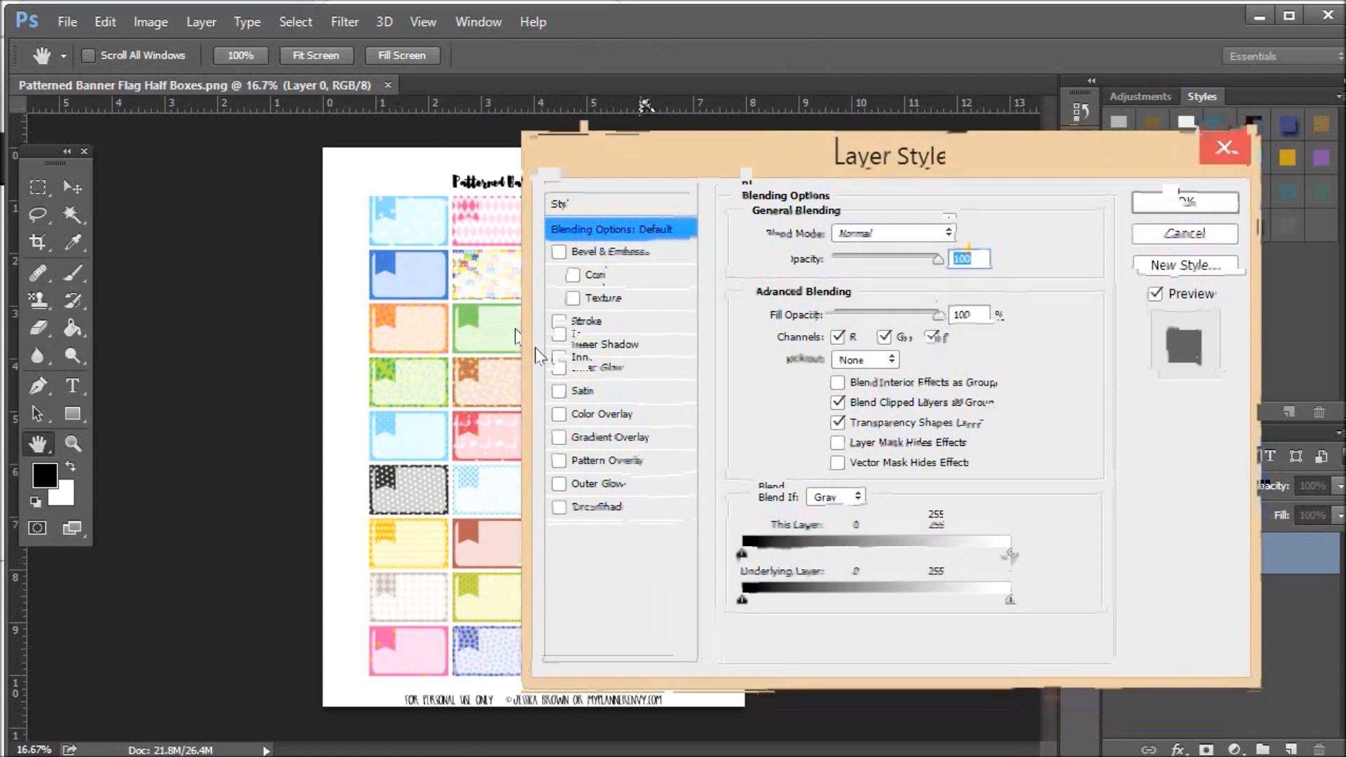
mouse_move(677, 371)
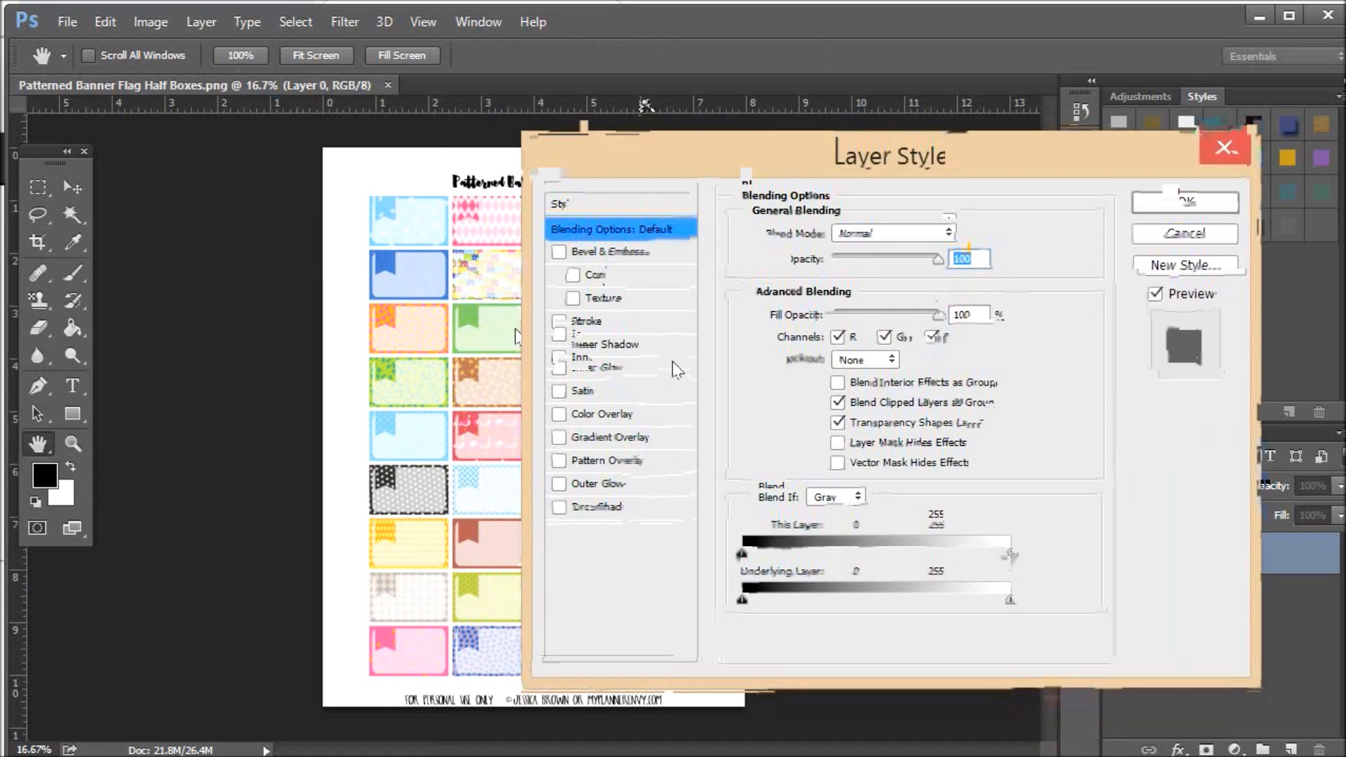
drag(888, 156, 800, 92)
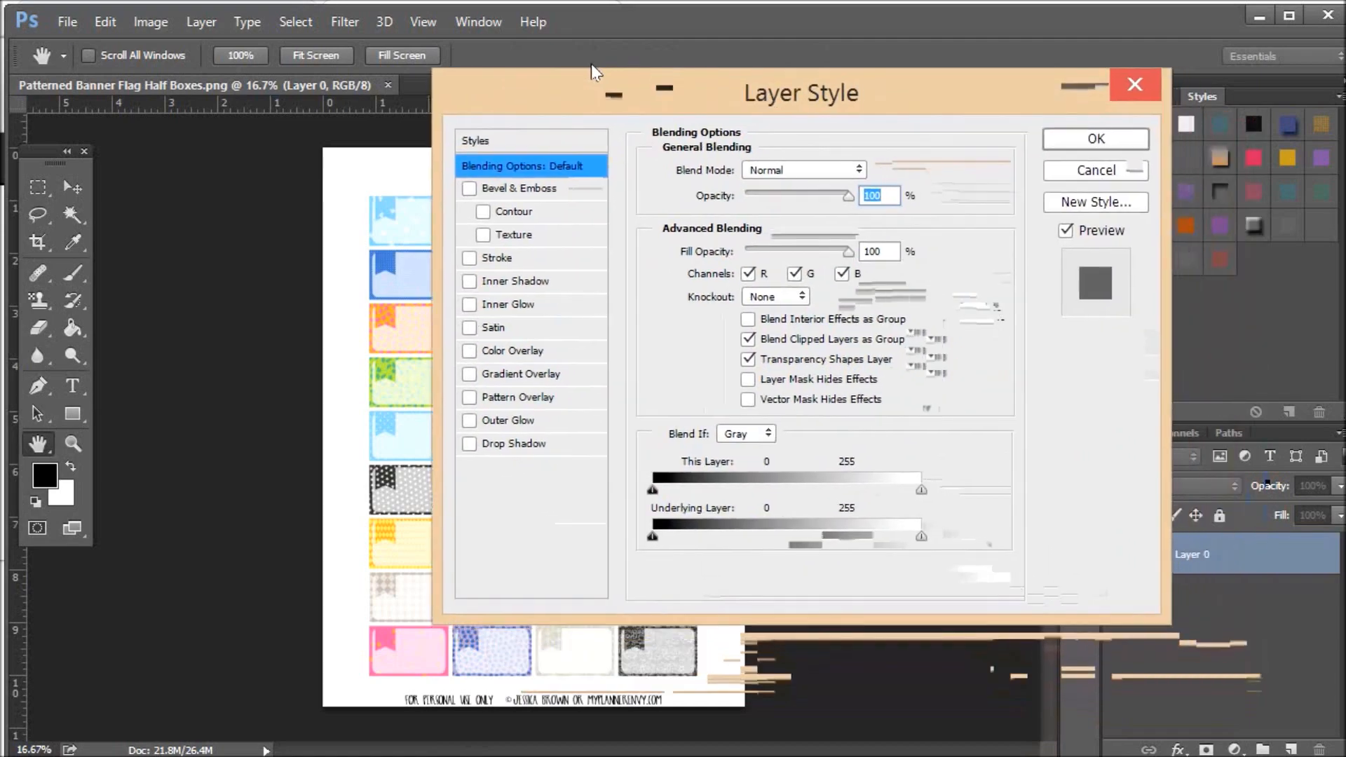
drag(799, 93, 758, 57)
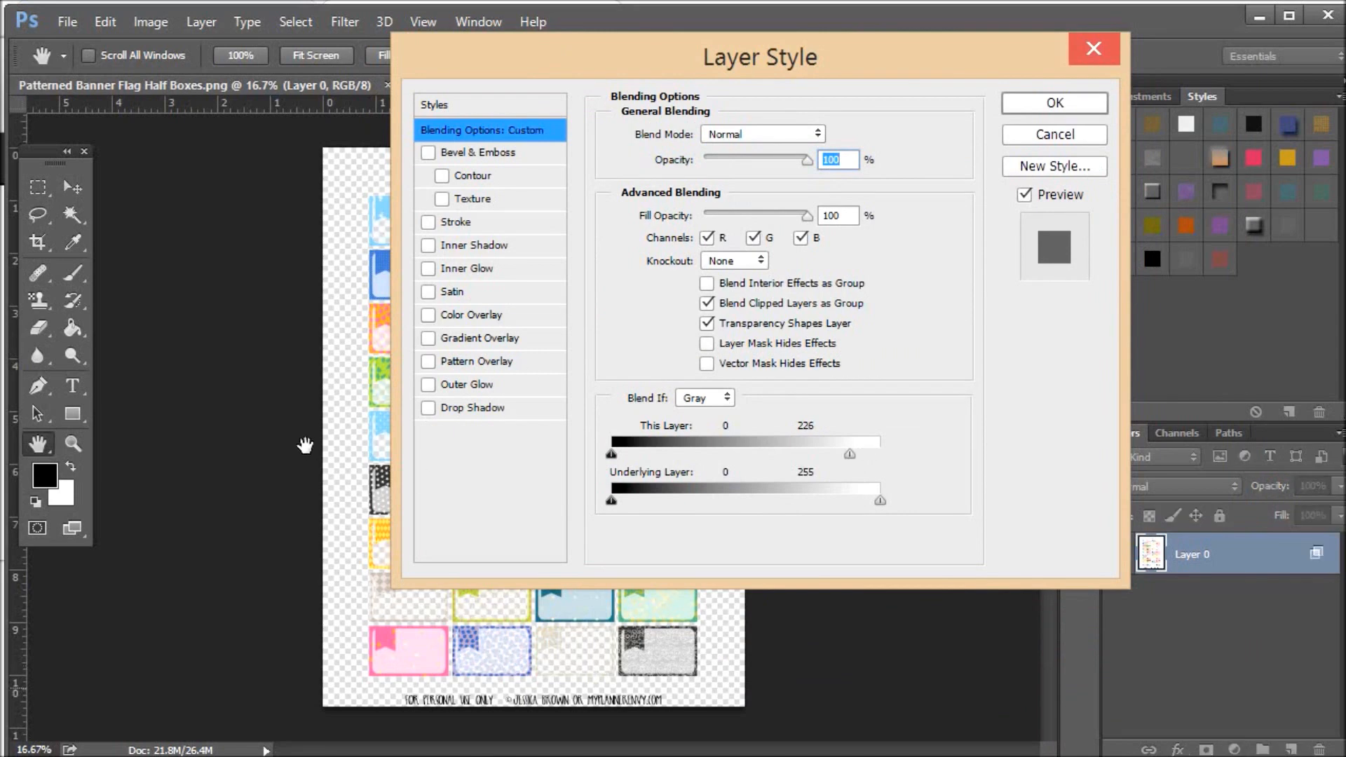
mouse_move(366, 429)
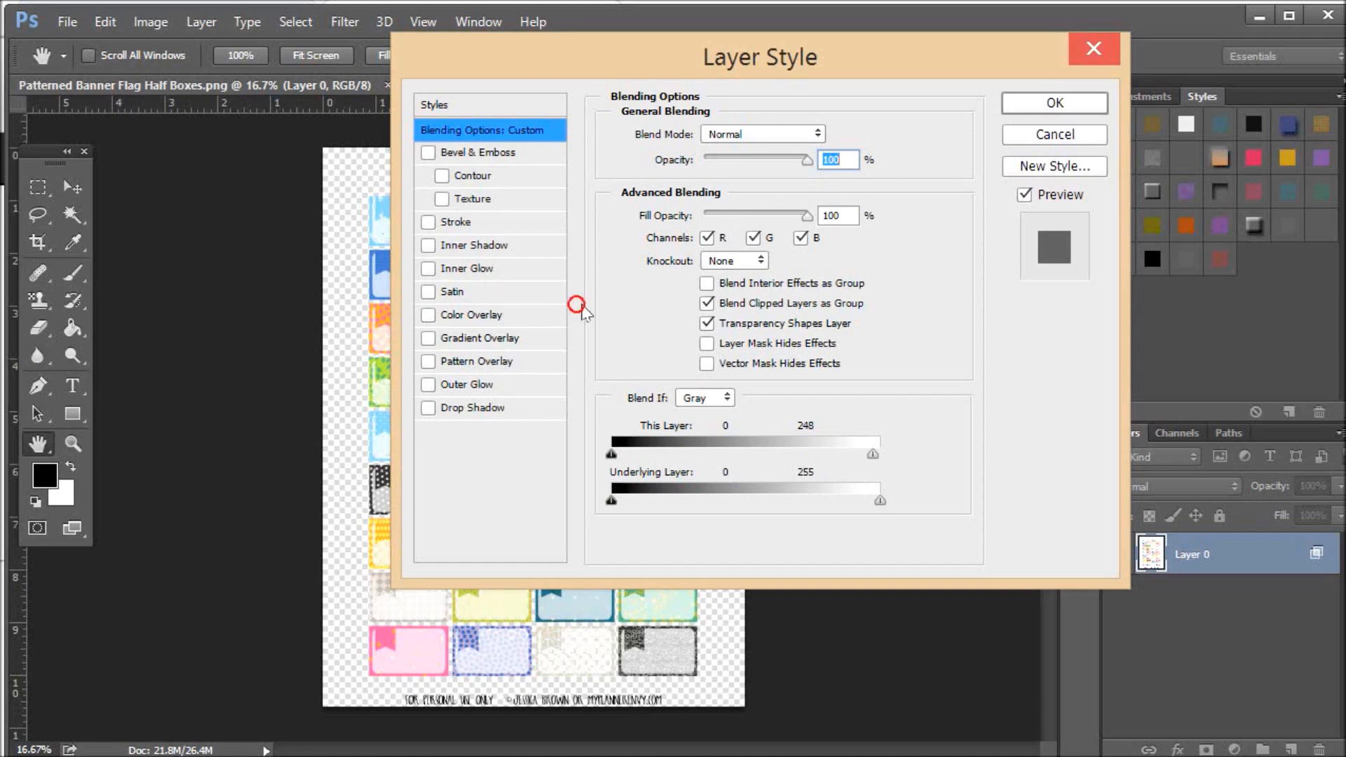
drag(873, 453, 879, 453)
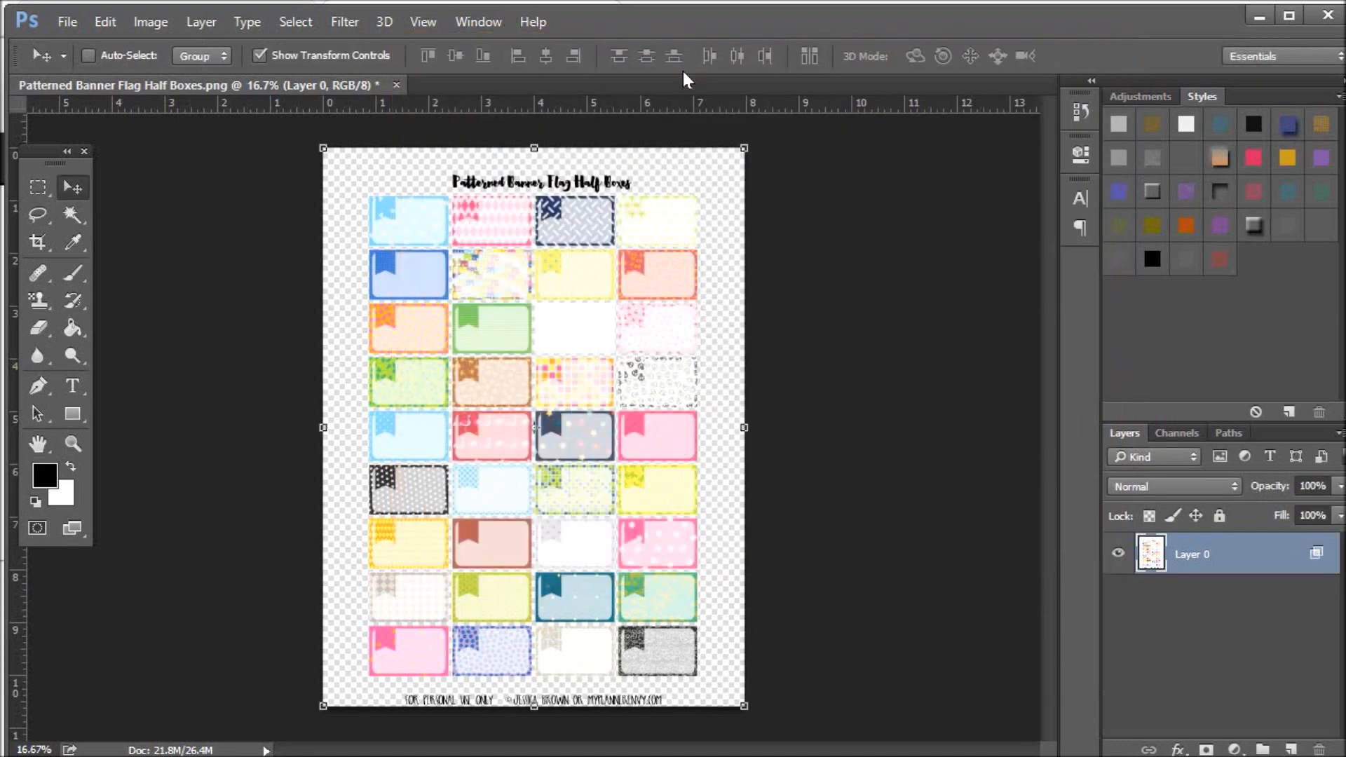
mouse_move(227, 421)
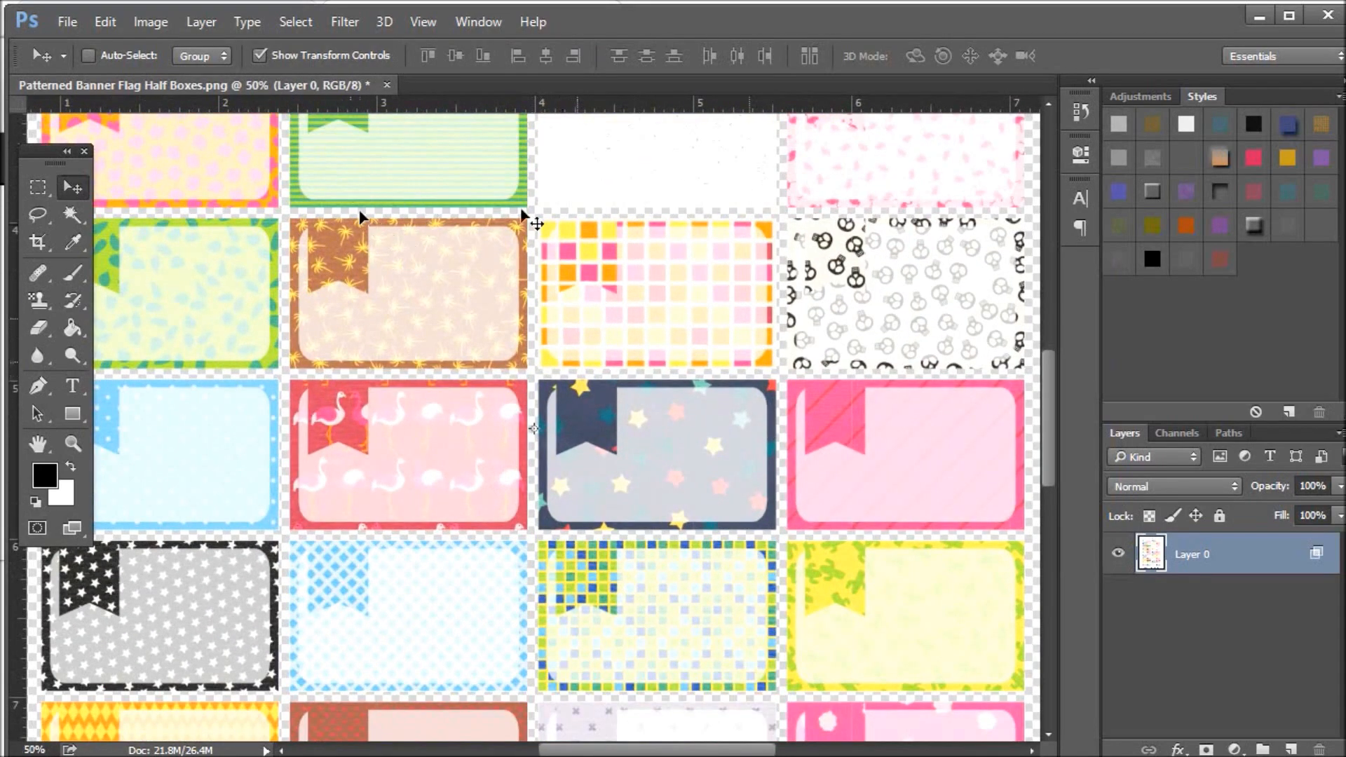
Append 'transparent' to the file name and save the sheet as a PNG
click(66, 22)
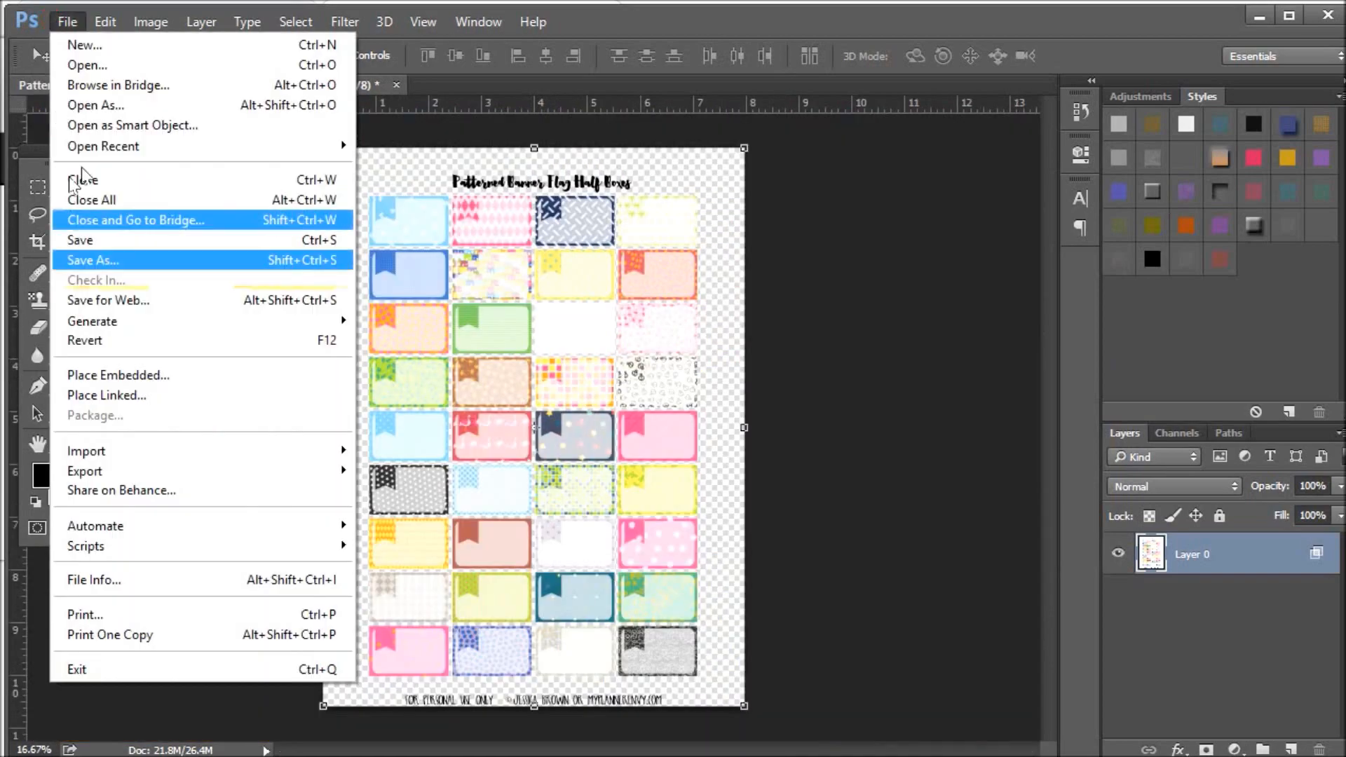
click(92, 259)
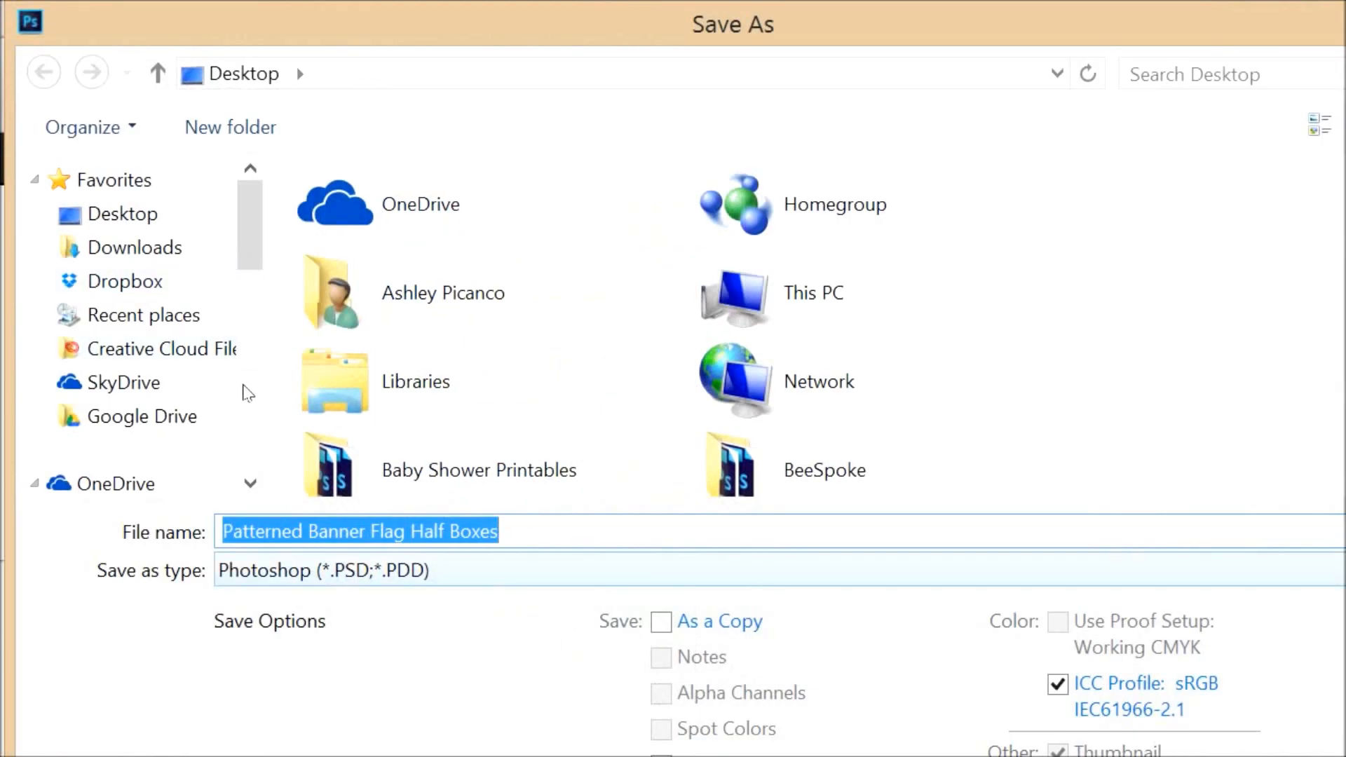
click(322, 570)
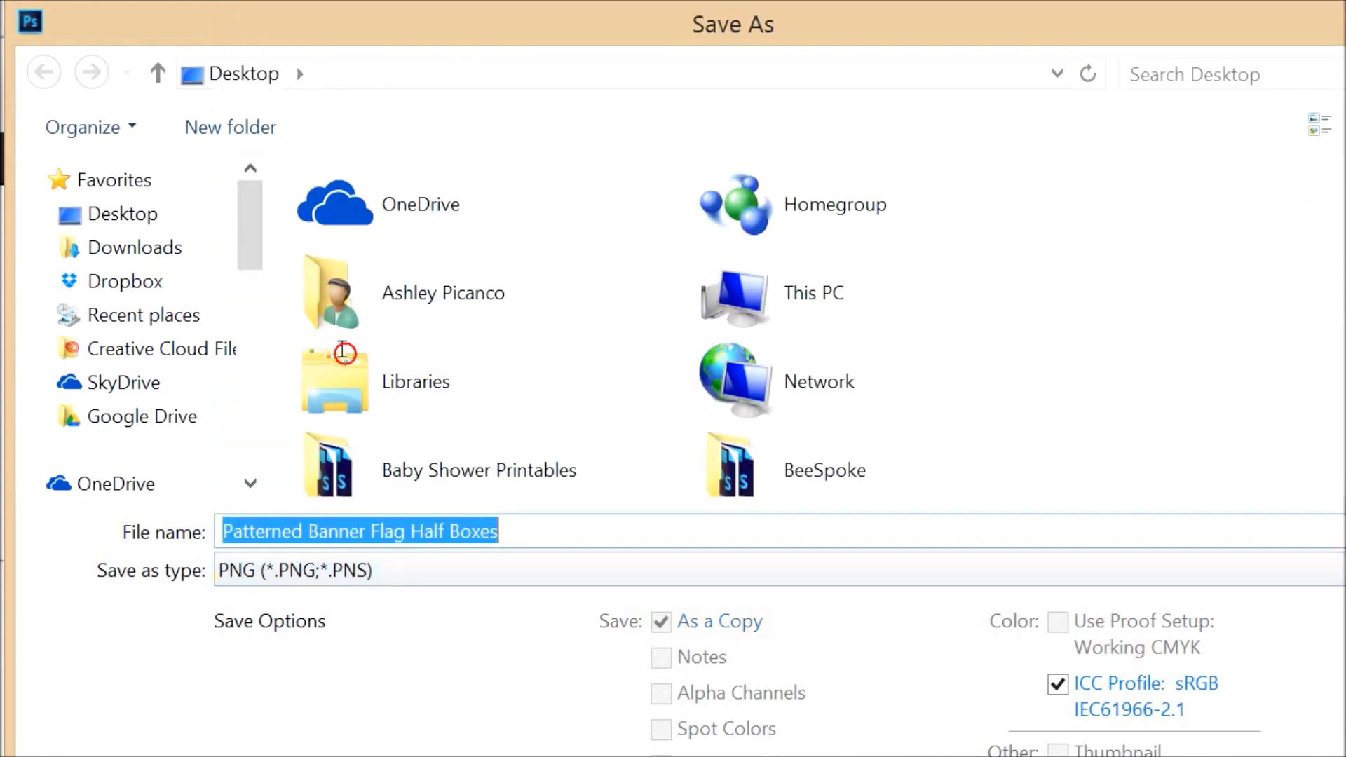
text(tr)
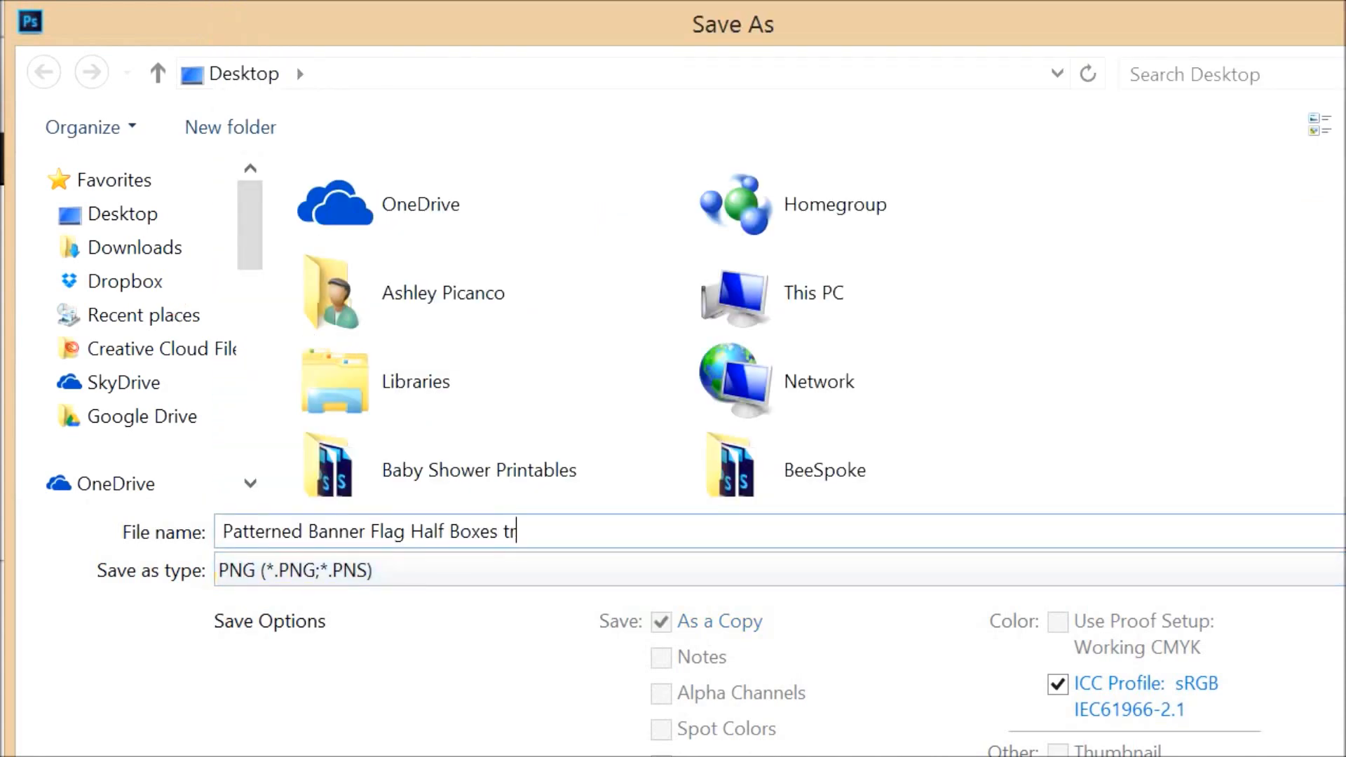
text(ansparent)
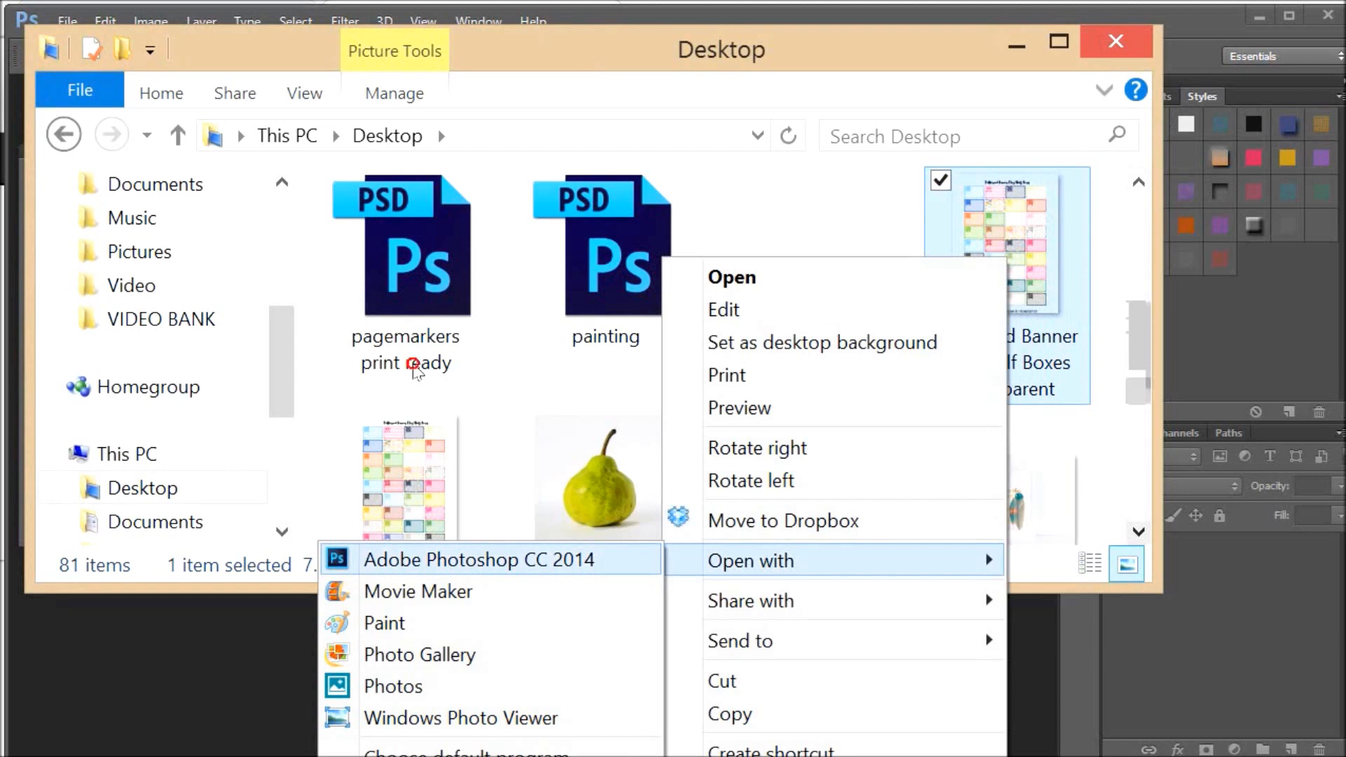
Reopen the transparent PNG and give Layer 0 a black Color Overlay
click(482, 559)
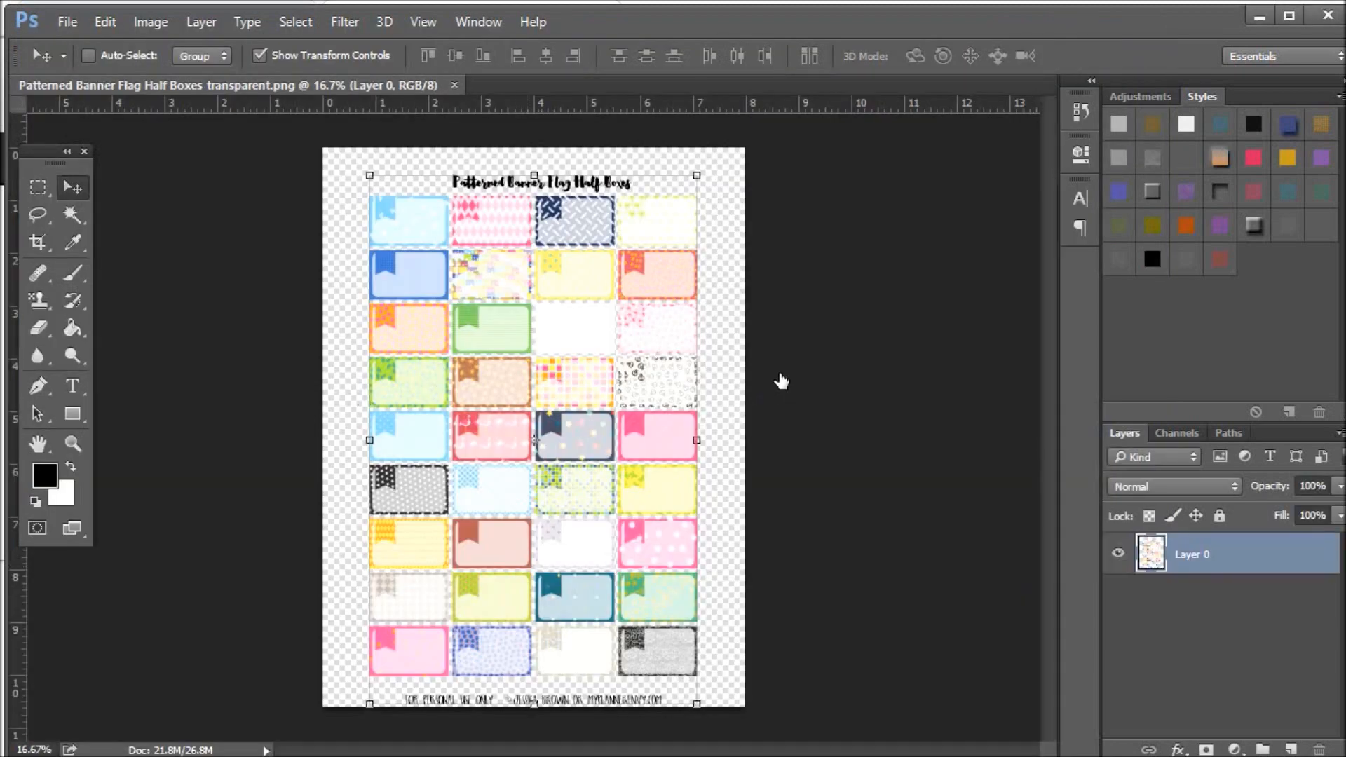
mouse_move(777, 378)
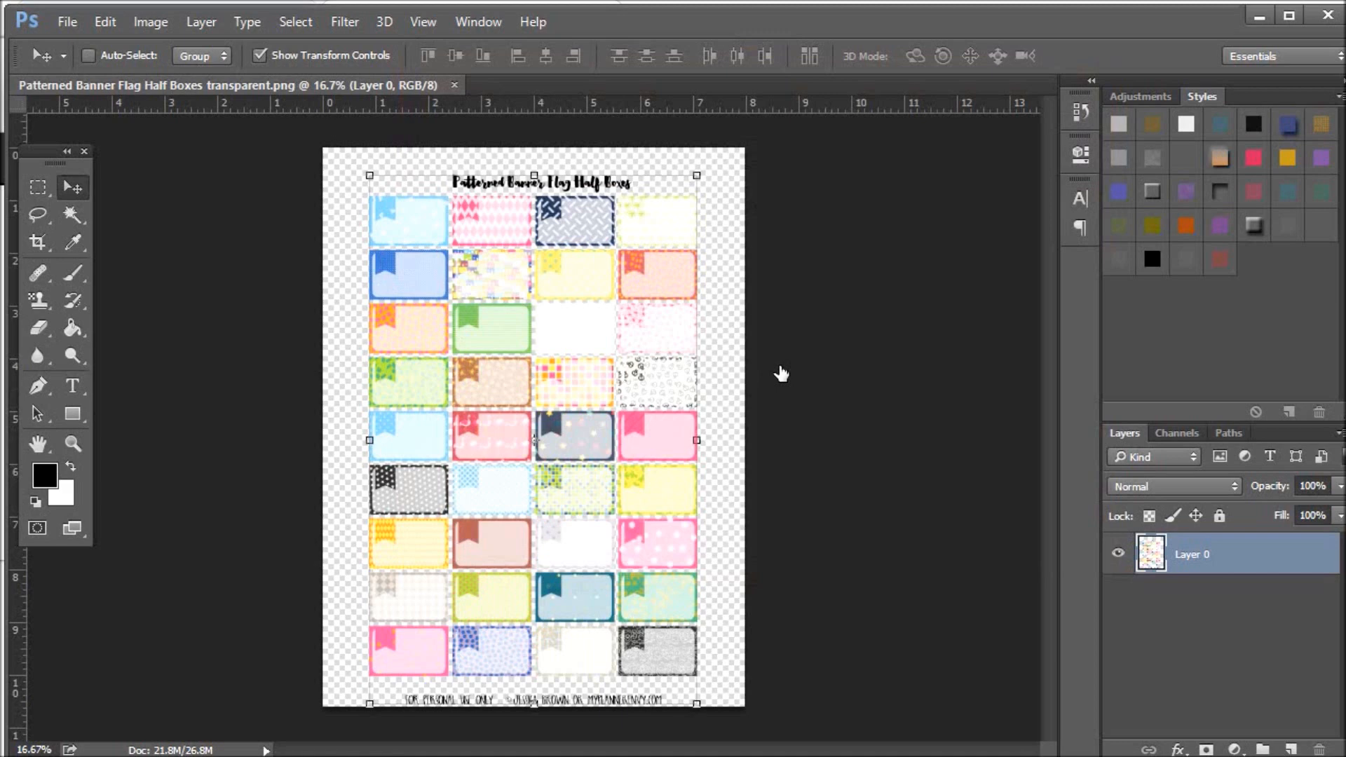
right_click(1192, 554)
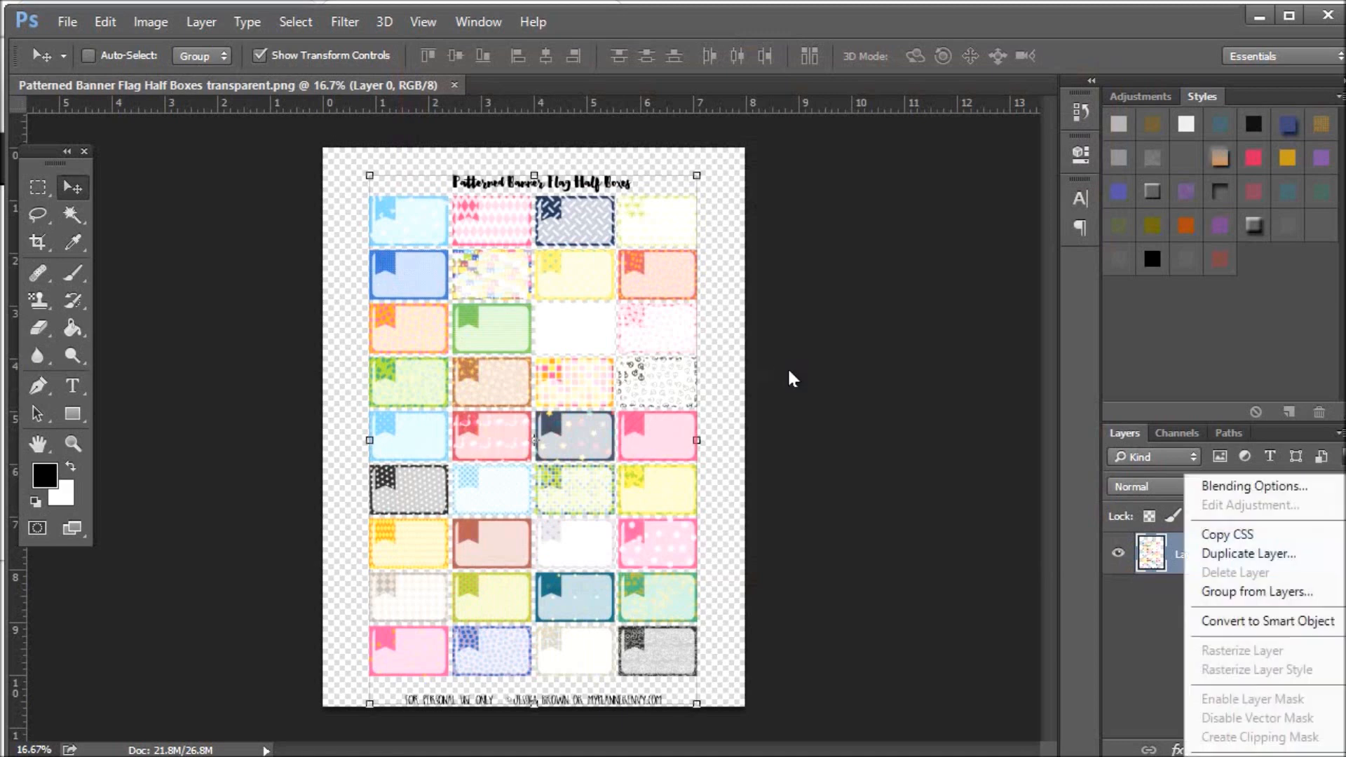
mouse_move(829, 358)
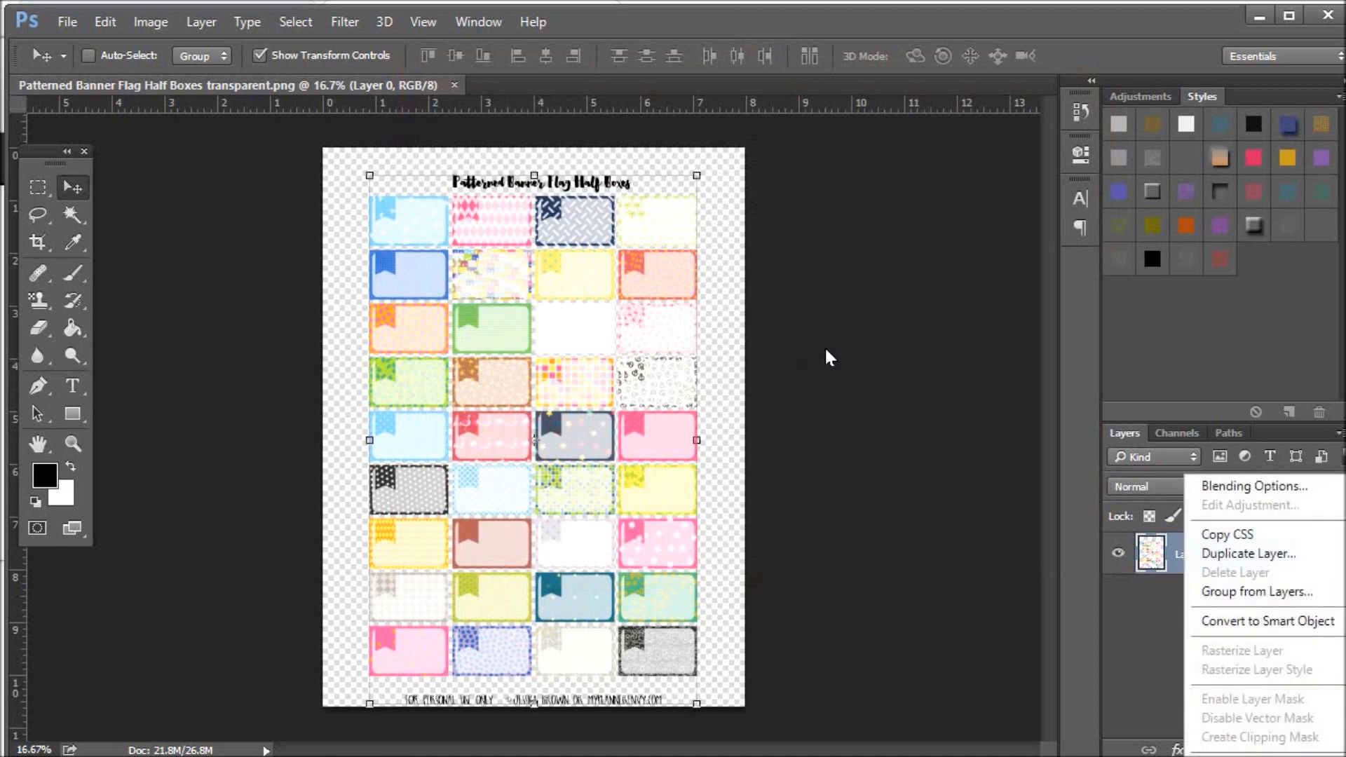
click(1253, 485)
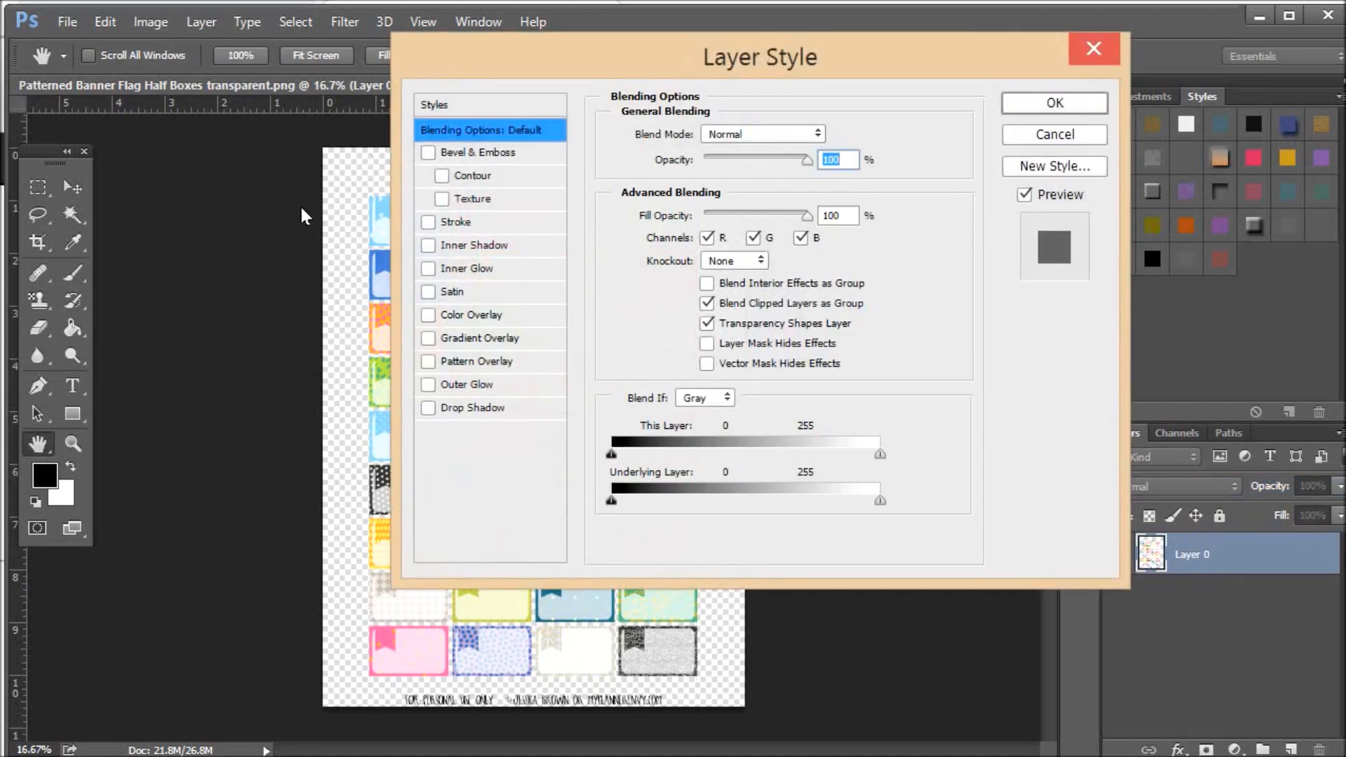
click(429, 314)
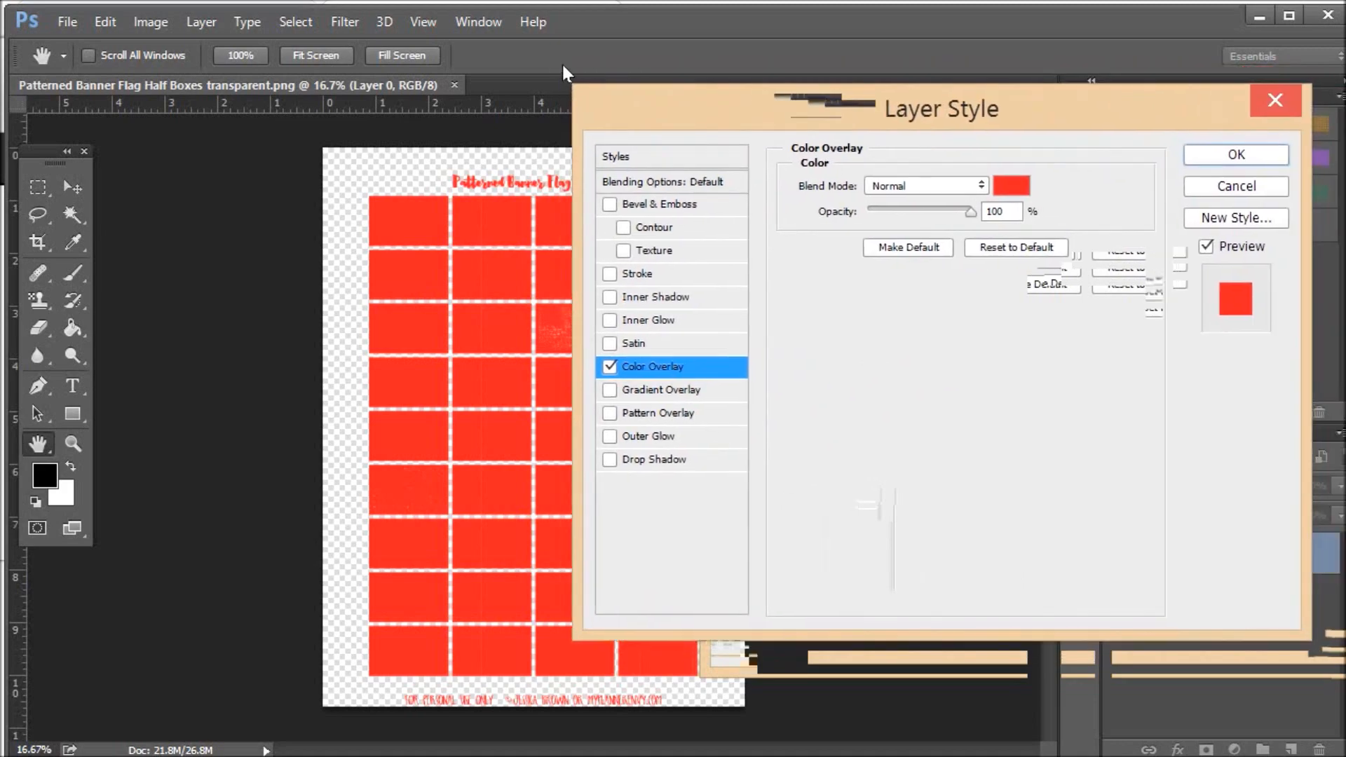
click(1010, 184)
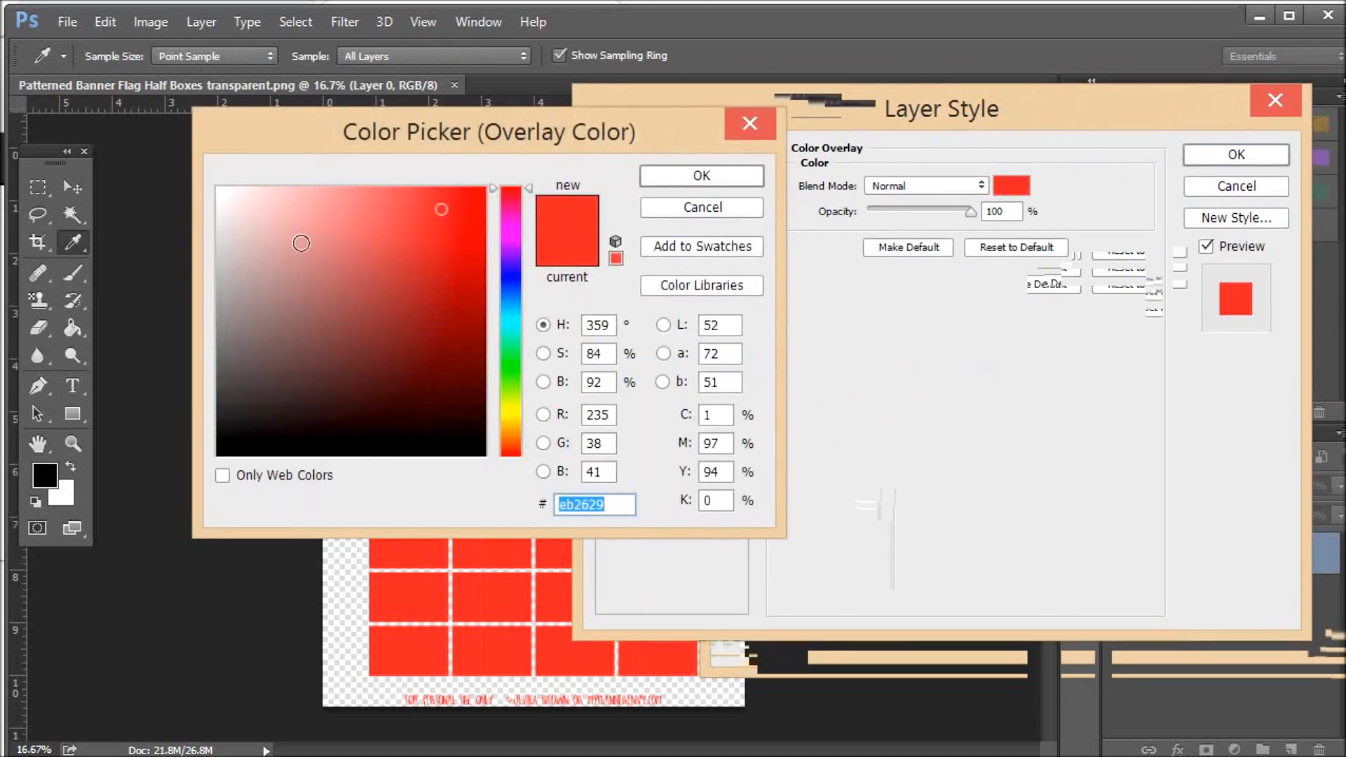
mouse_move(511, 167)
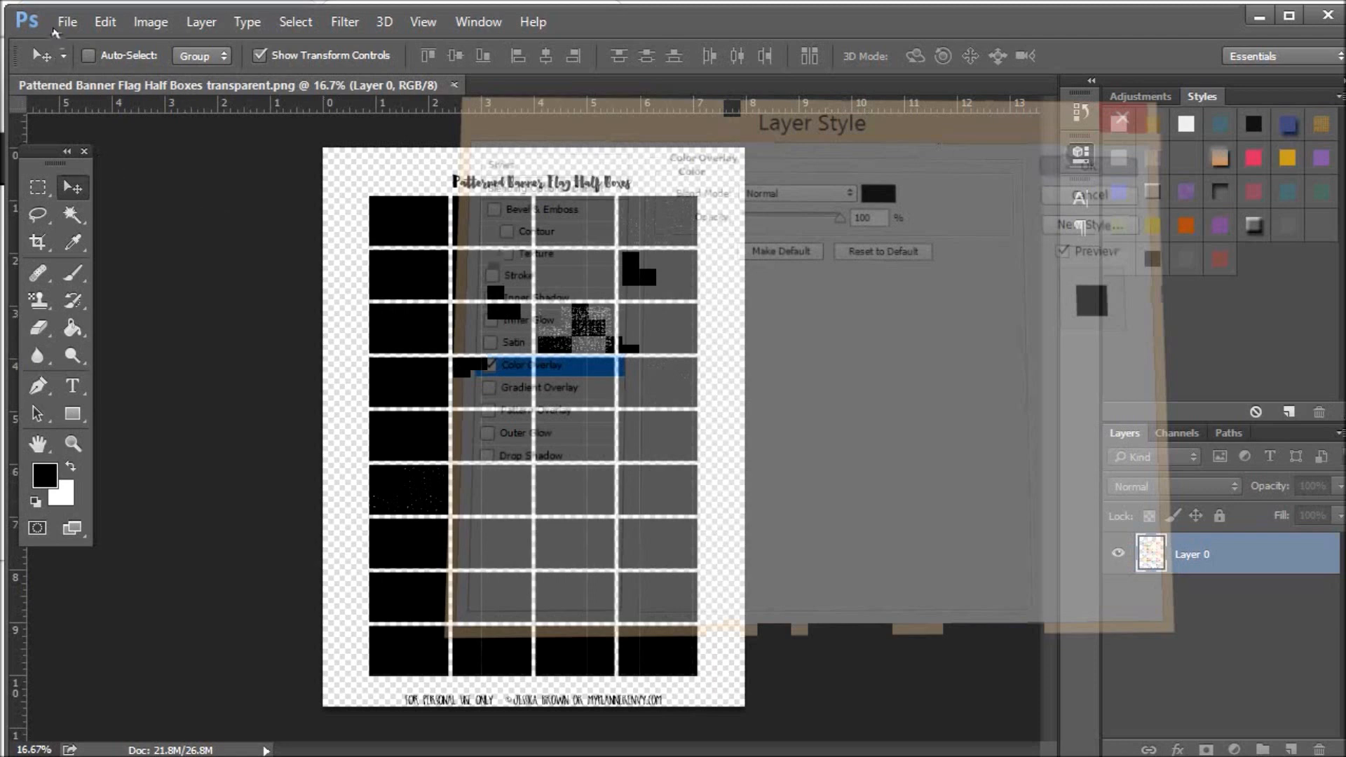
click(65, 22)
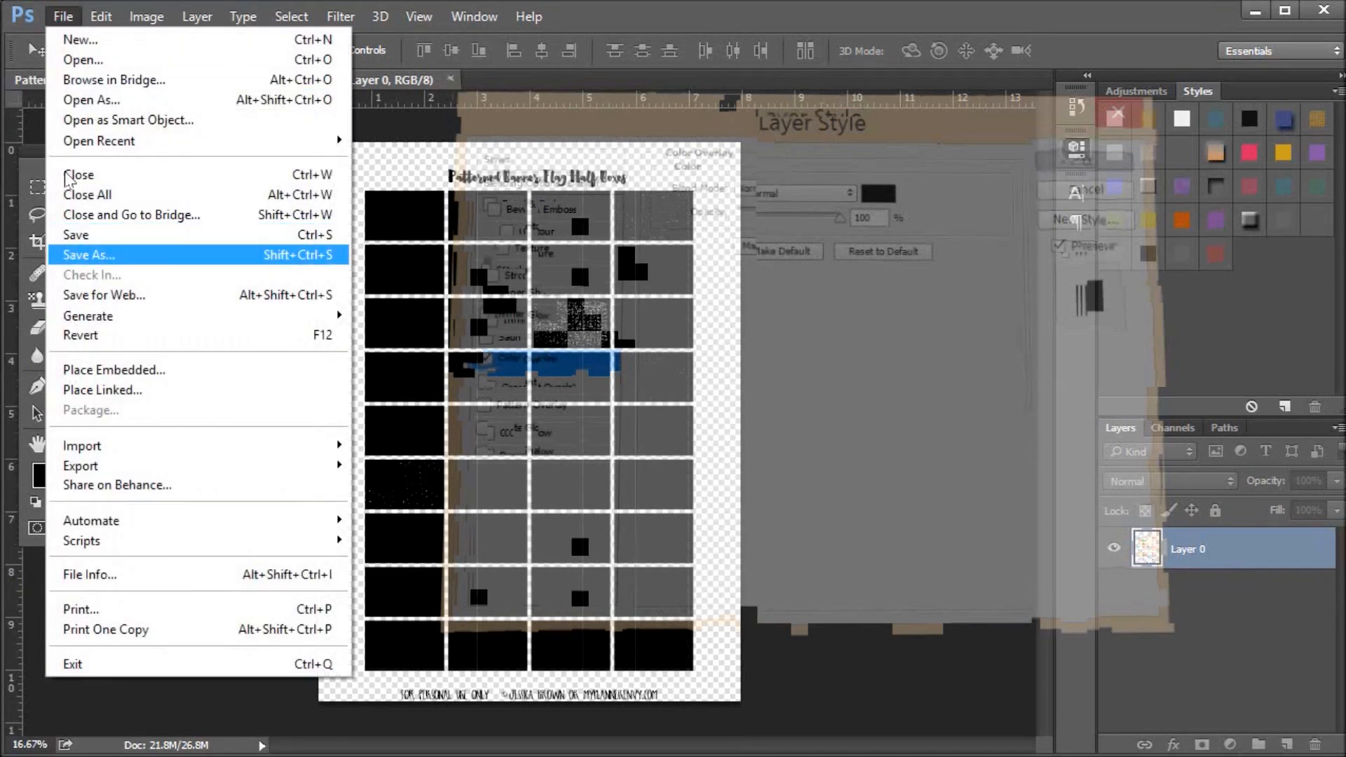
Save the sheet as PNG 'Patterned Banner Flag Half Boxes black', then switch to Silhouette Studio
click(88, 255)
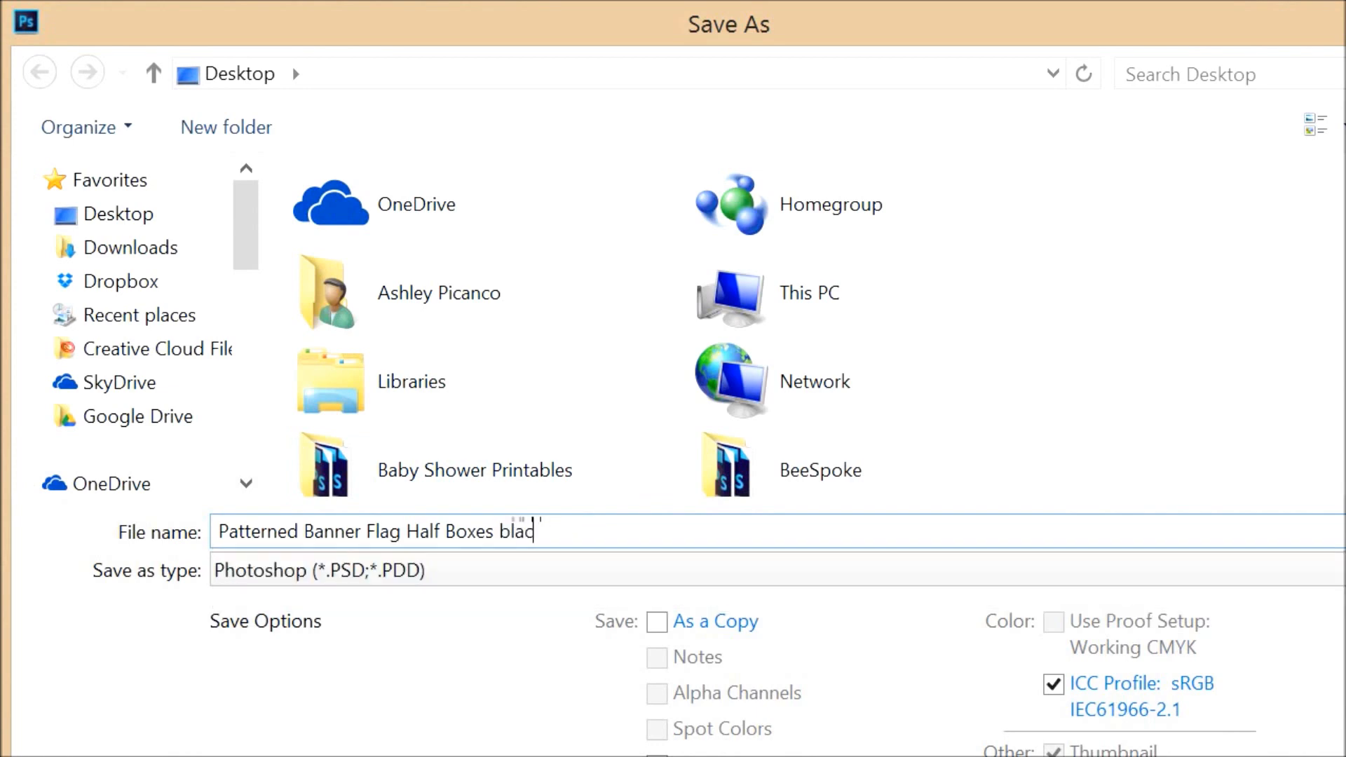
text(k)
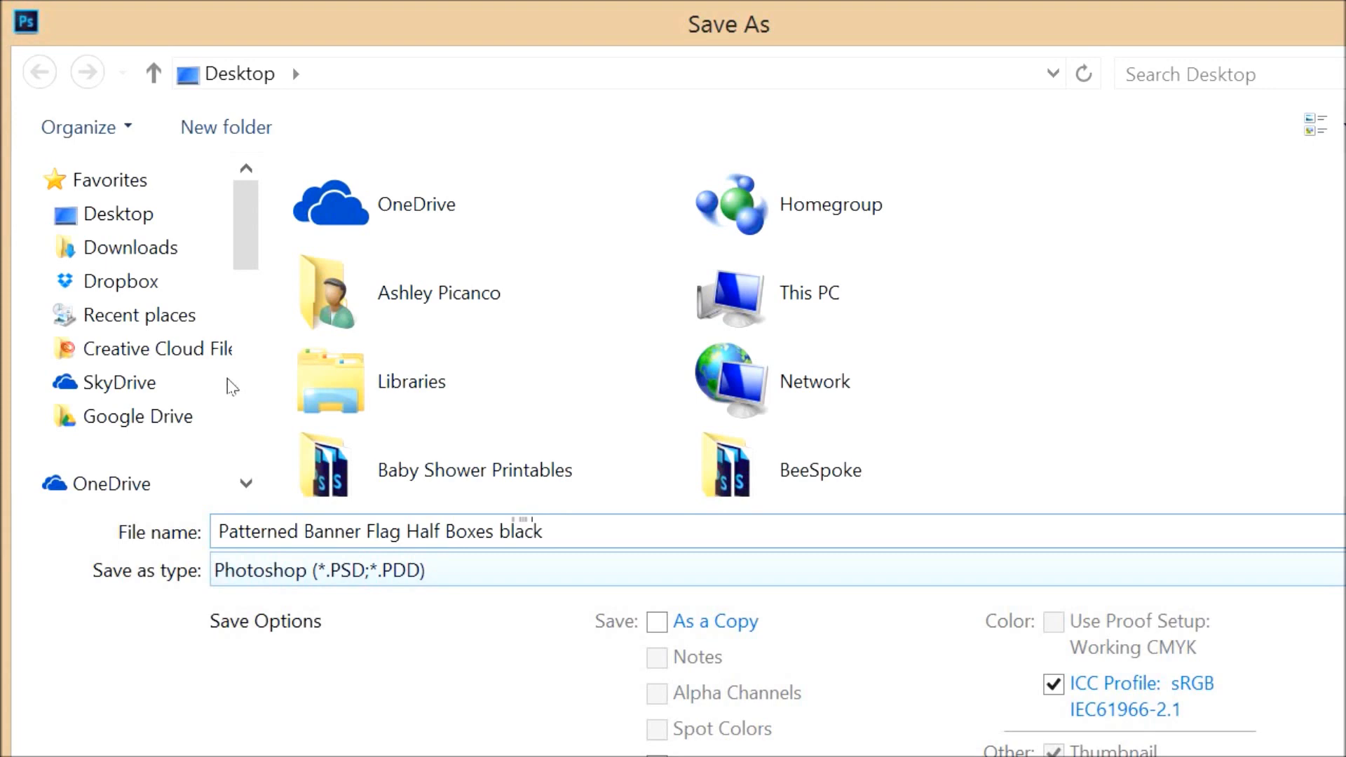
click(320, 570)
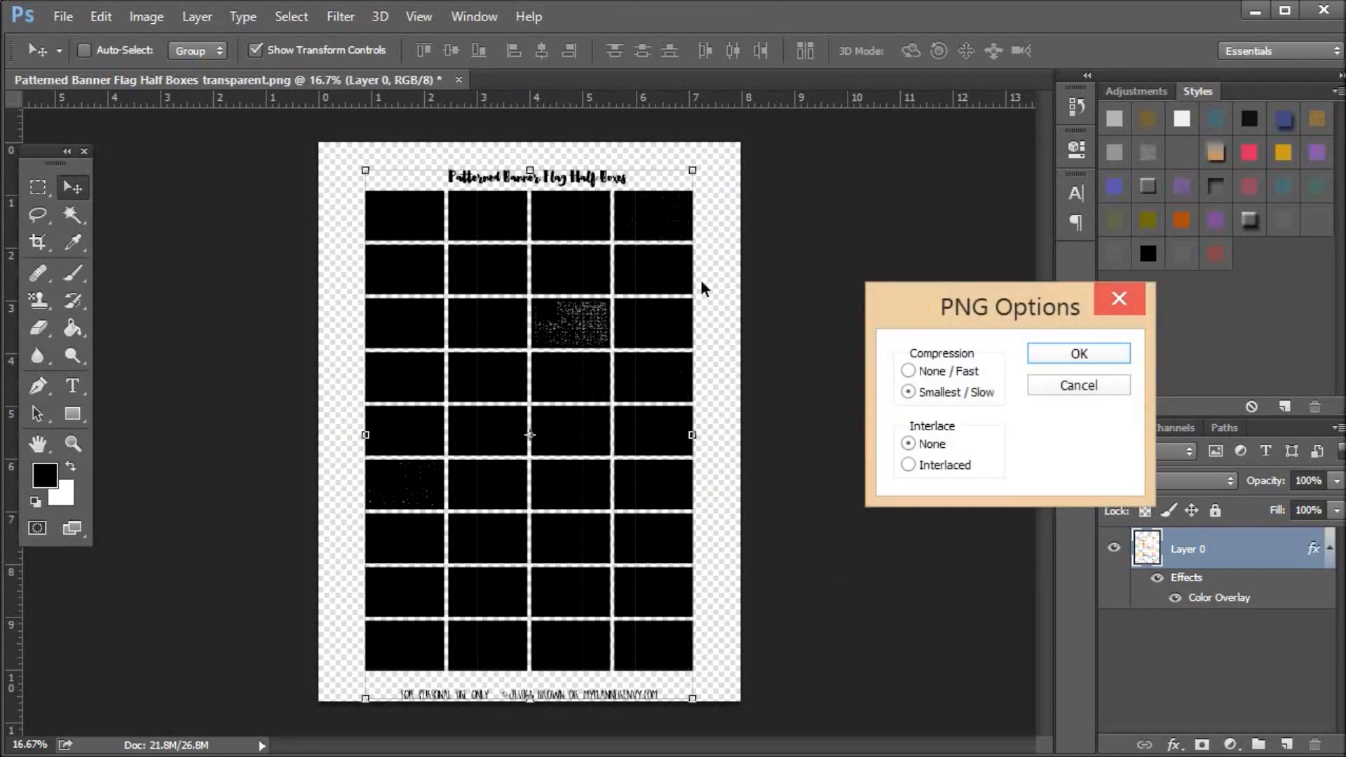
click(1078, 352)
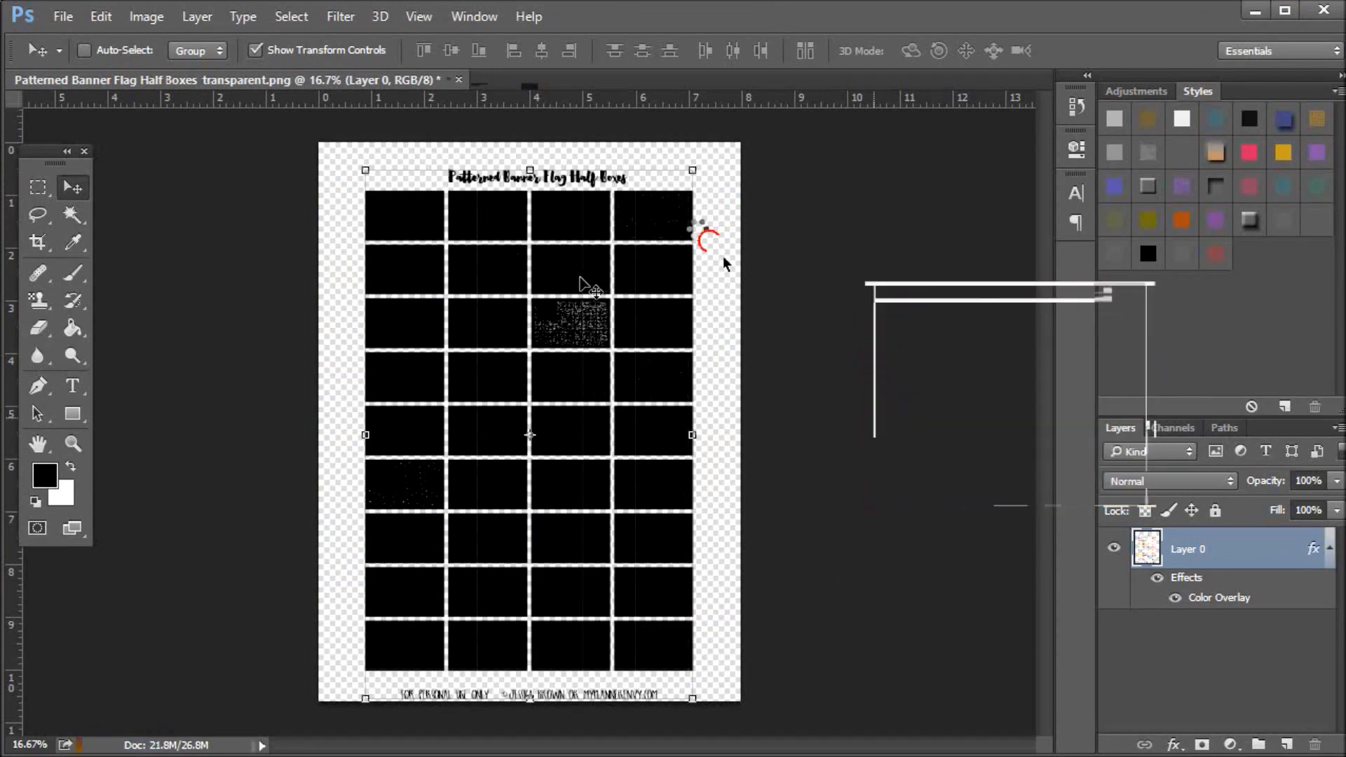
mouse_move(311, 64)
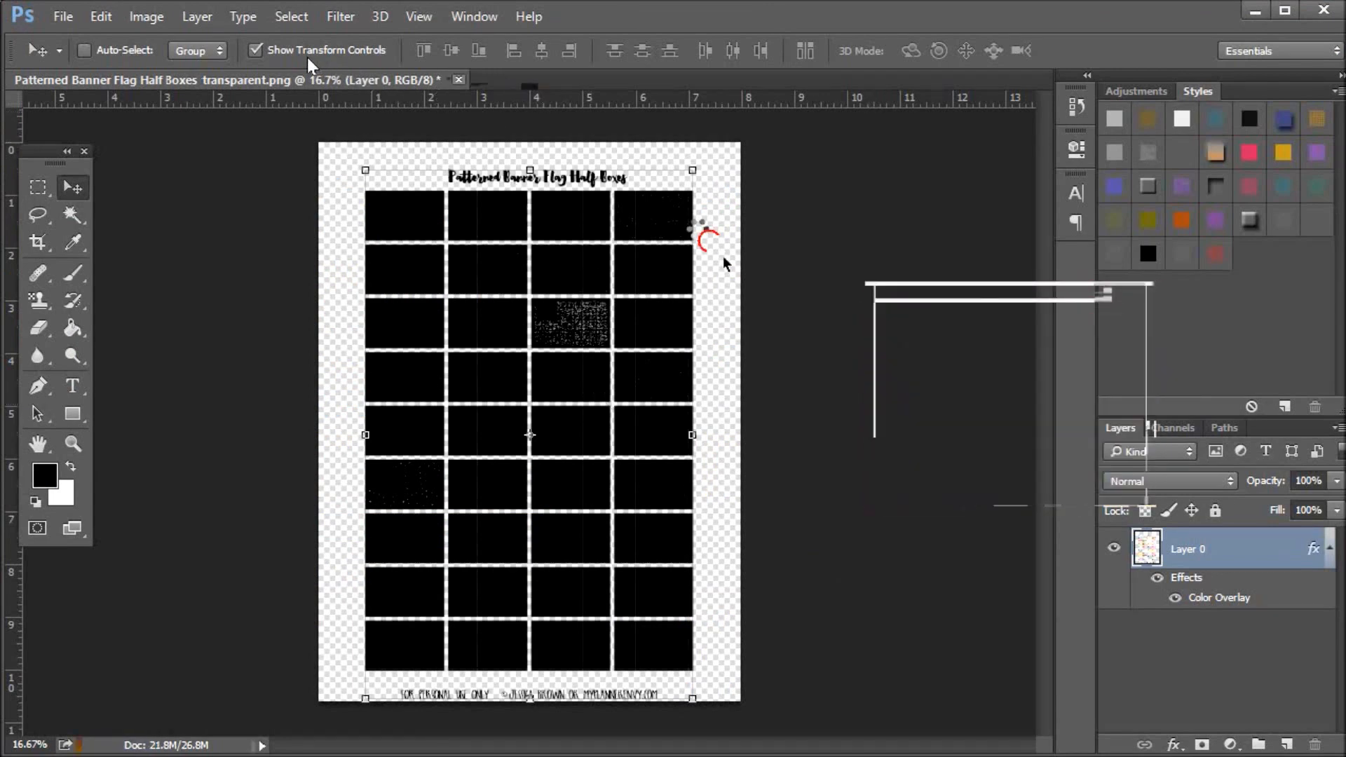
click(458, 79)
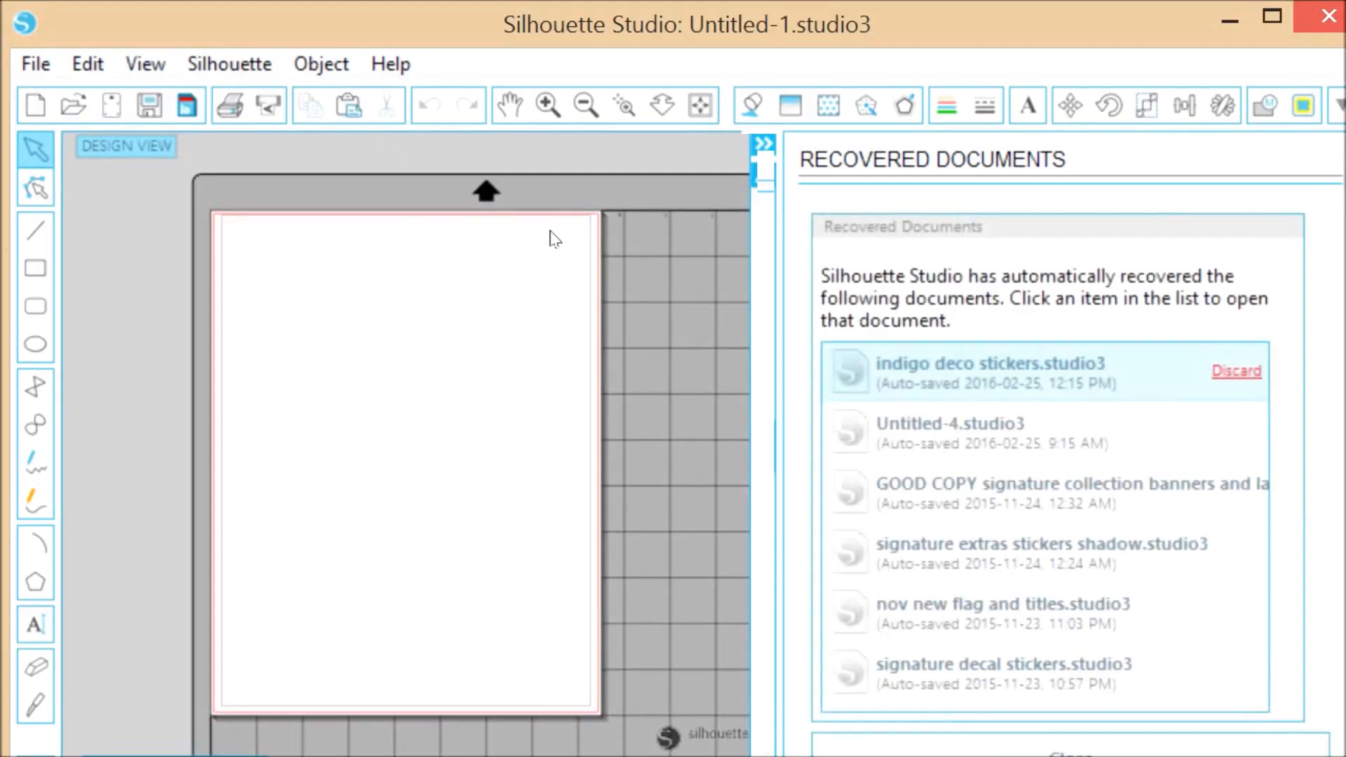
Open the black box PNG in Silhouette Studio and show the Registration Marks settings
click(35, 62)
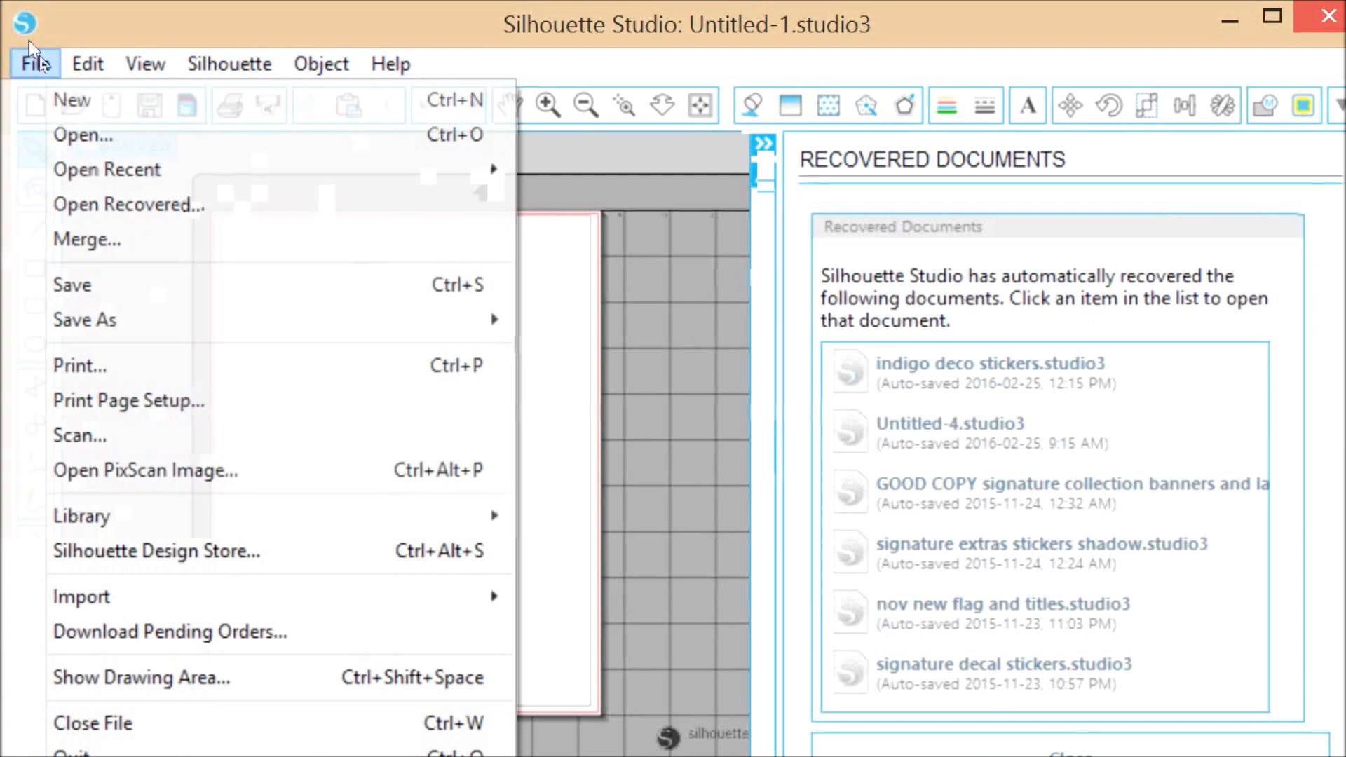
click(83, 135)
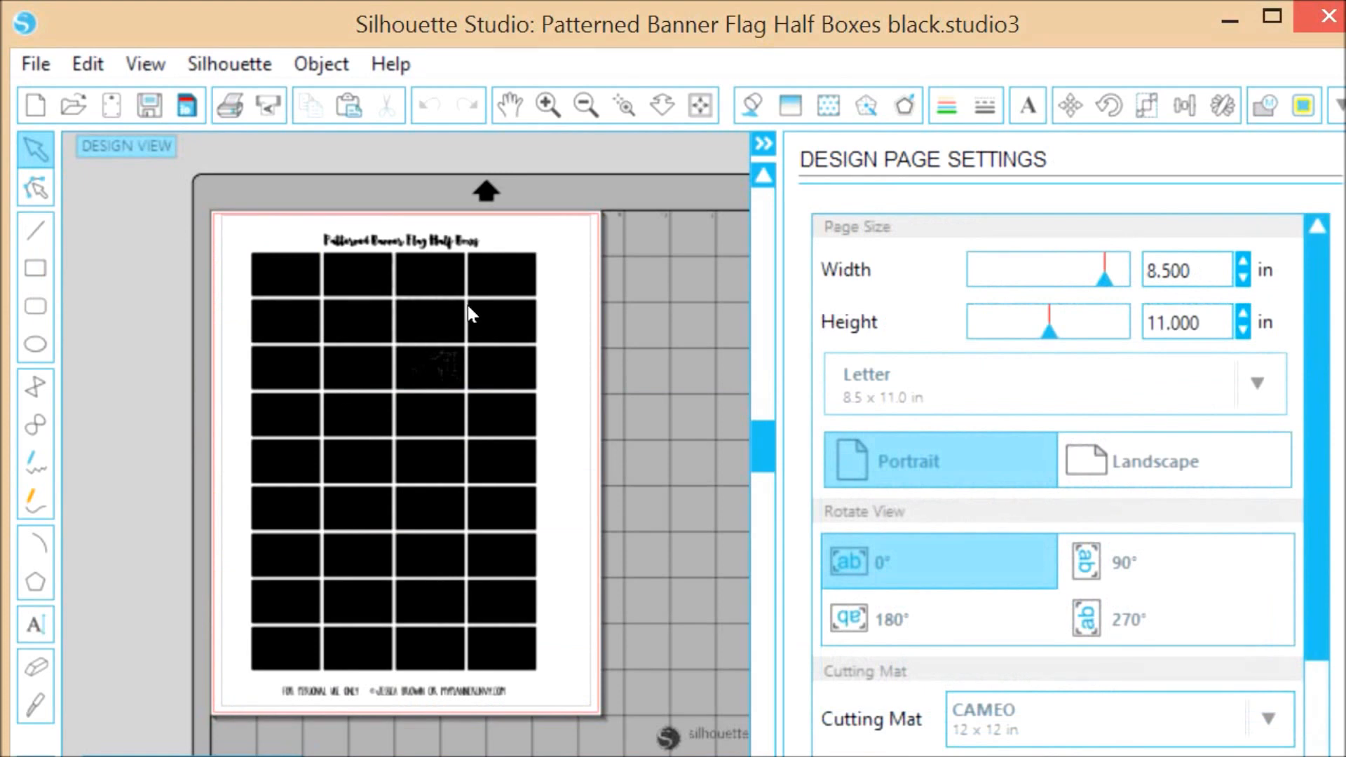
mouse_move(702, 120)
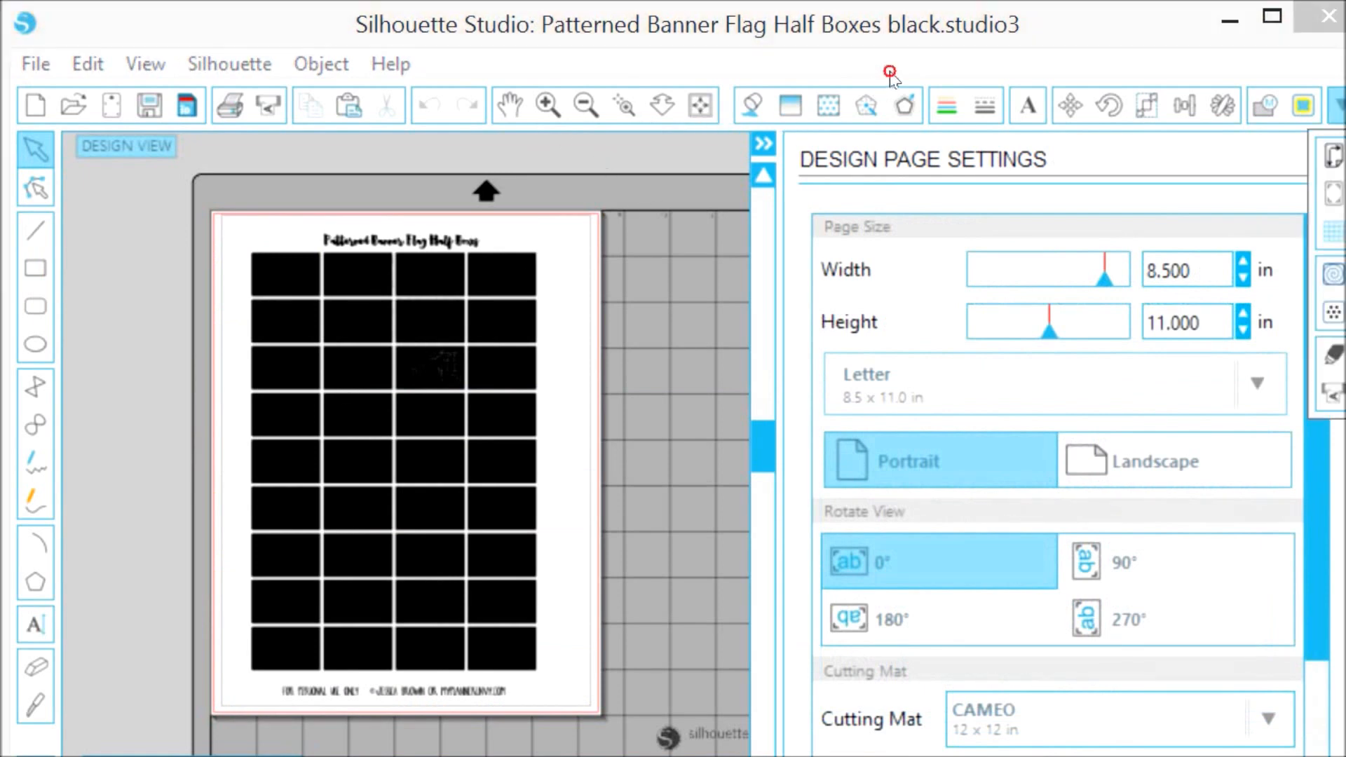
click(906, 107)
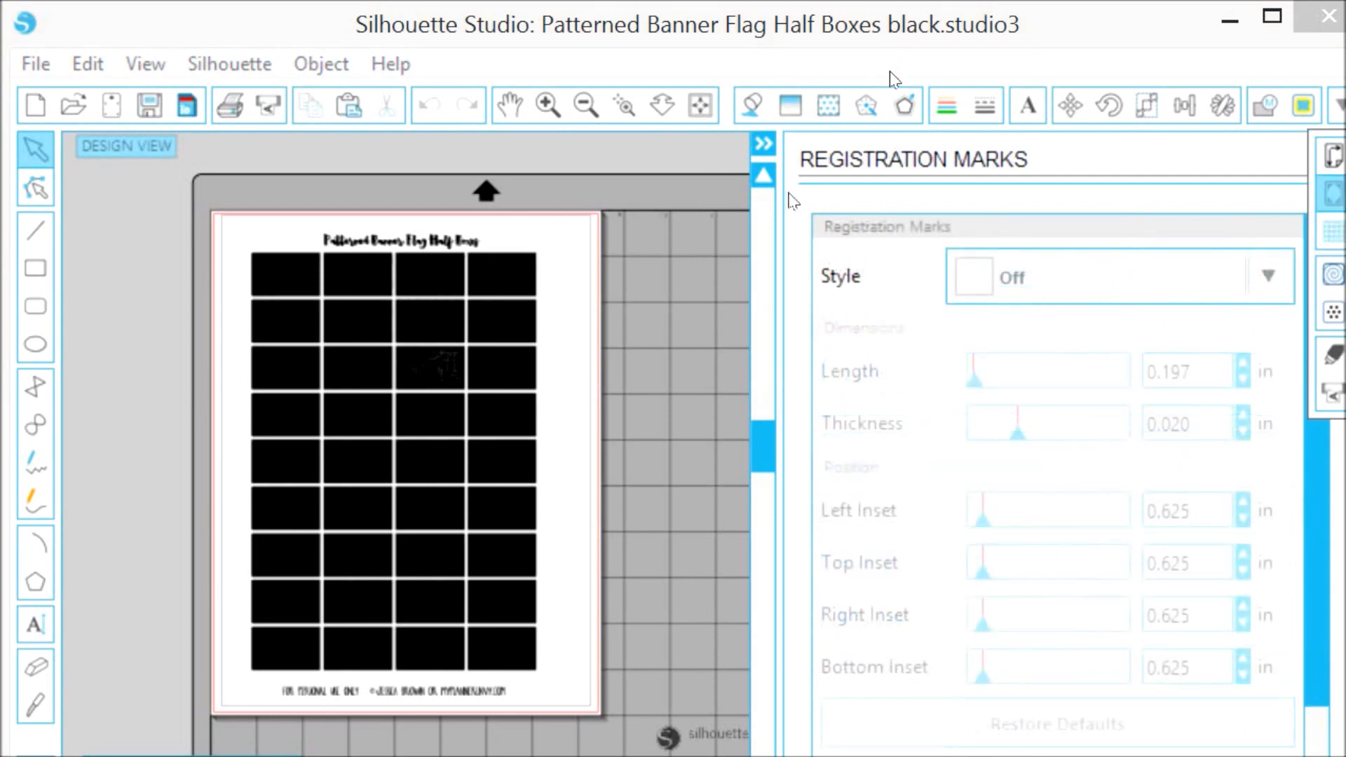
Turn on Type 1 registration marks with a thinner line and 0.397 in top inset
click(1116, 276)
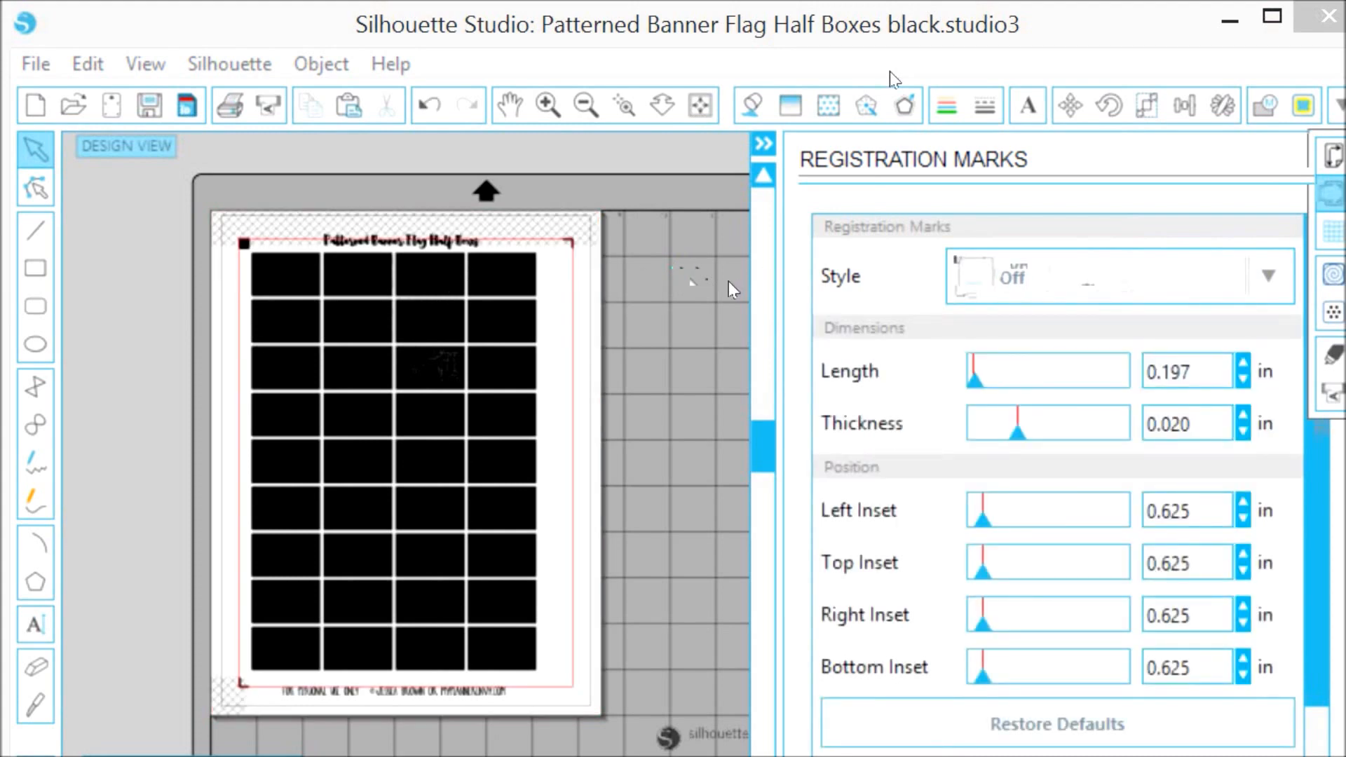
click(1189, 422)
text(0.012)
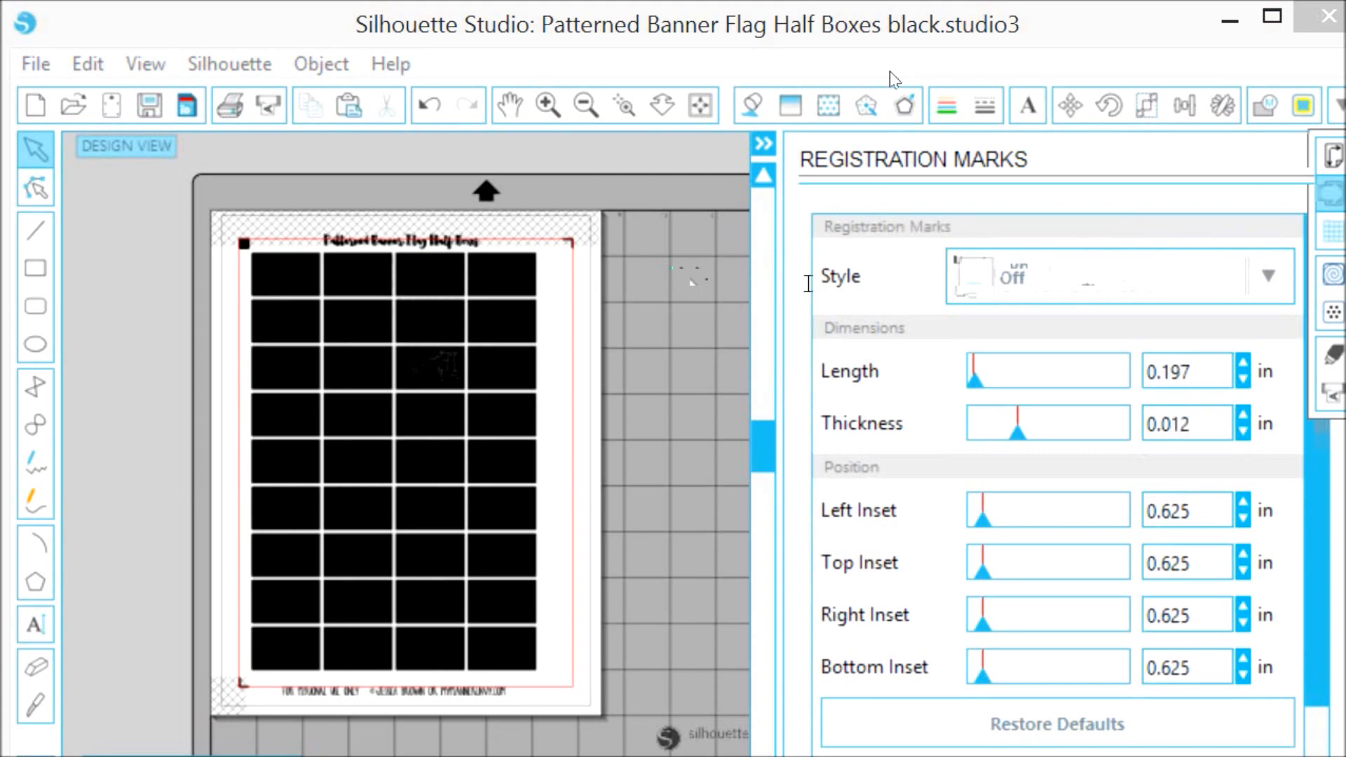
click(1117, 277)
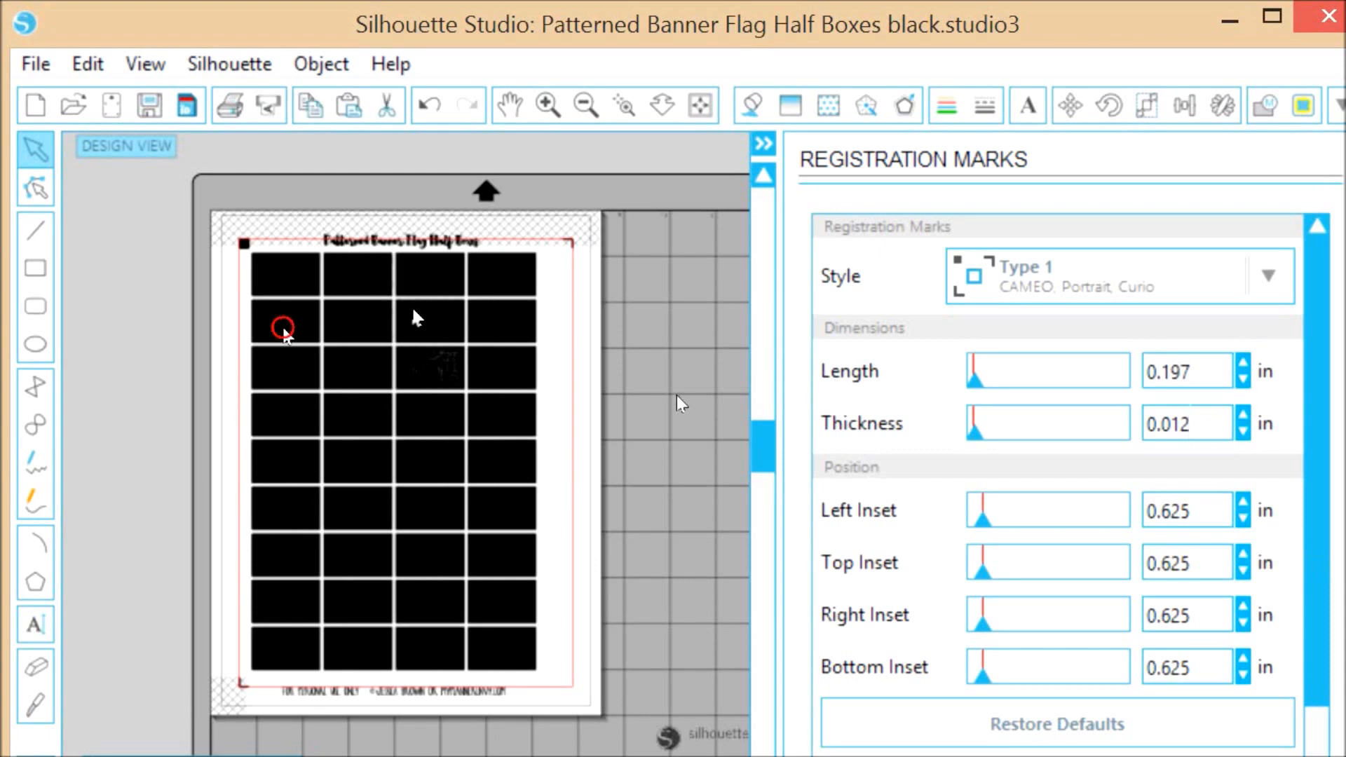
click(283, 335)
text(0.55)
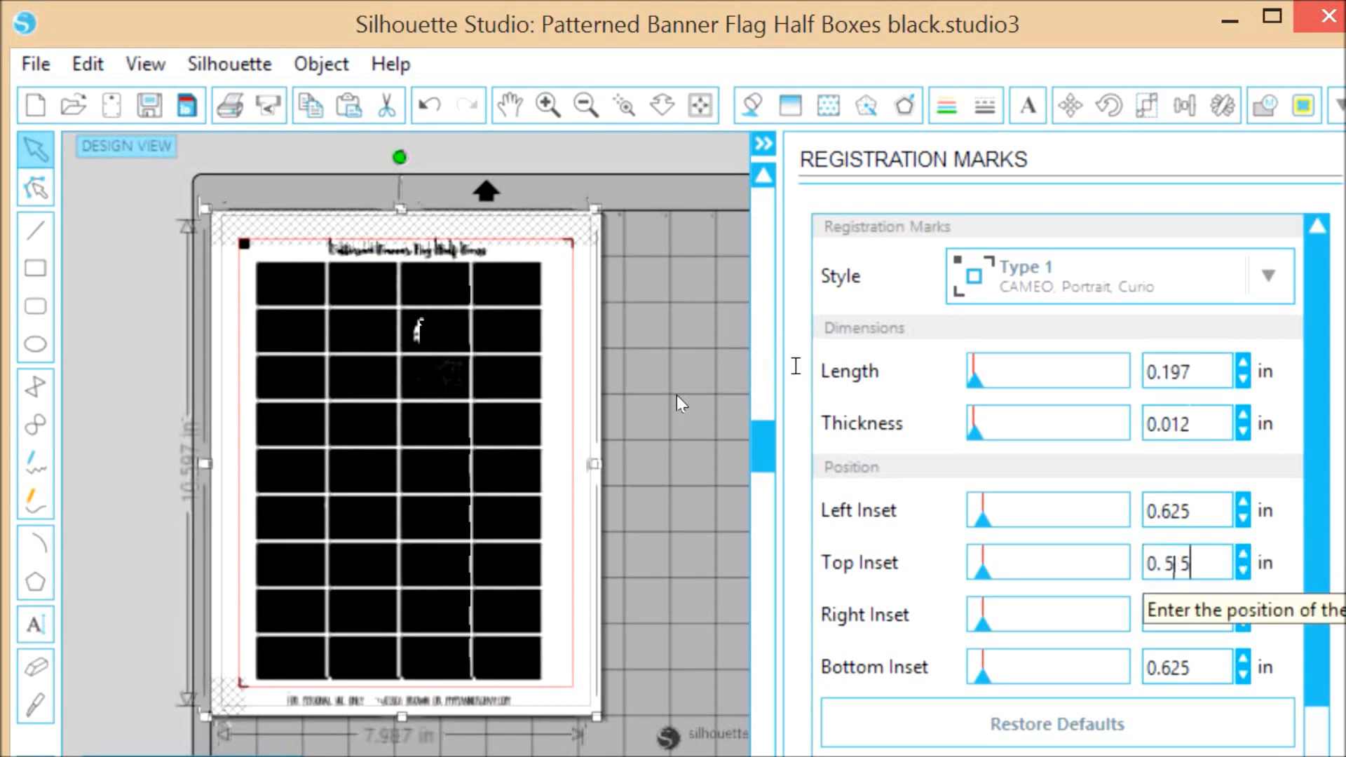
text(0.397)
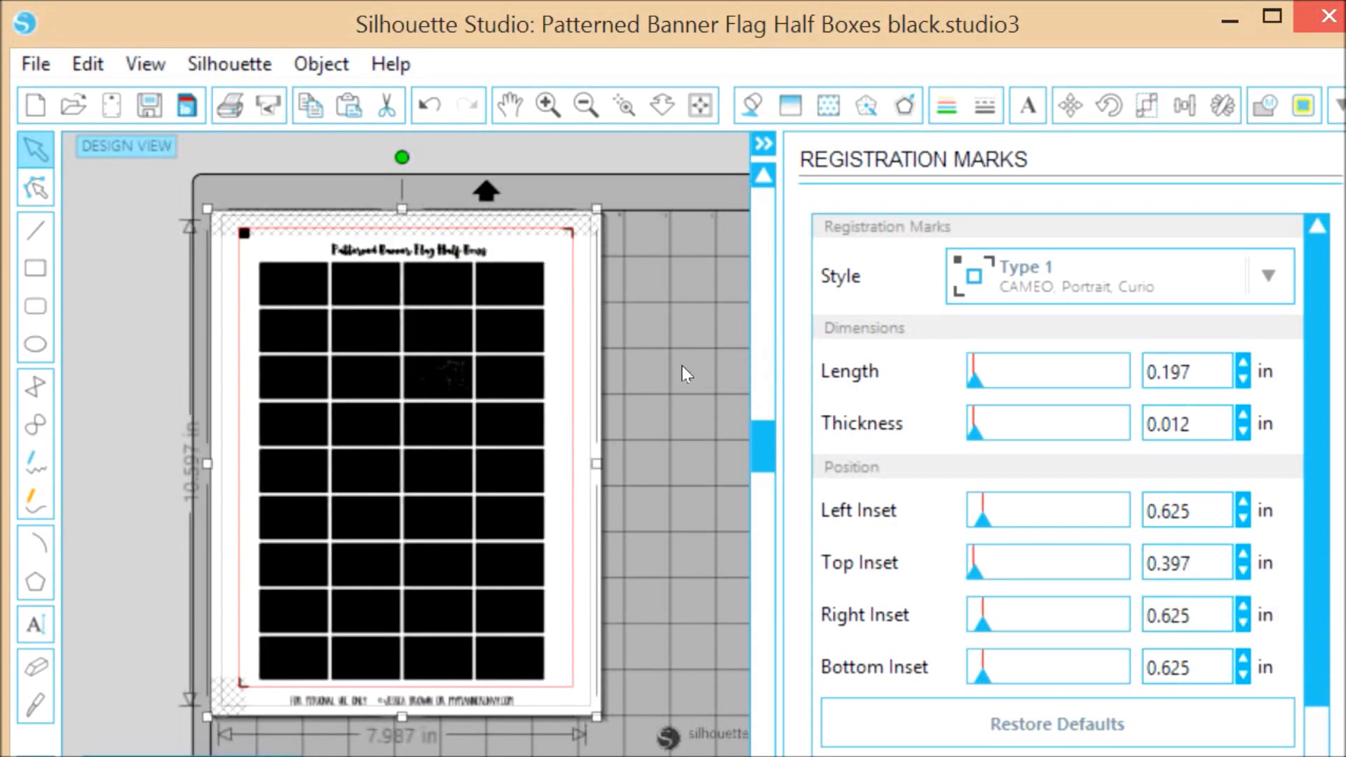
mouse_move(275, 378)
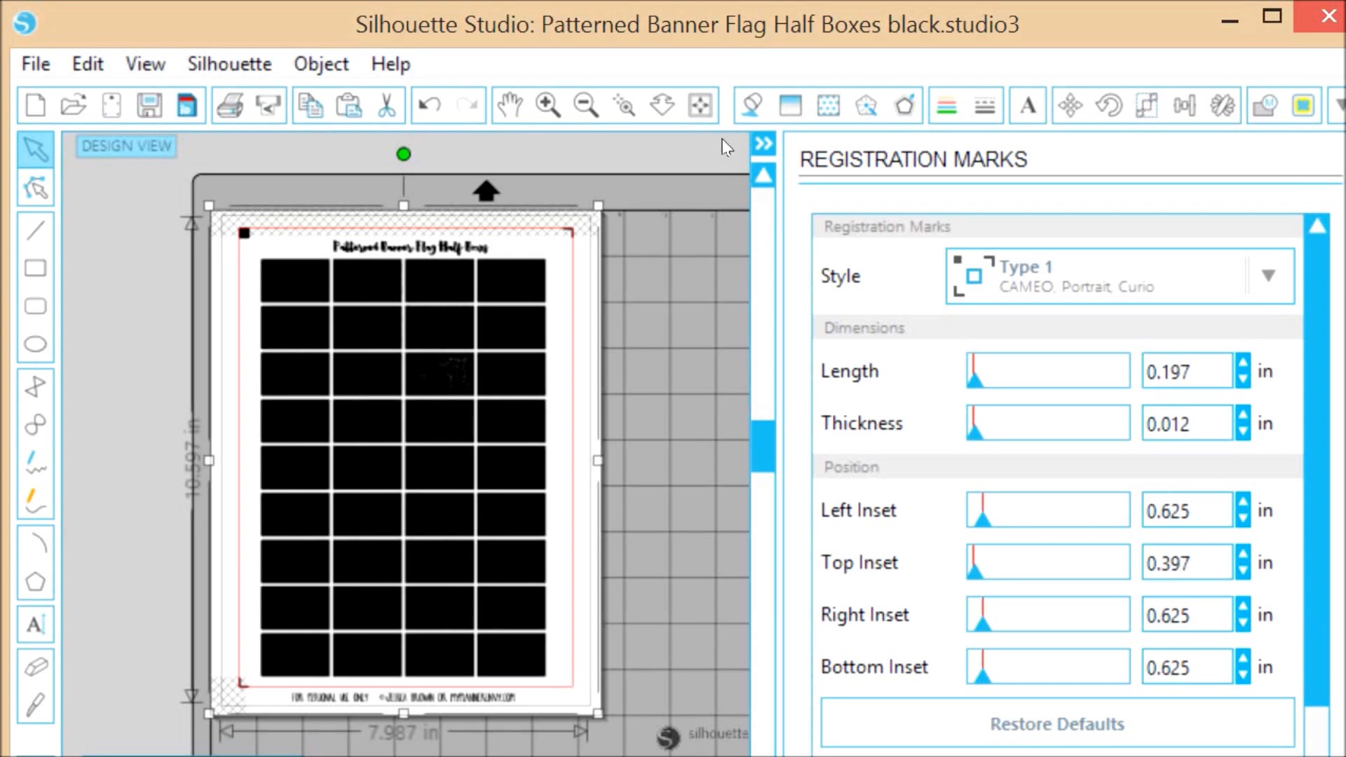
click(1303, 106)
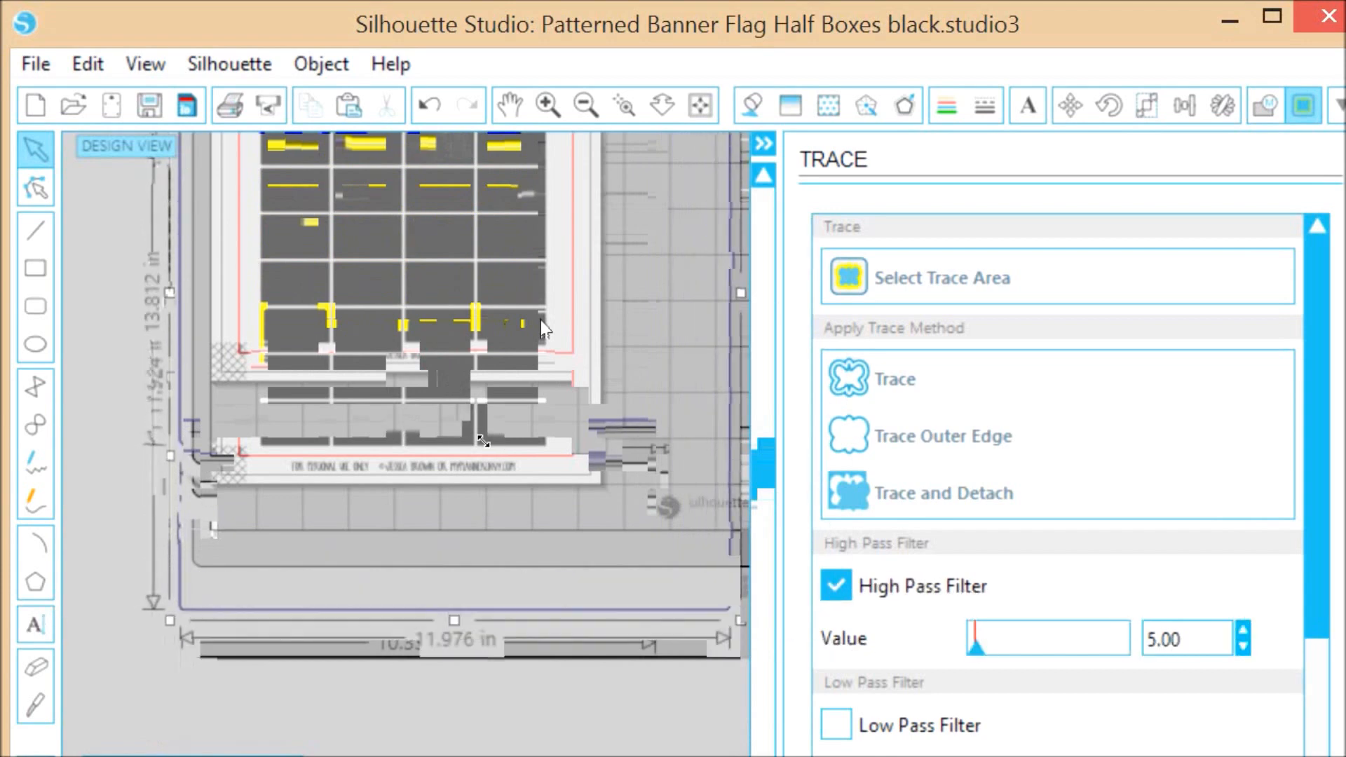
Mark the sheet as the trace area and trace the black boxes and title
click(306, 425)
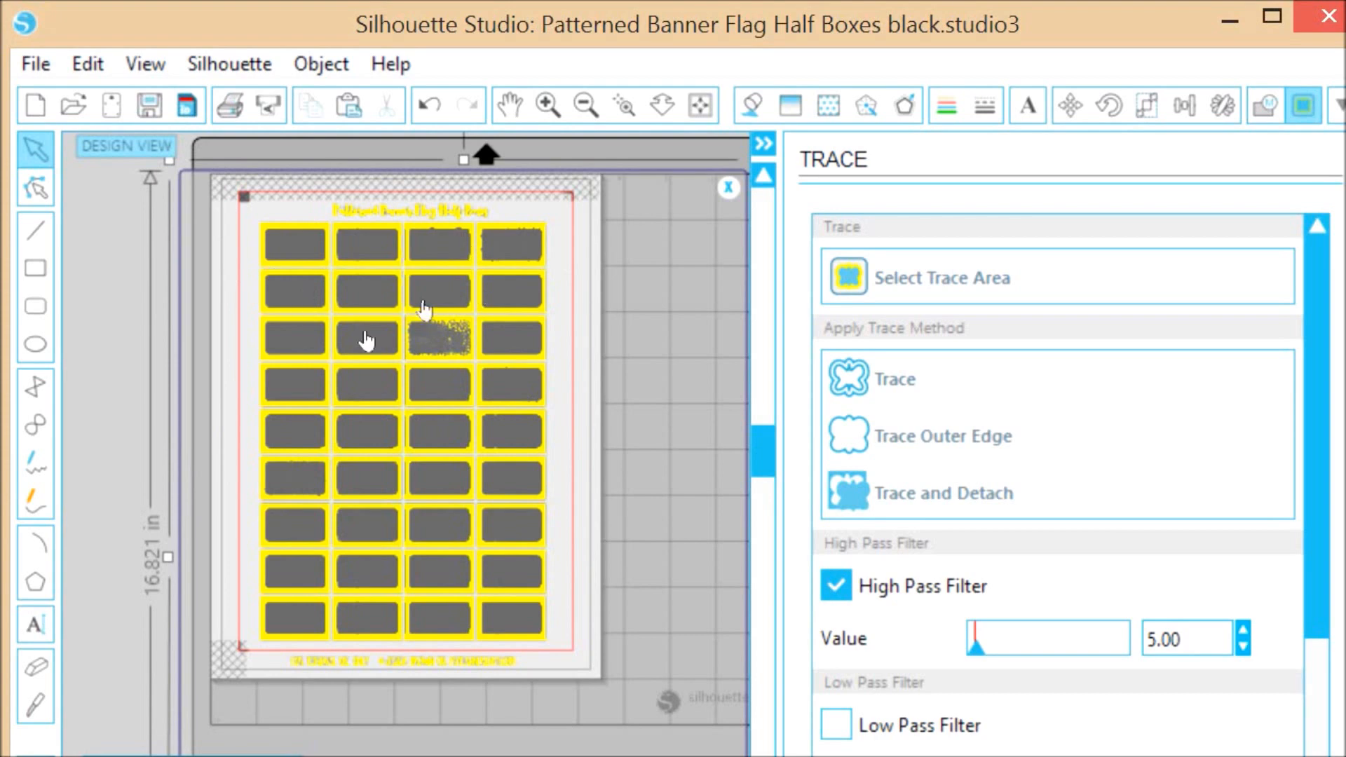
click(941, 436)
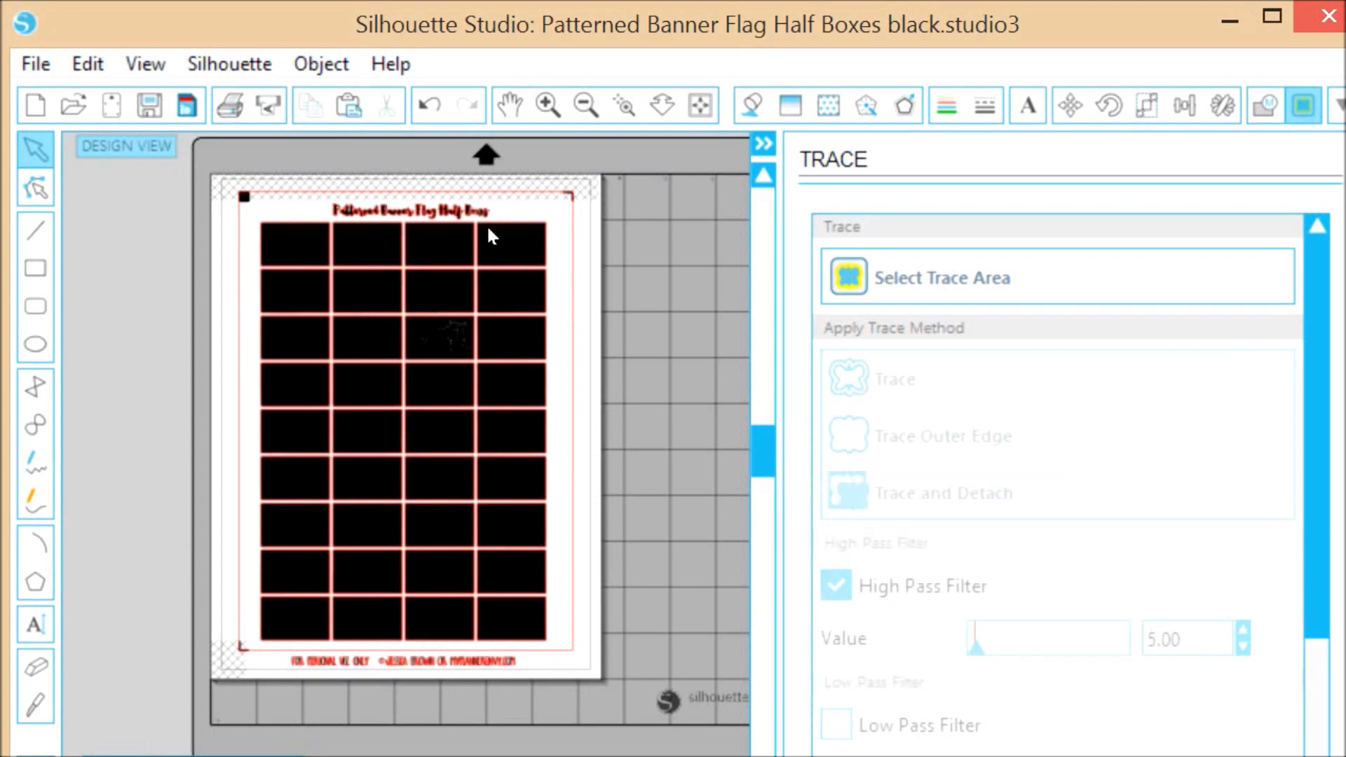
click(547, 106)
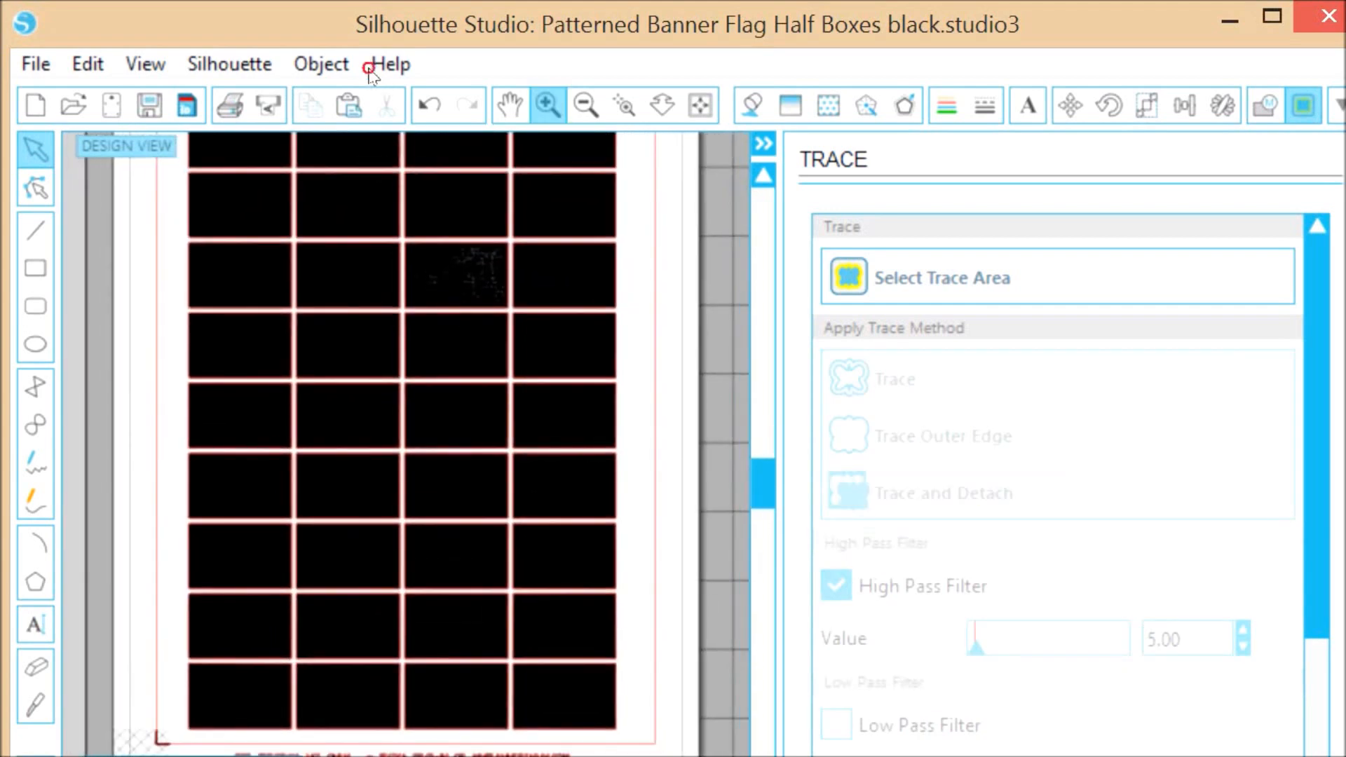
Zoom in on the traced boxes to check the red cut lines
click(547, 104)
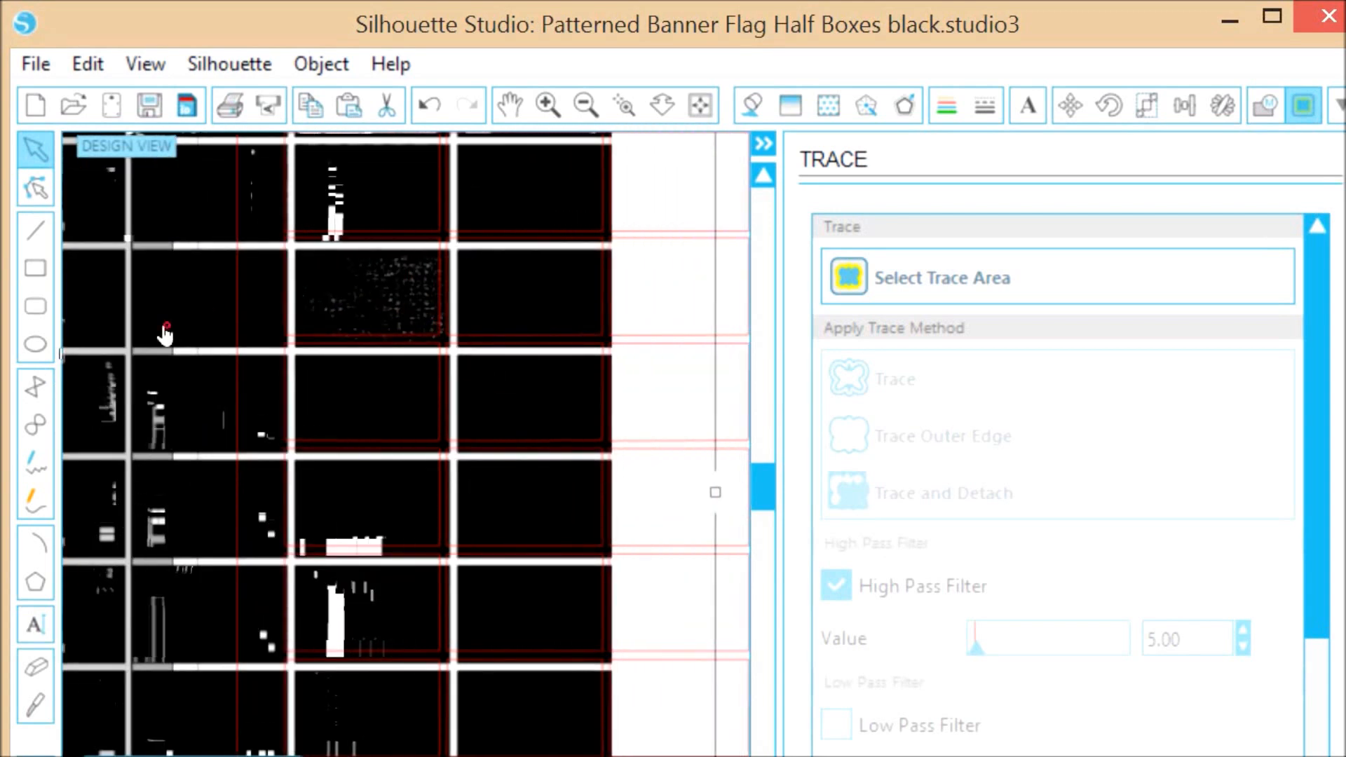
mouse_move(123, 337)
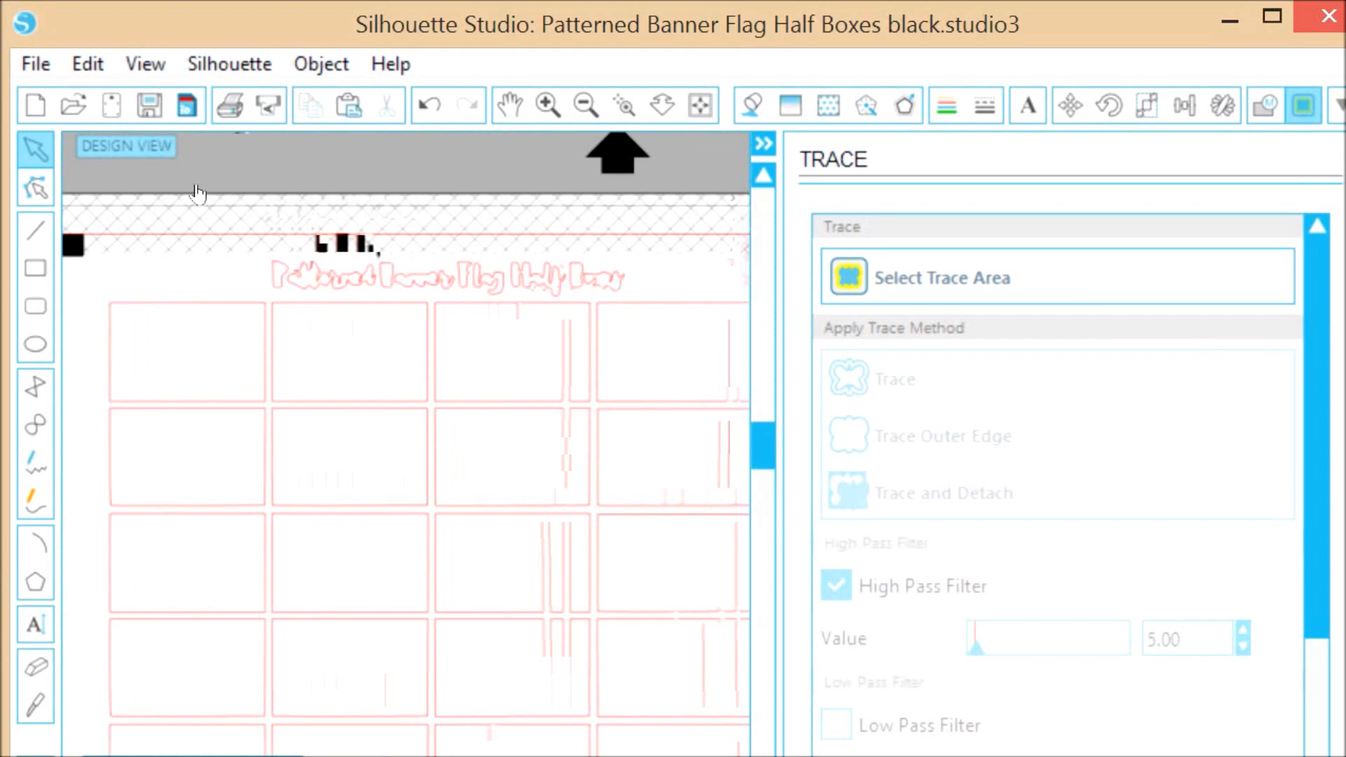
mouse_move(230, 211)
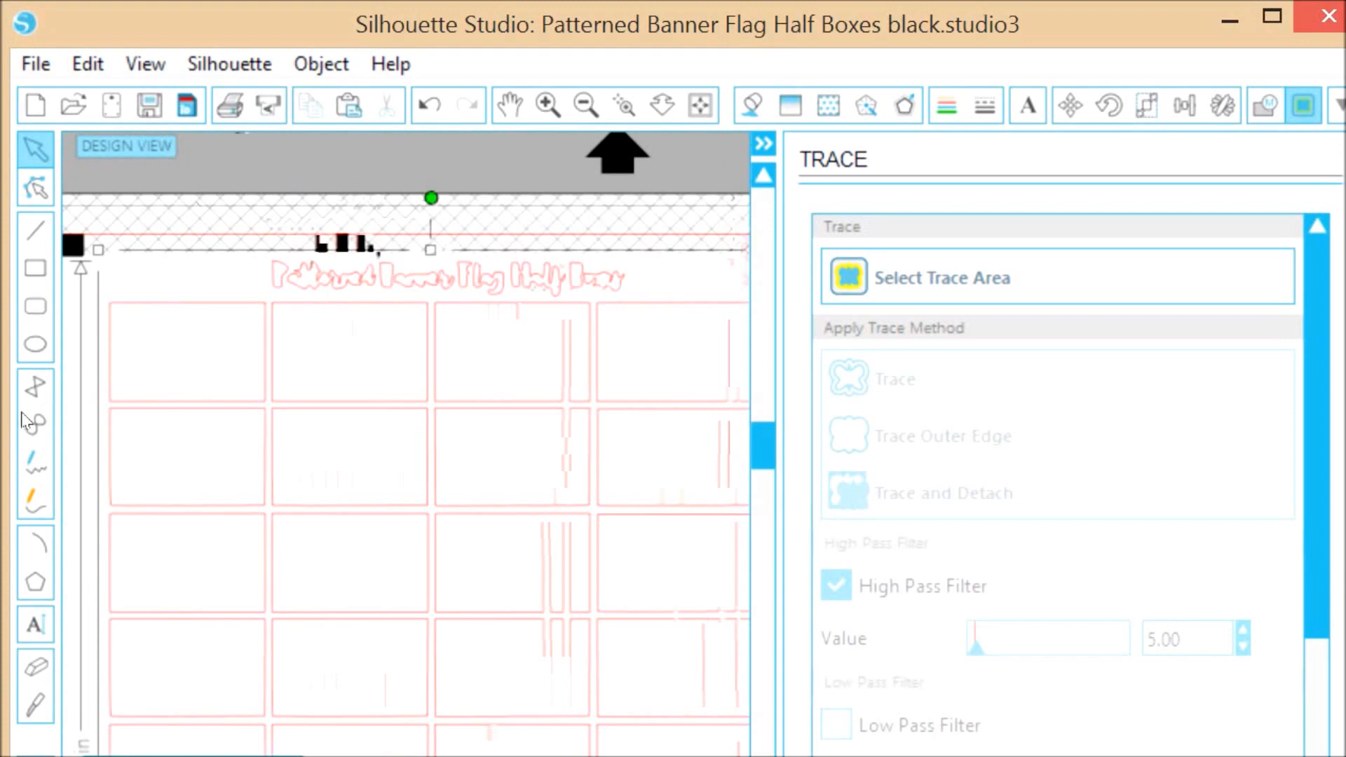
Activate the Eraser tool in Outline mode over the traced lines
click(36, 667)
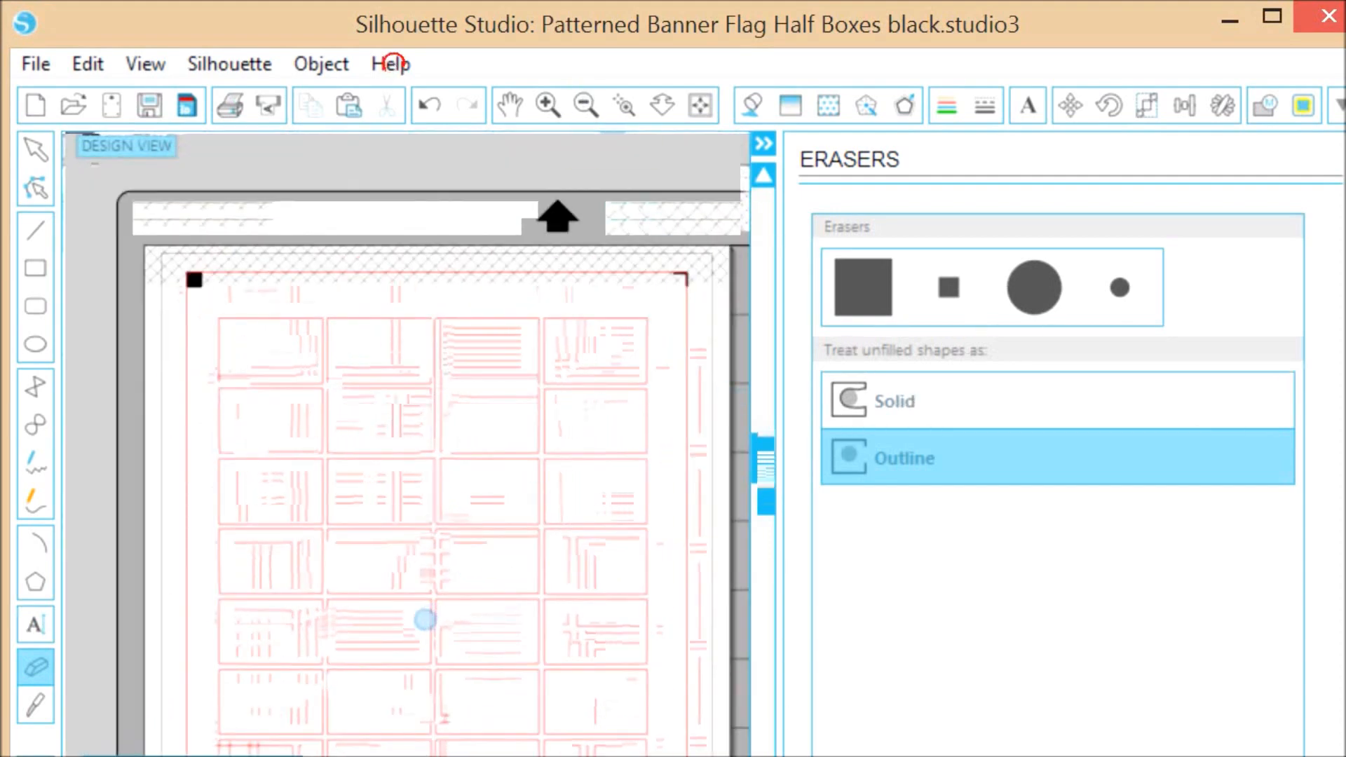
Bring the colored sticker sheet image onto the page from the file dialog
click(73, 105)
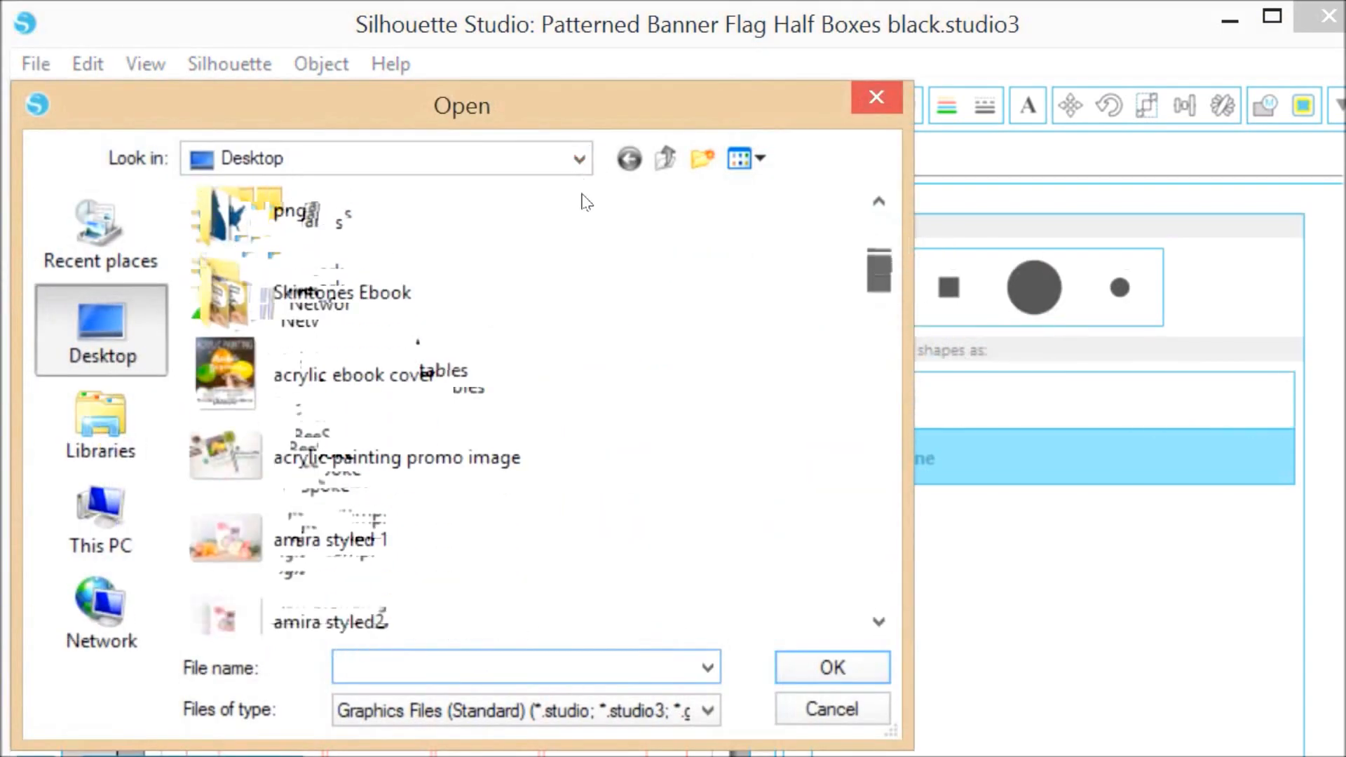
click(830, 667)
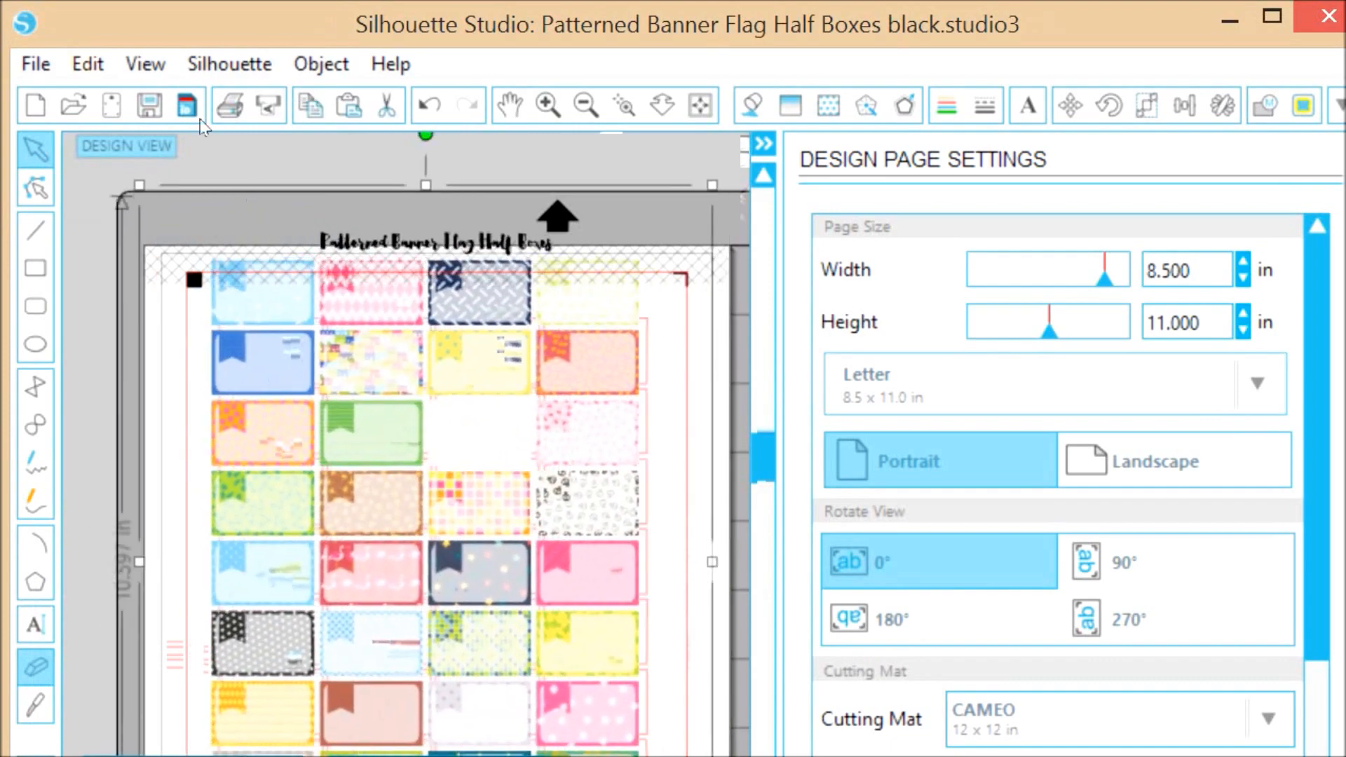
Reorder the sticker sheet layer and fit it at about 7.99 × 10.6 inches over the outlines
click(322, 62)
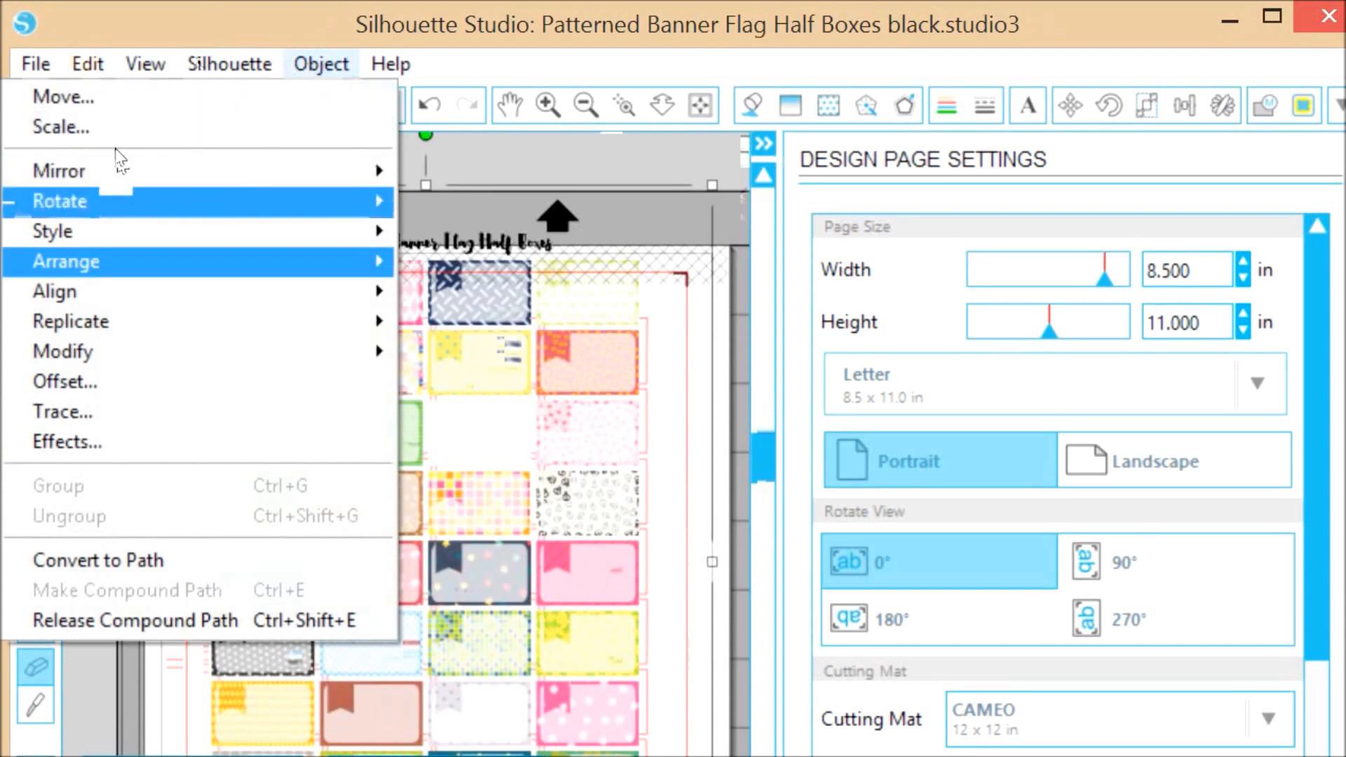
mouse_move(66, 262)
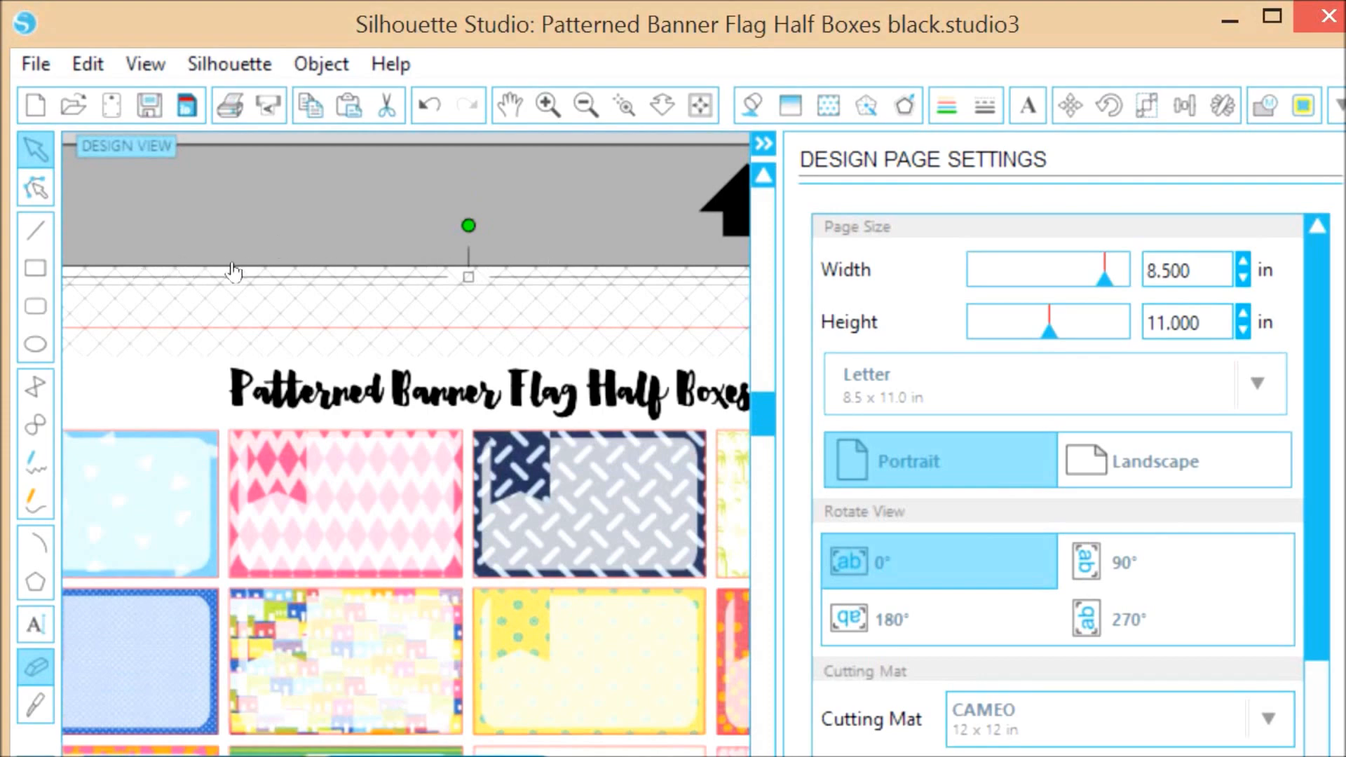
mouse_move(512, 283)
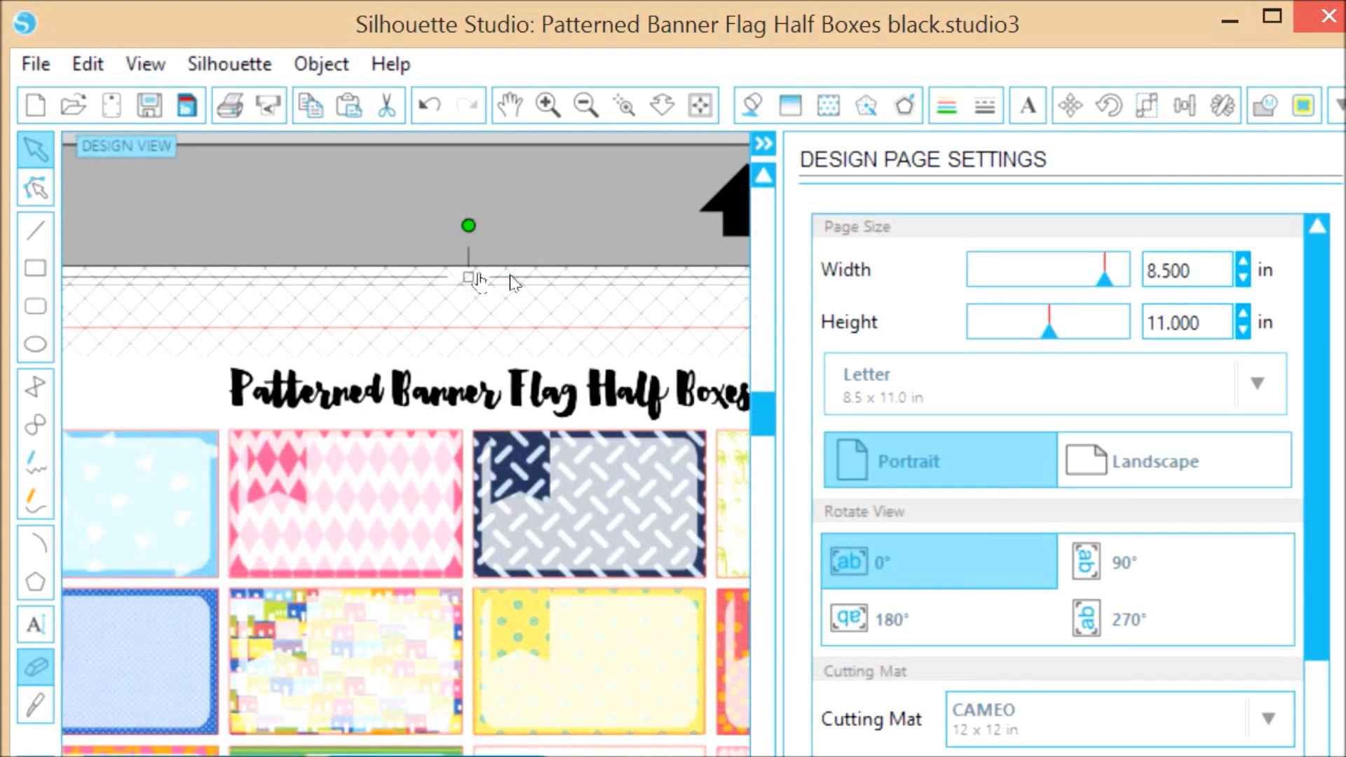
scroll(down, 3)
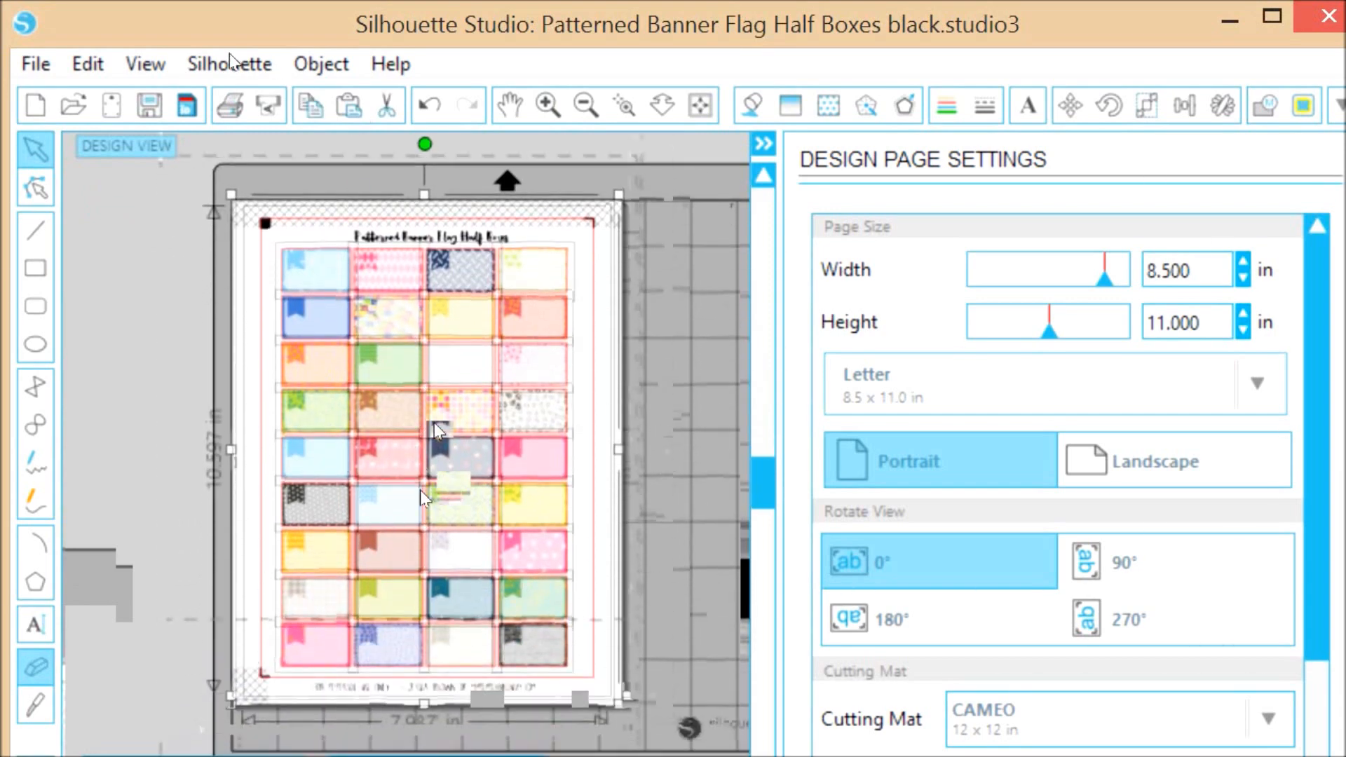
Group the sticker sheet with the traced outlines and zoom in on the sticker boxes
click(322, 64)
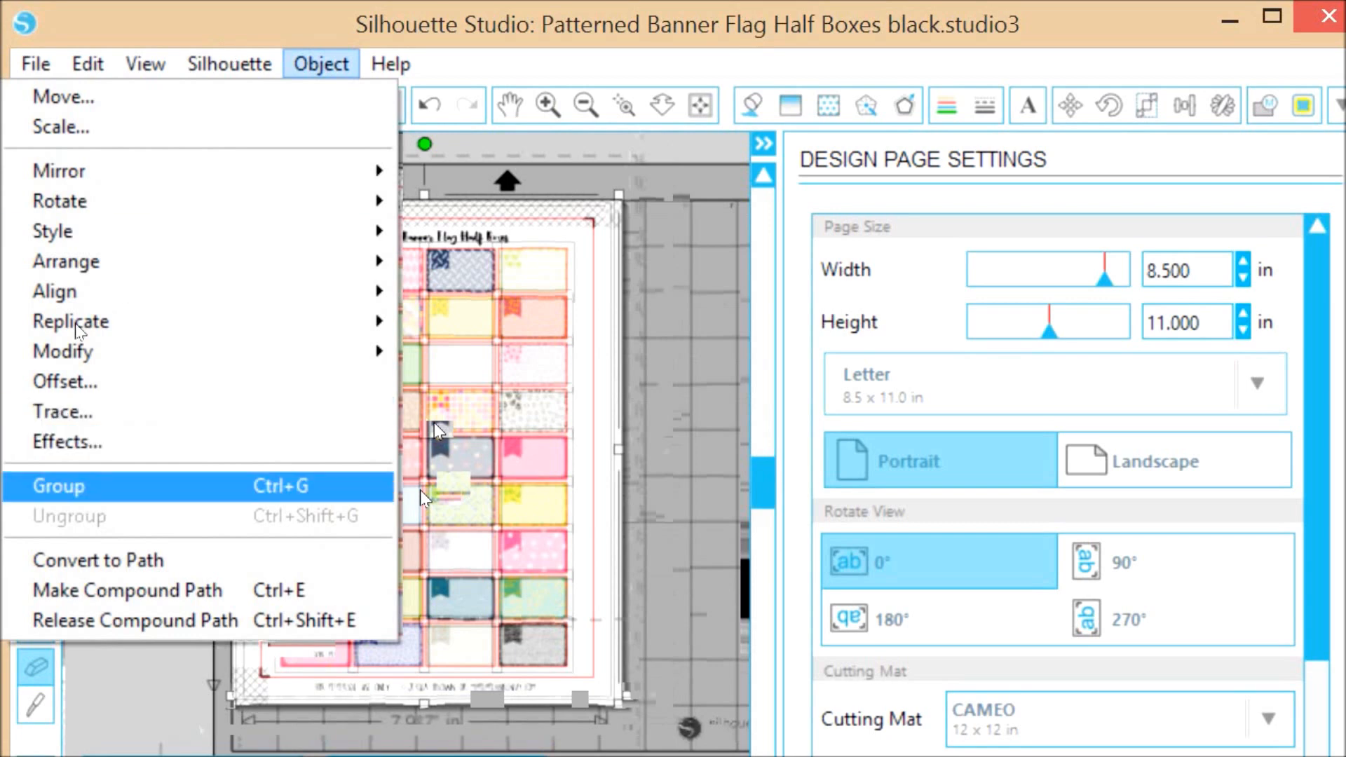
click(58, 486)
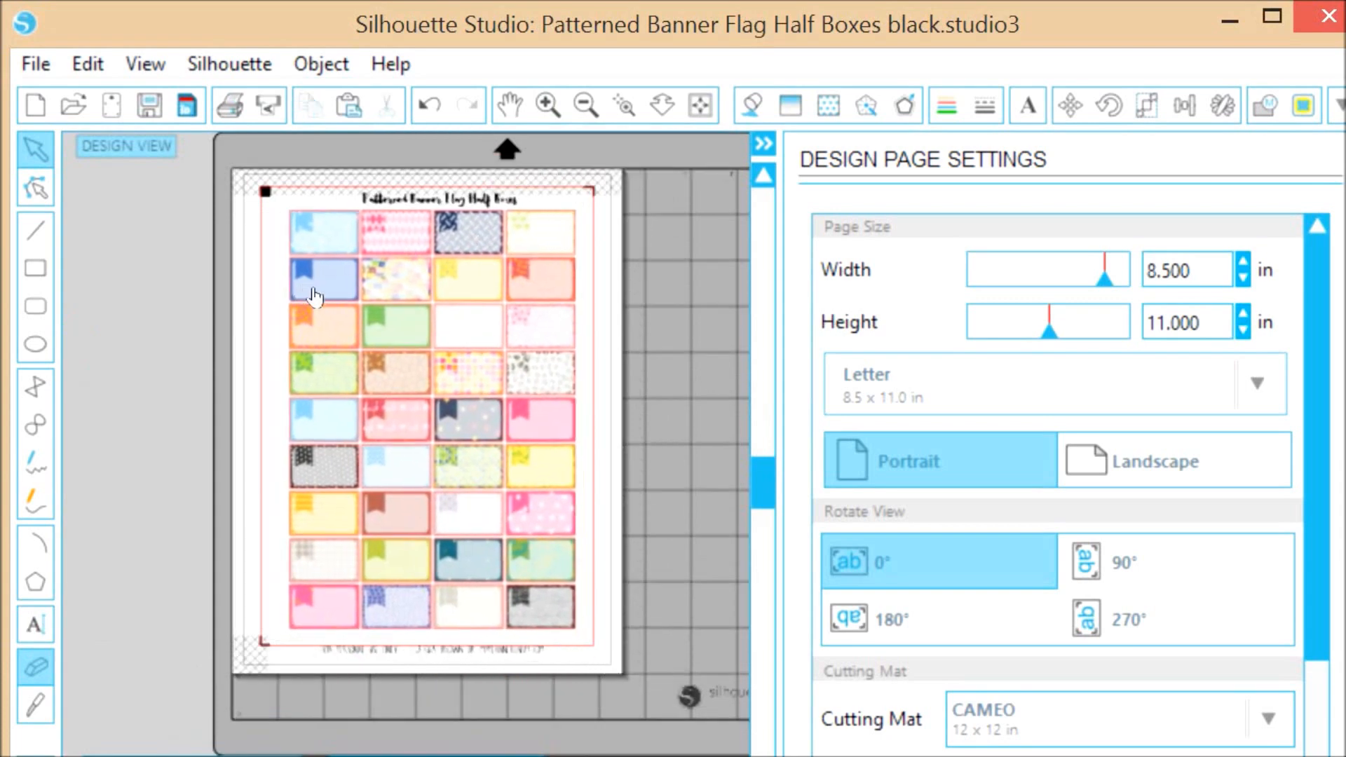
mouse_move(227, 286)
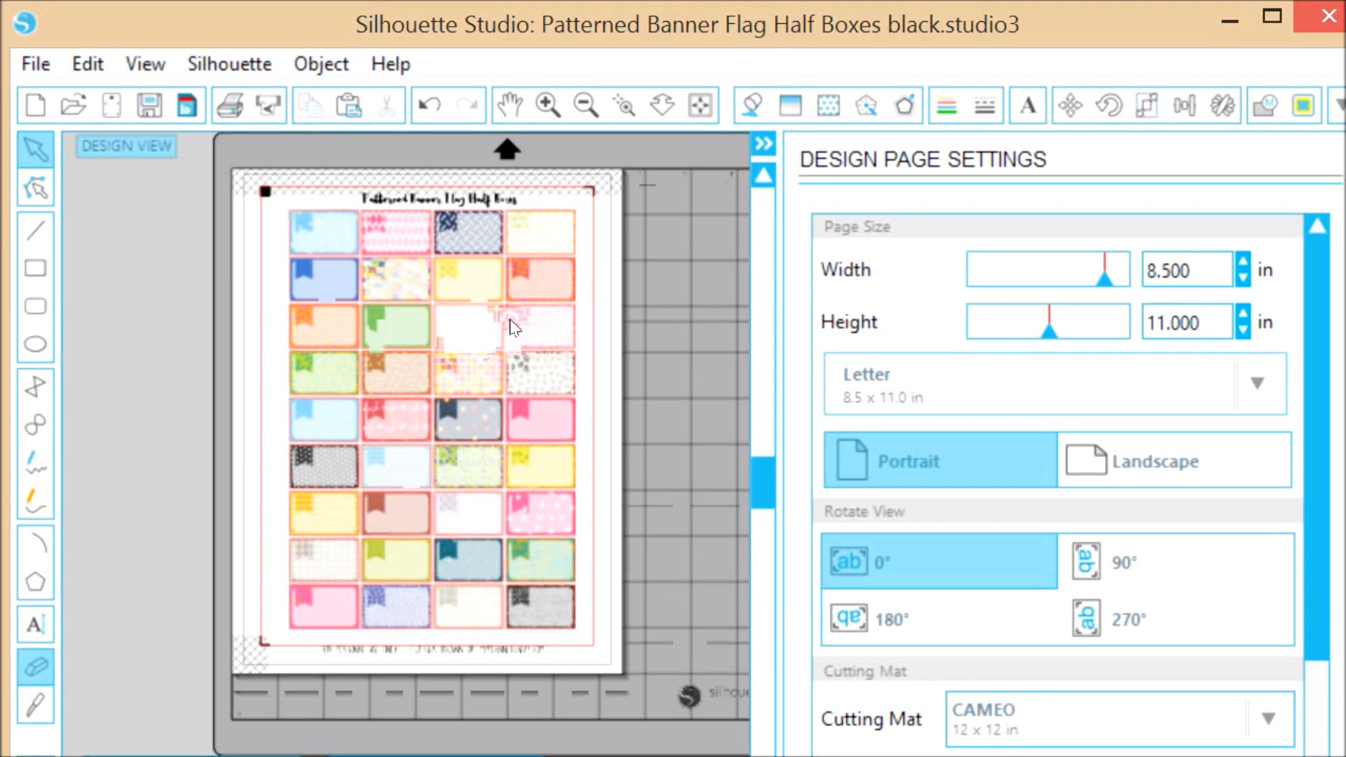
click(548, 106)
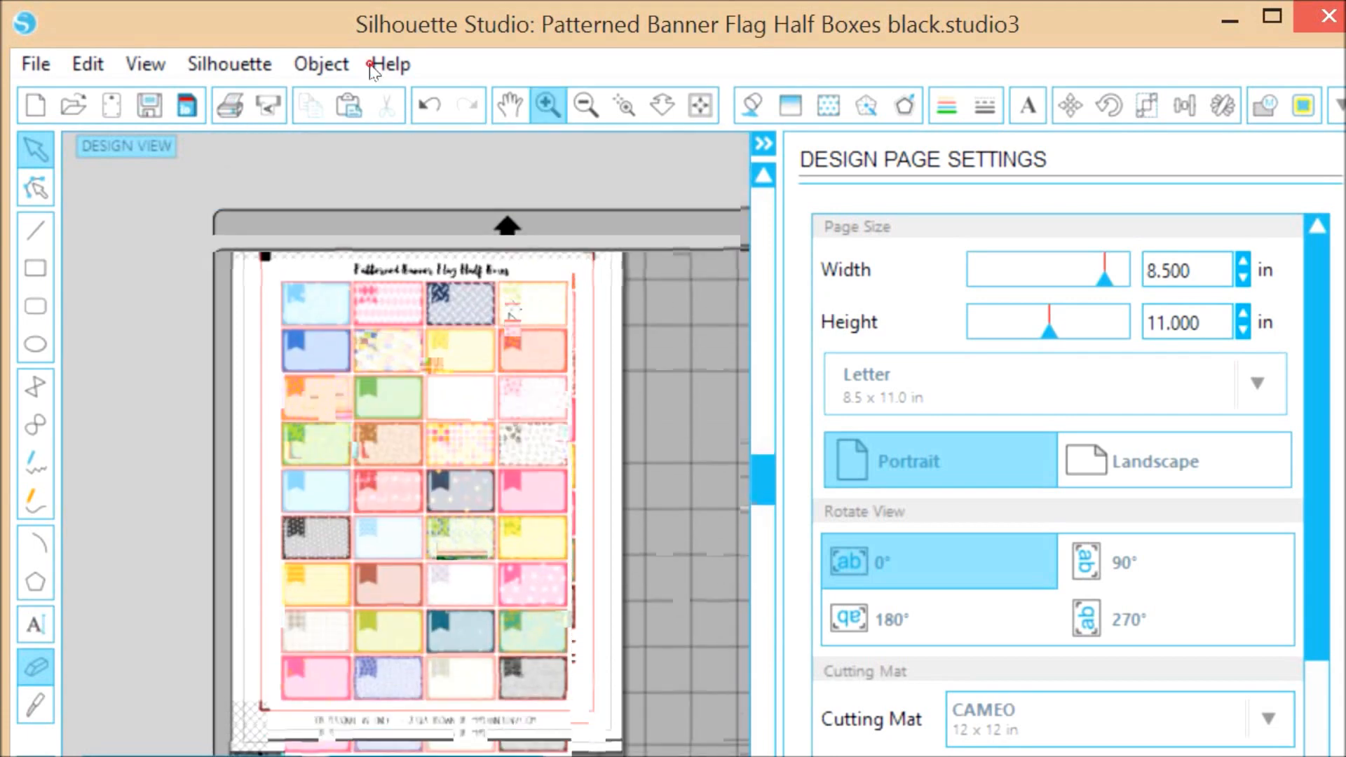
click(548, 106)
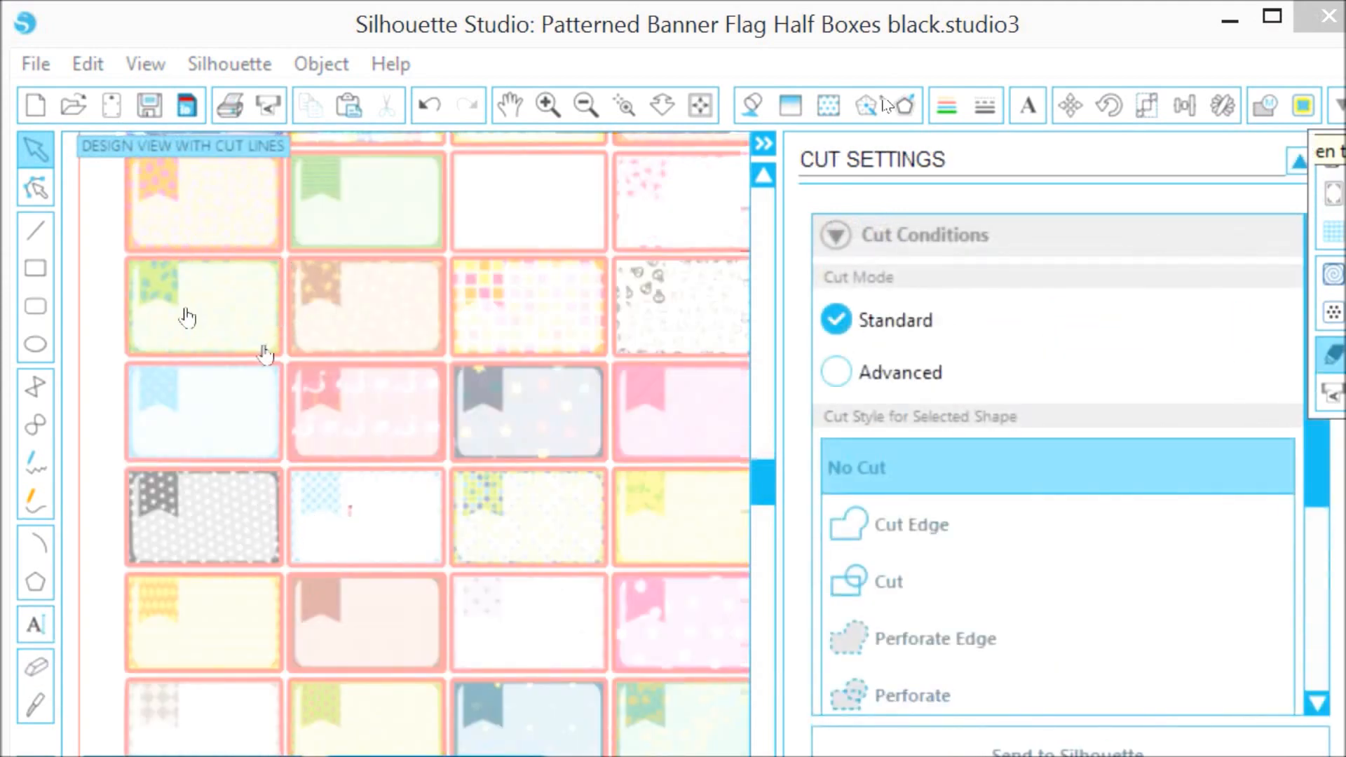
mouse_move(271, 548)
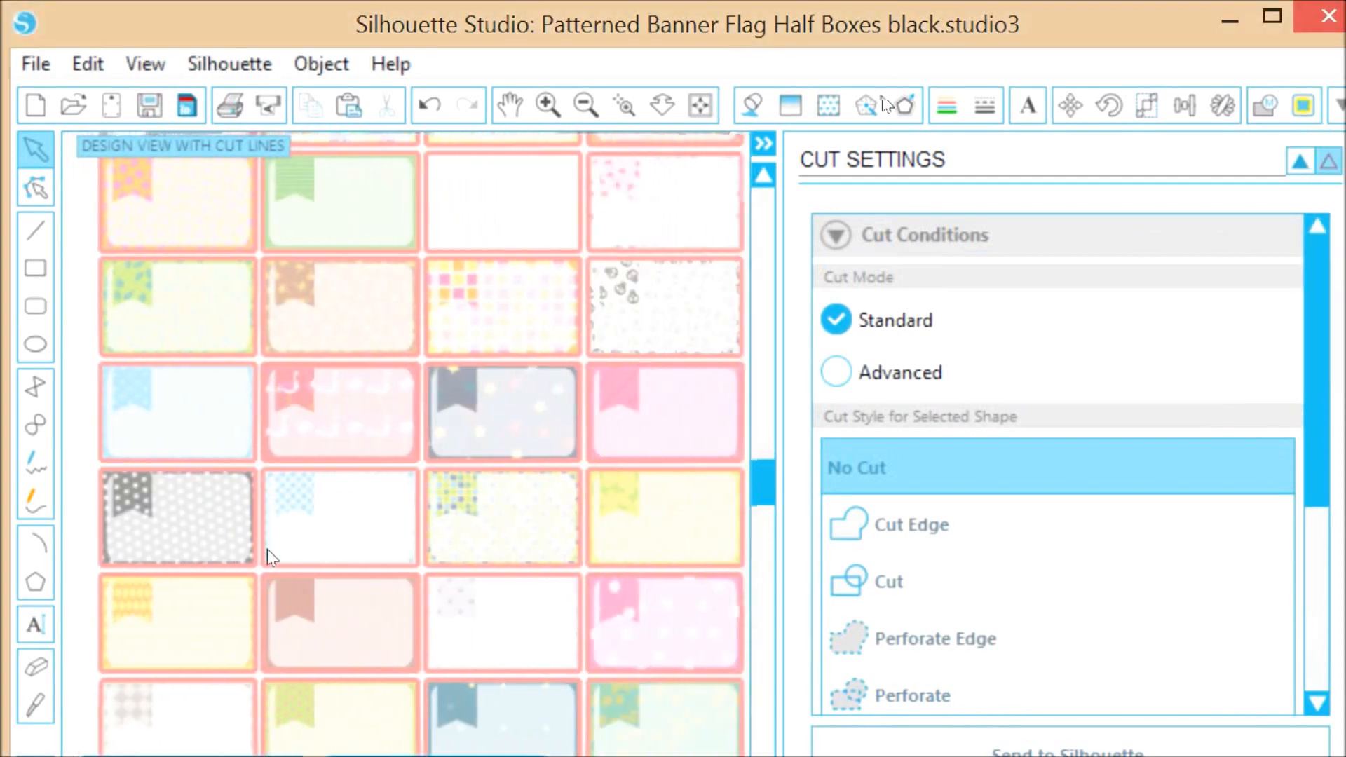
Scroll the view to inspect the stickers inside their red cut lines
scroll(down, 3)
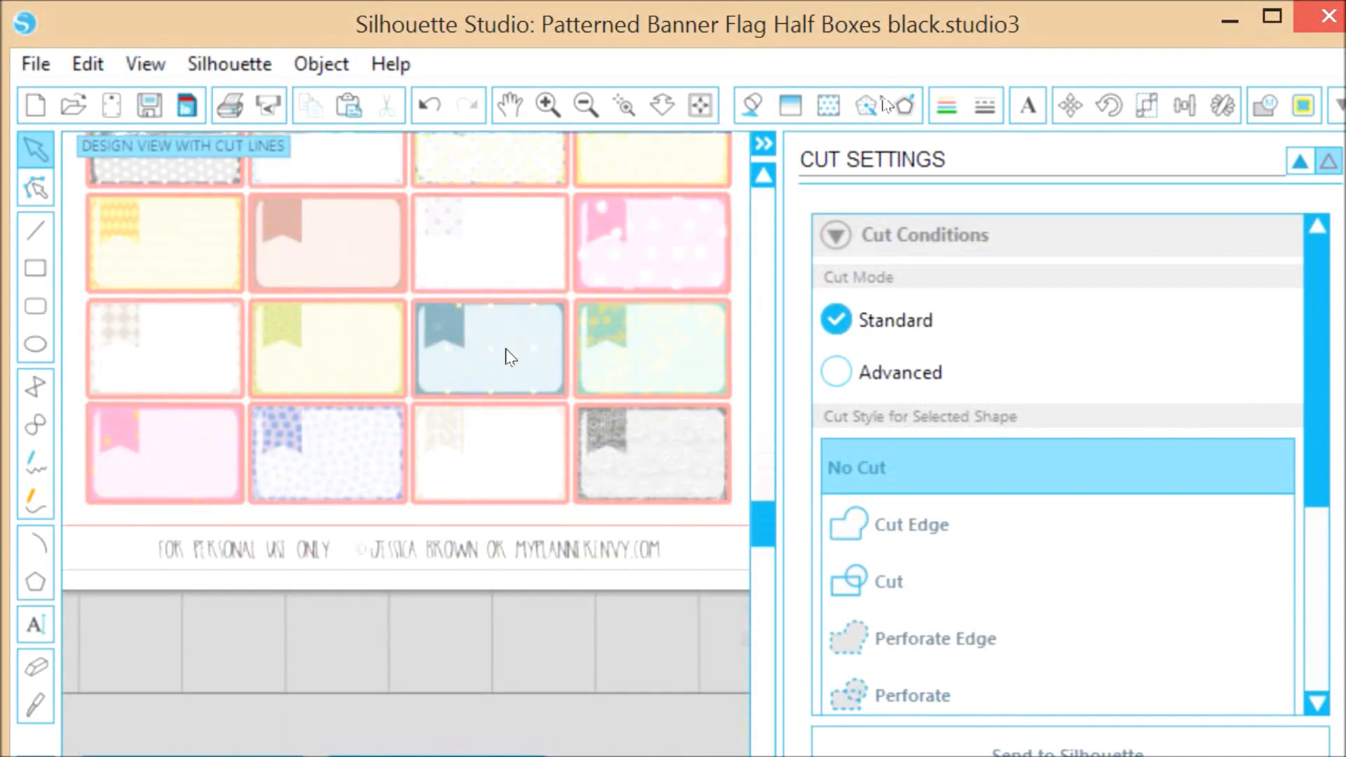